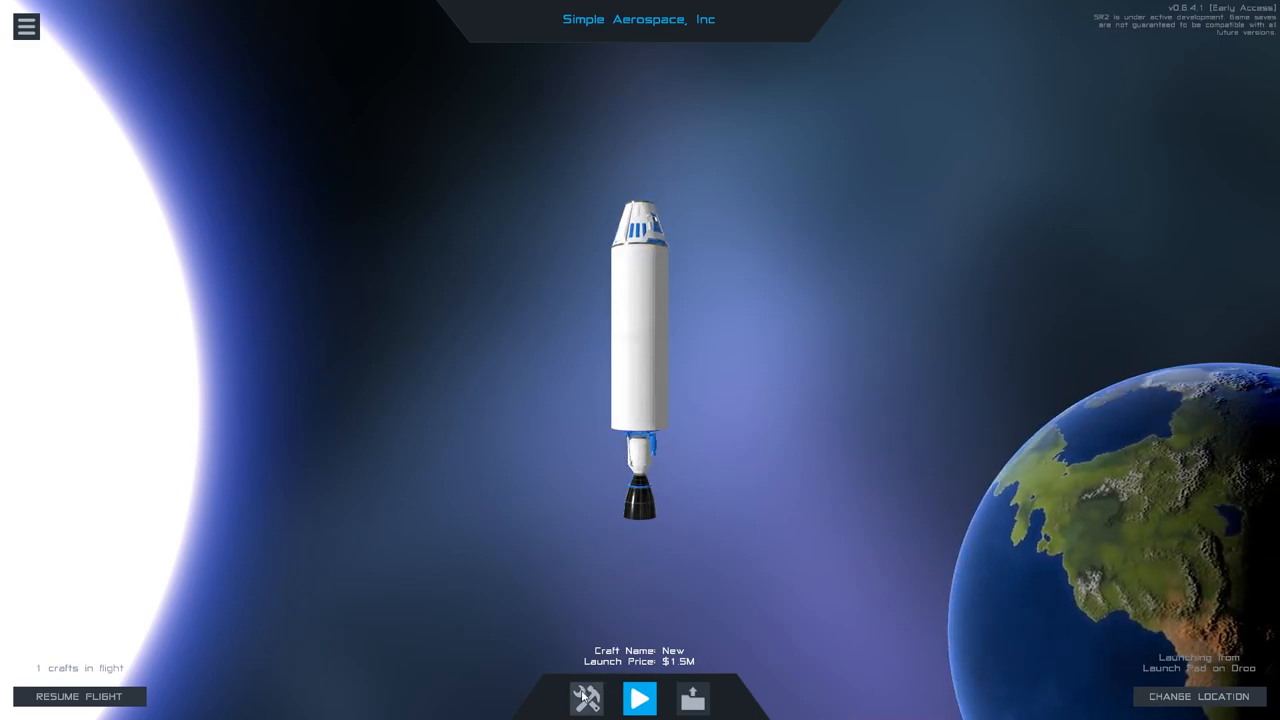
Open the default rocket in the craft designer from the space-centre menu
left_click(586, 698)
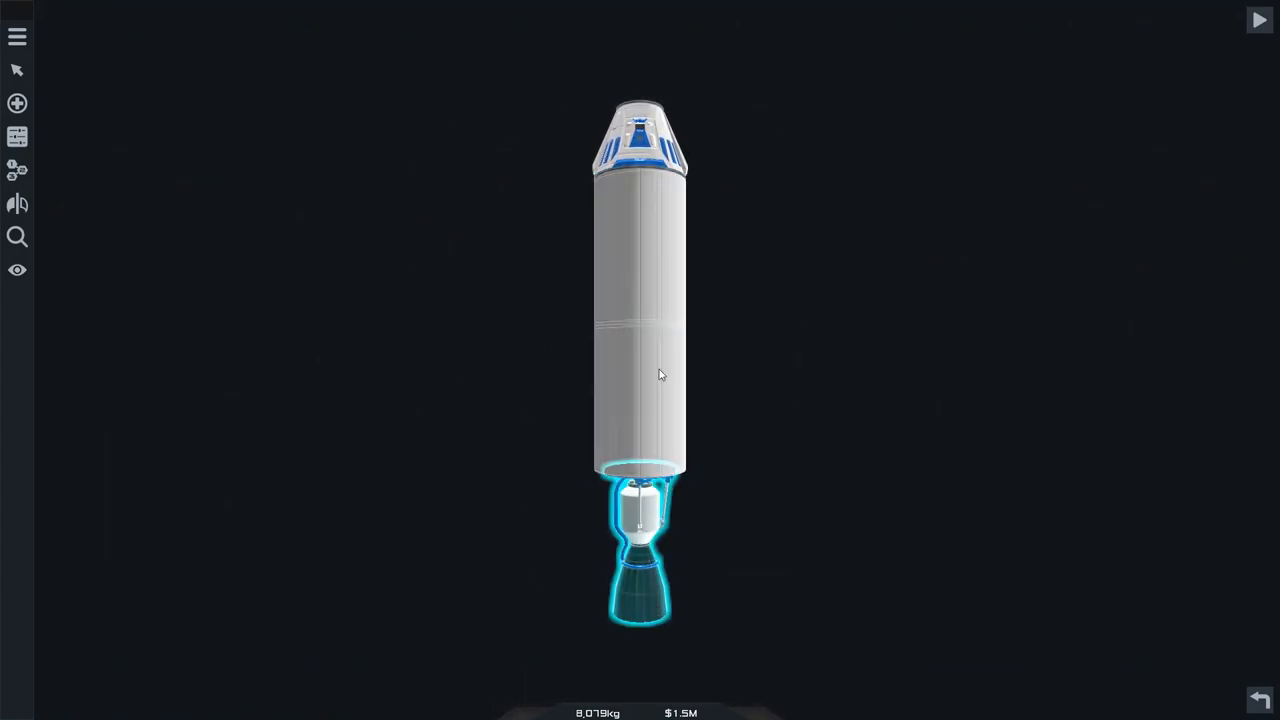
Detach the engine, then stretch the main fuel tank taller and widen its base into a cone
left_click(636, 140)
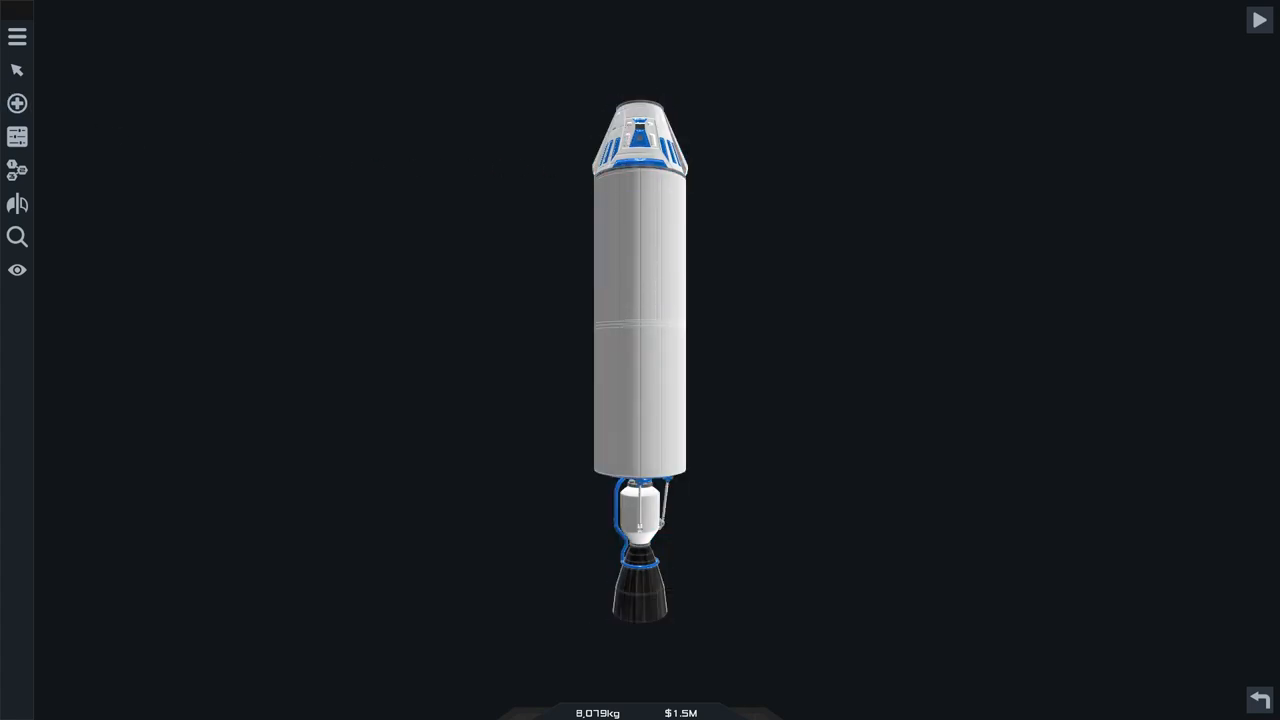
left_click(16, 104)
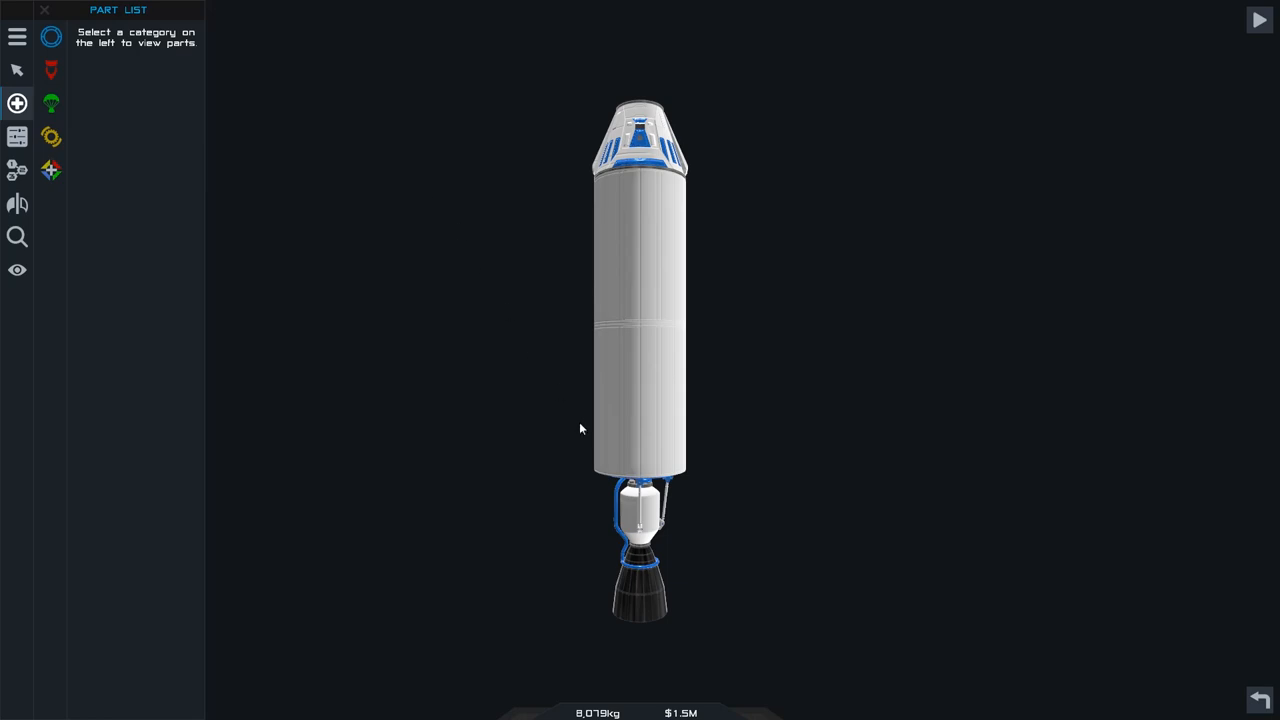
left_click(640, 320)
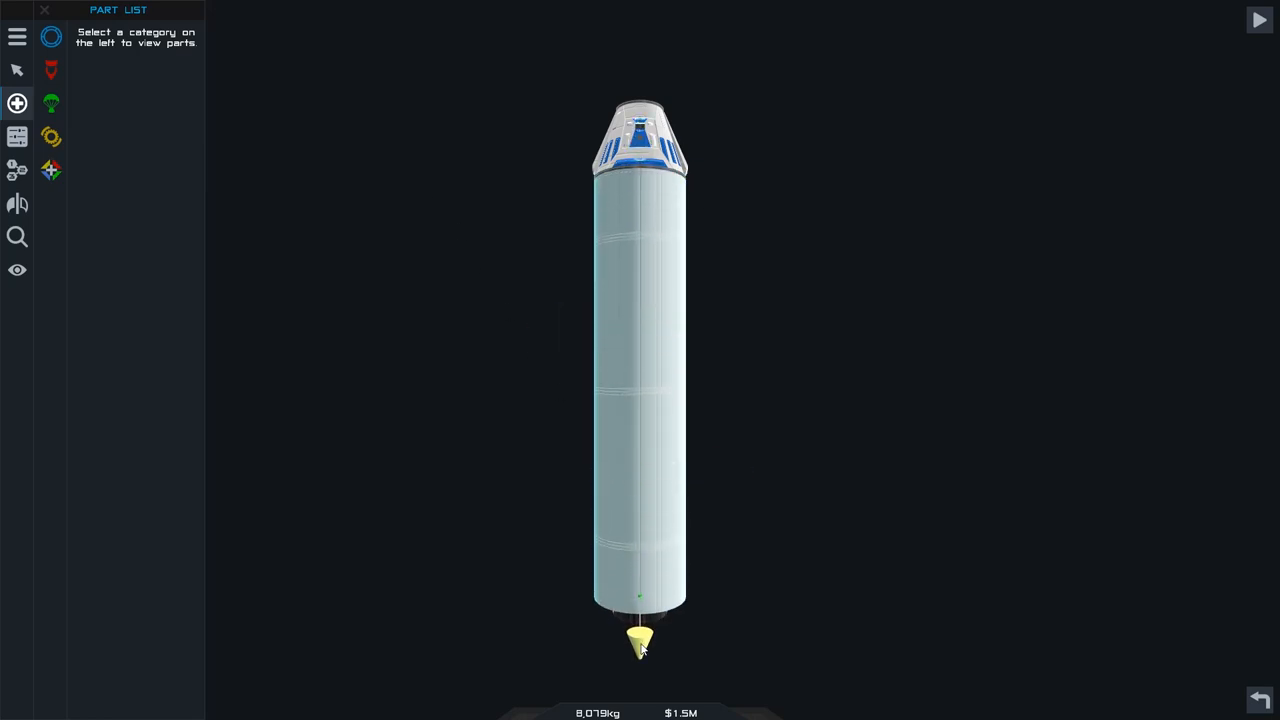
left_click(640, 640)
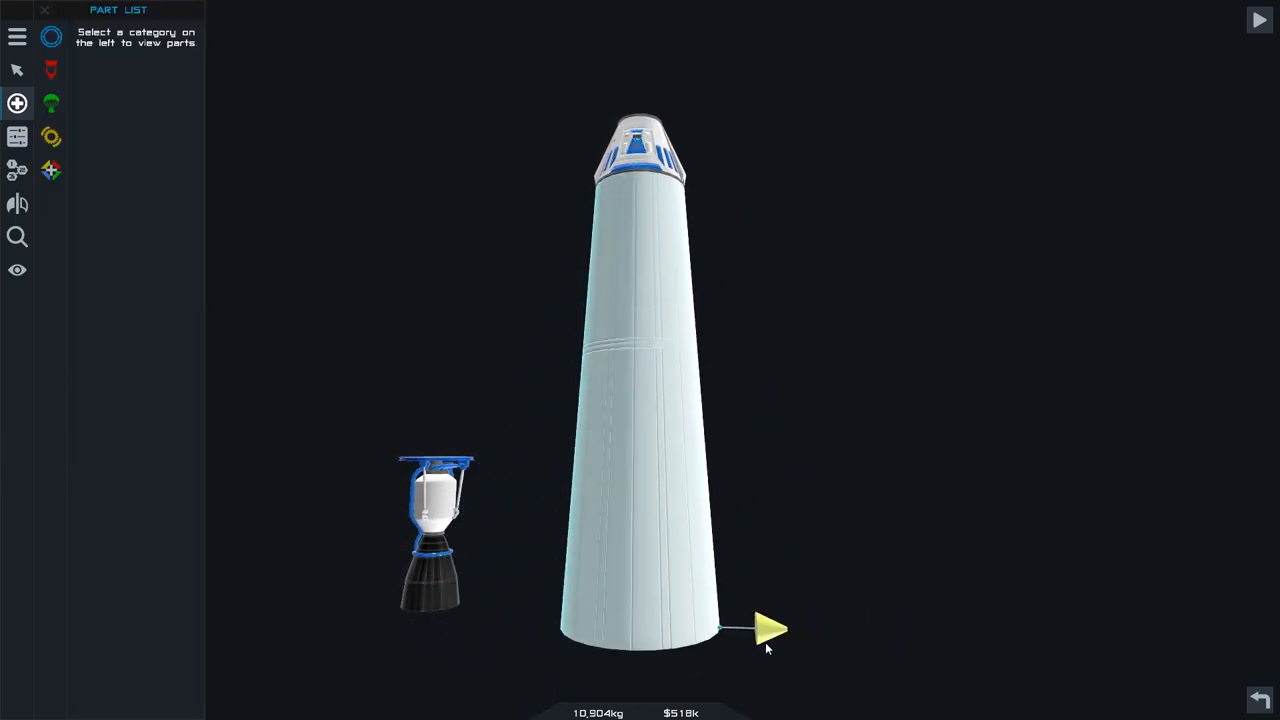
left_click(770, 630)
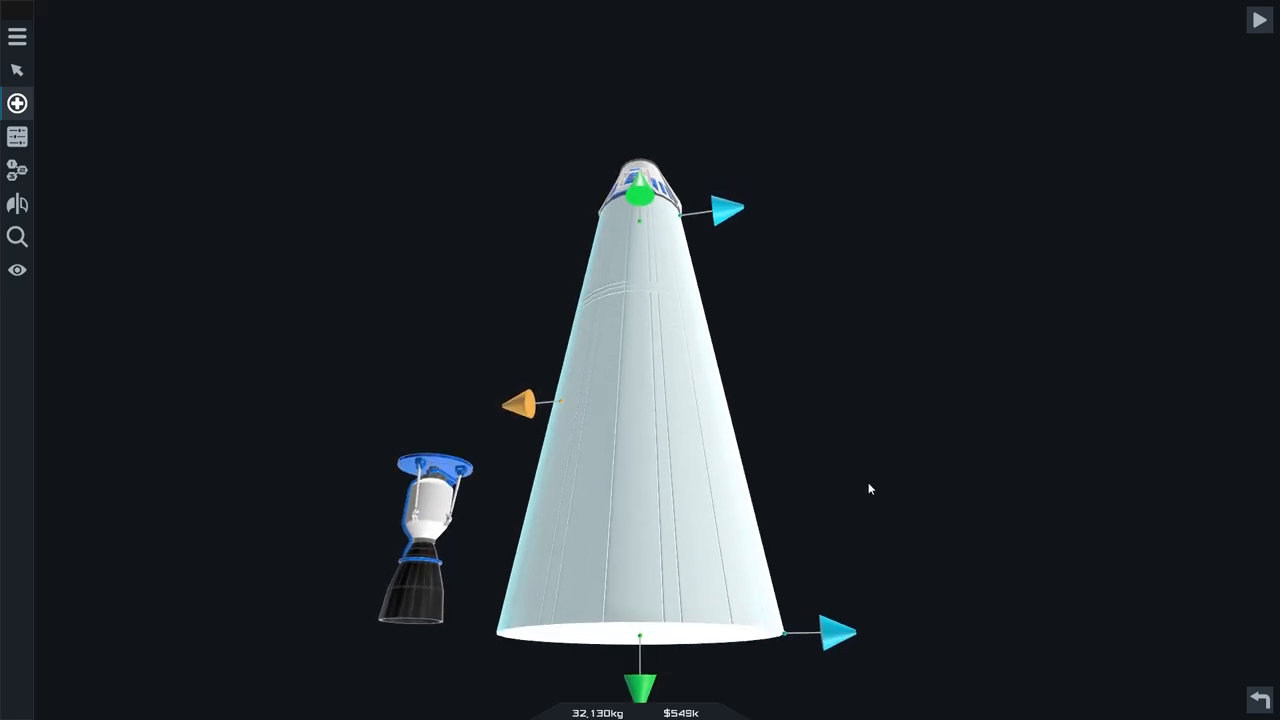
Fit a large engine under the tapered tank and pull the capsule off the top
left_click(16, 104)
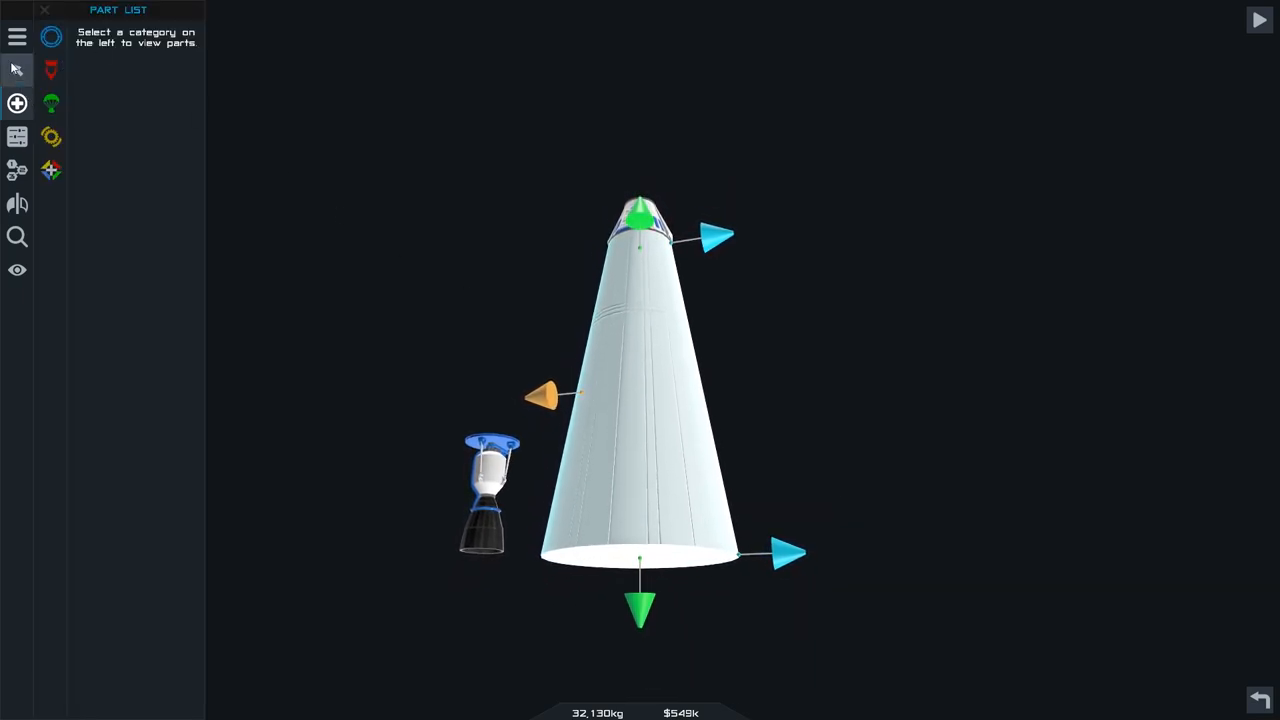
left_click(52, 68)
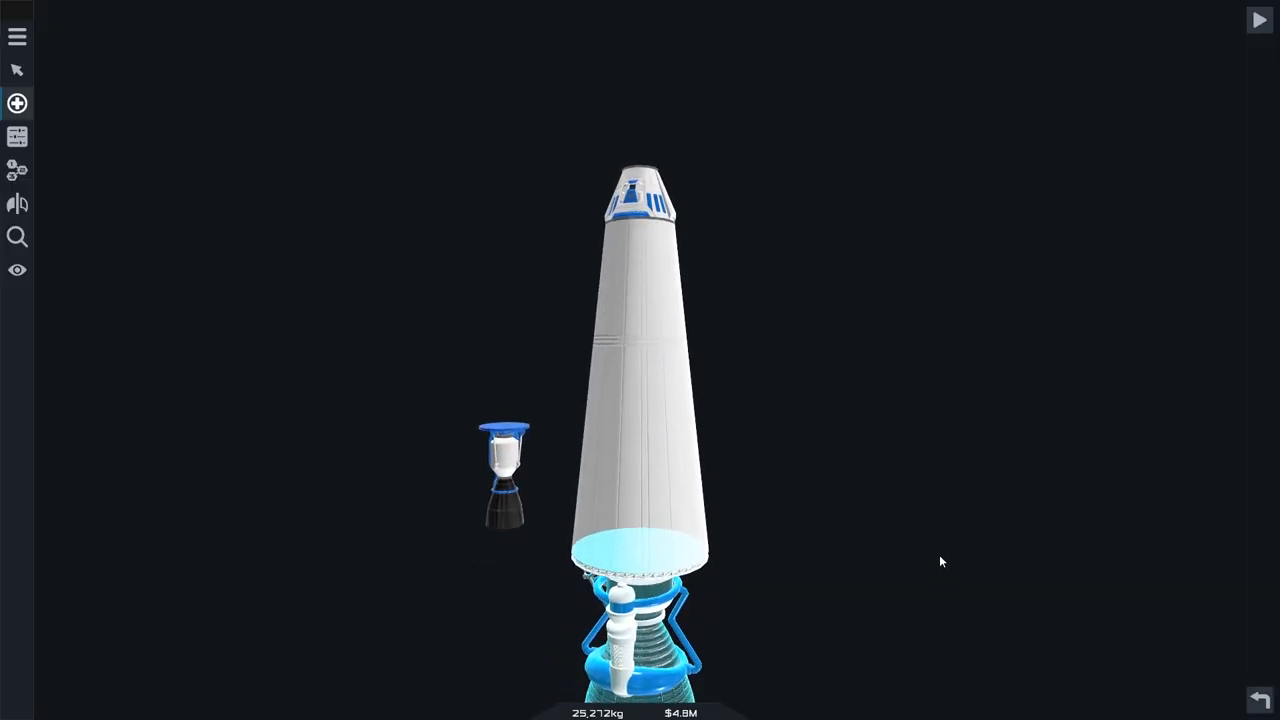
left_click(16, 104)
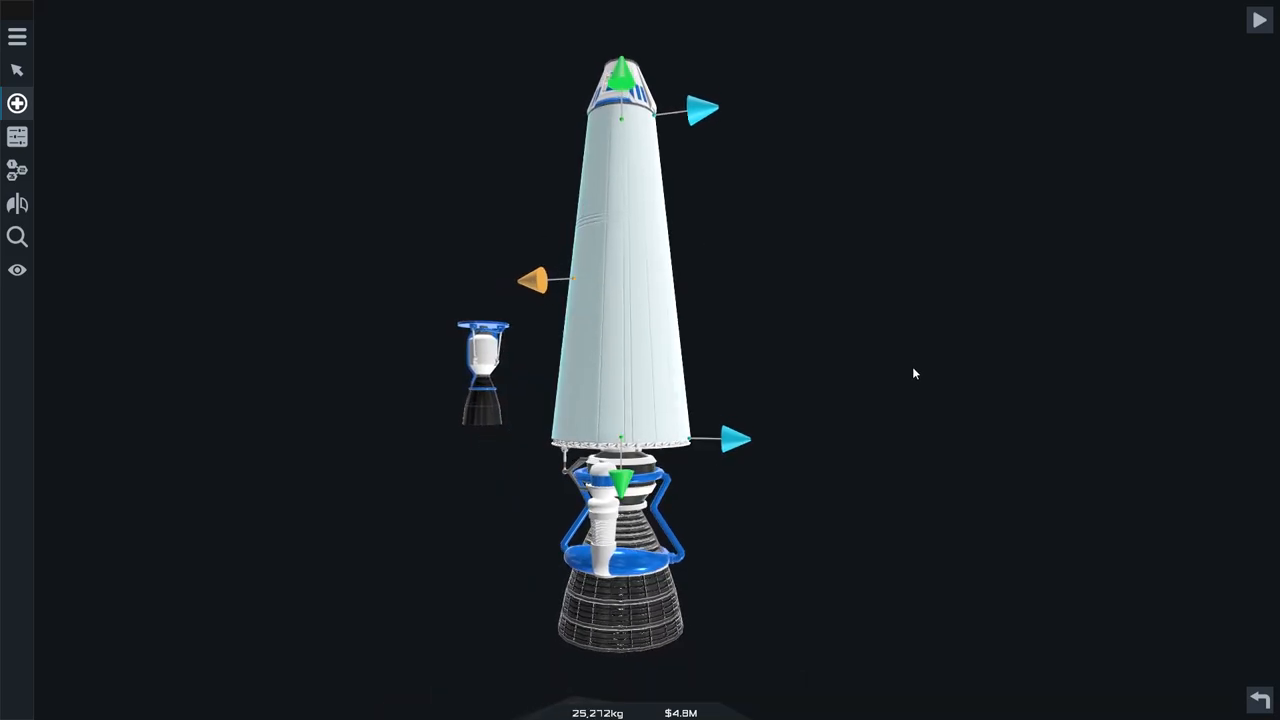
left_click(16, 104)
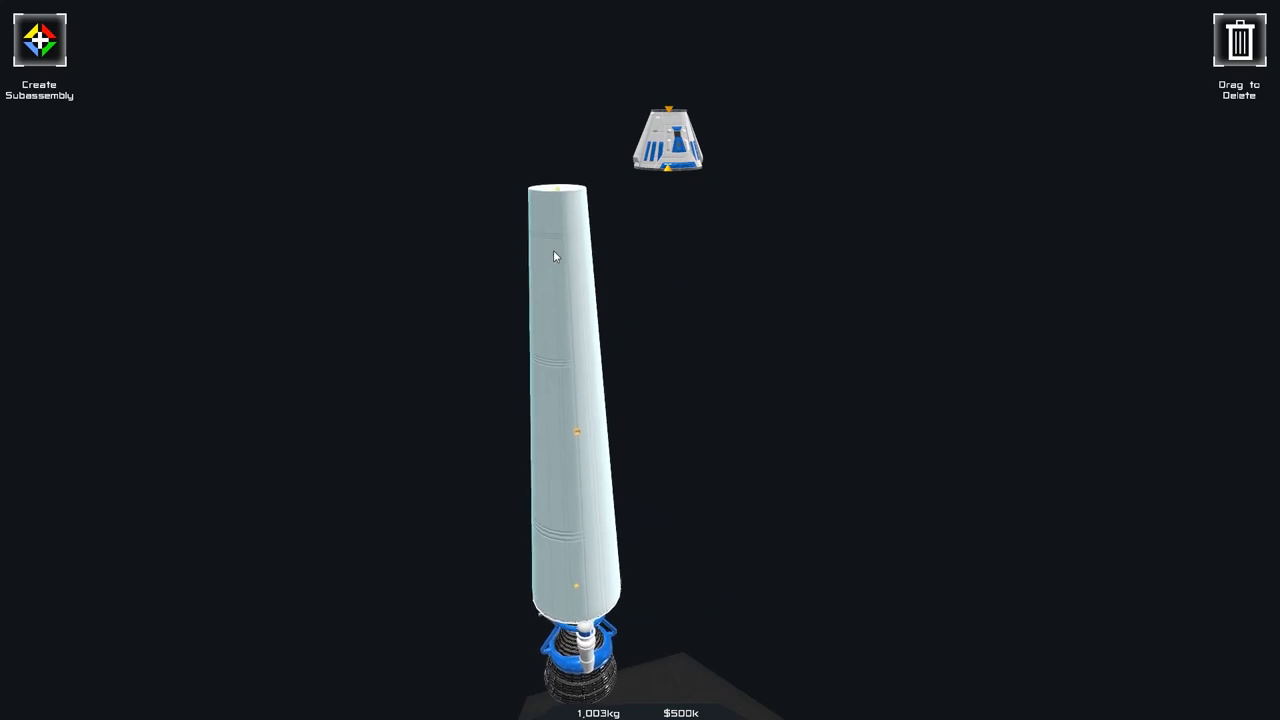
Add a small engine and a small fuel tank beneath the capsule as an upper stage
left_click(556, 400)
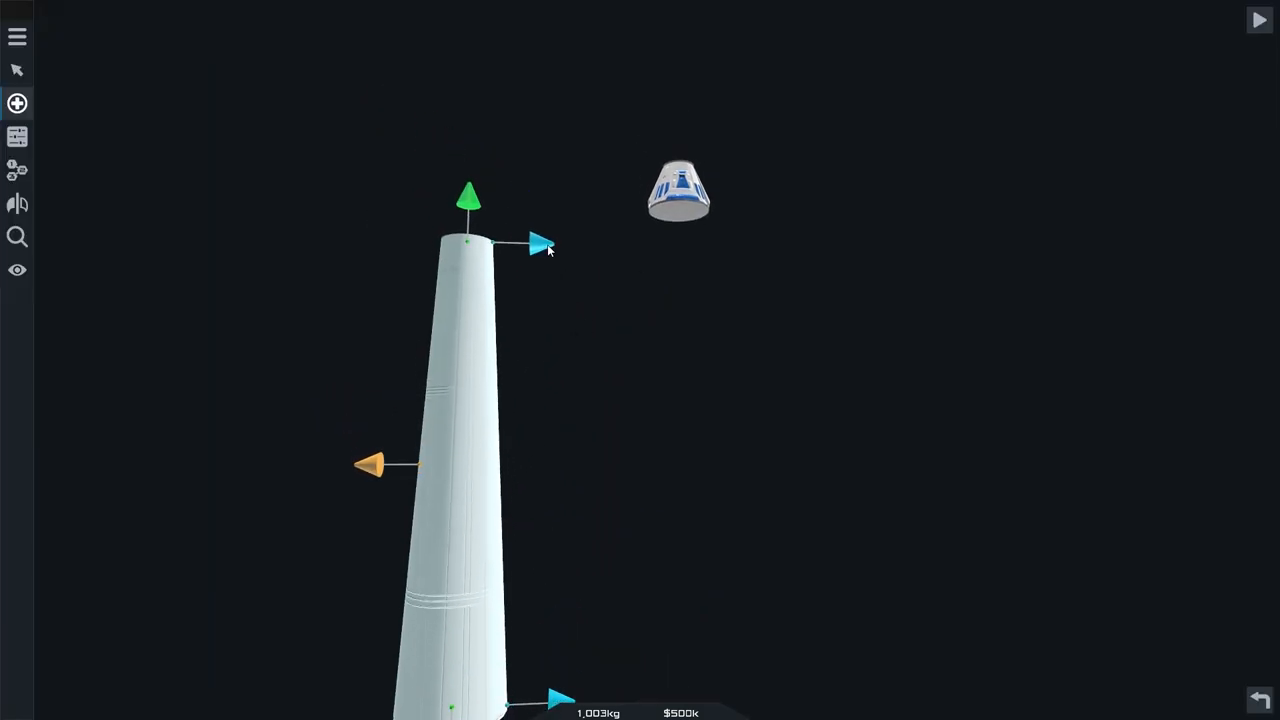
left_click(16, 104)
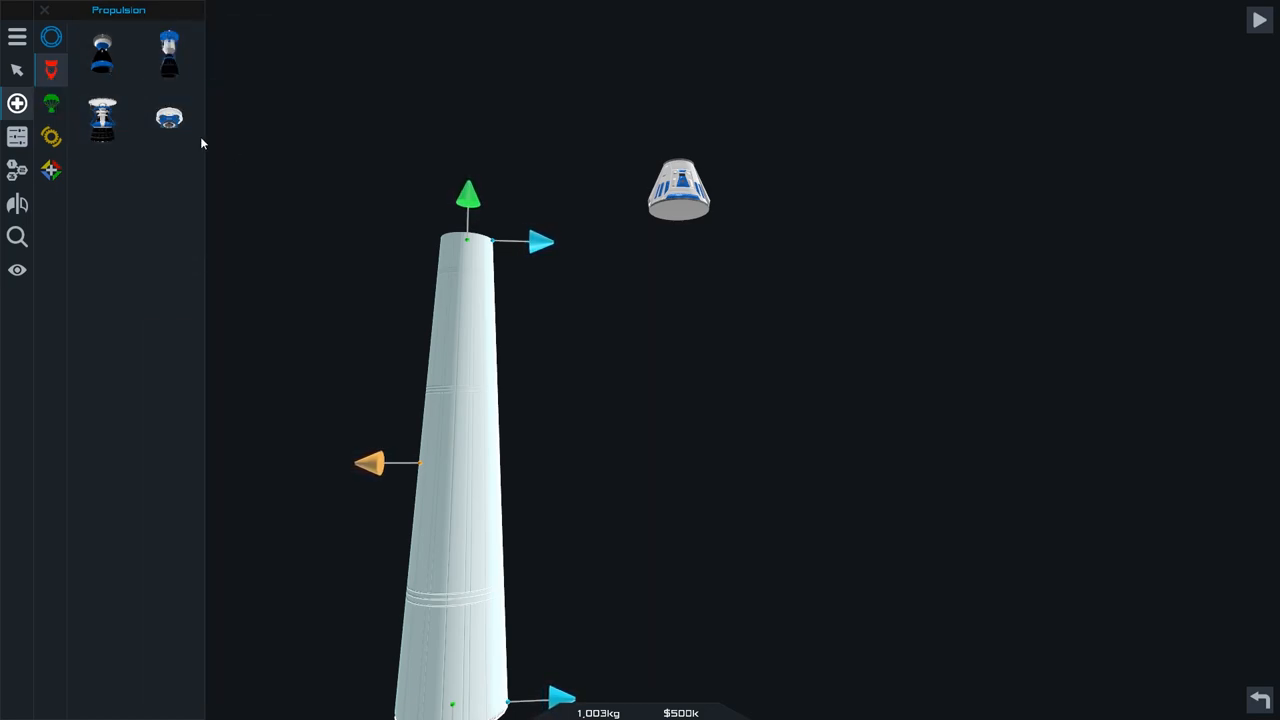
mouse_move(100, 56)
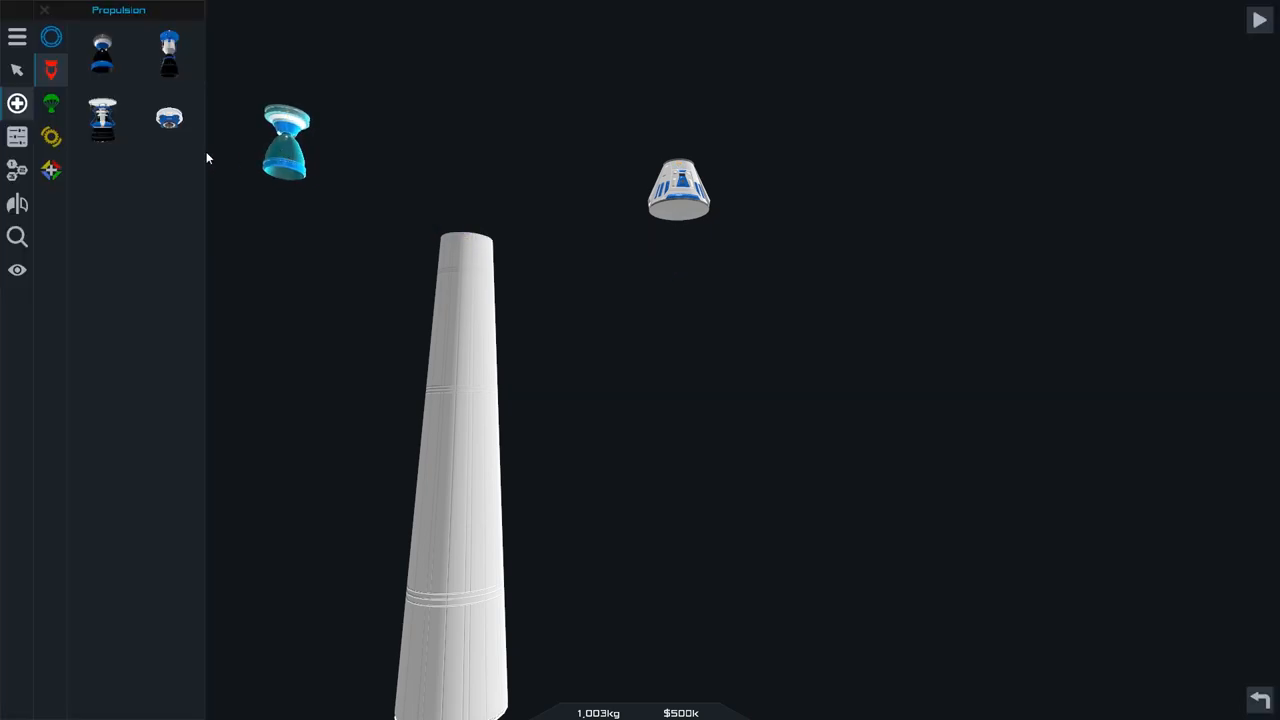
left_click(52, 36)
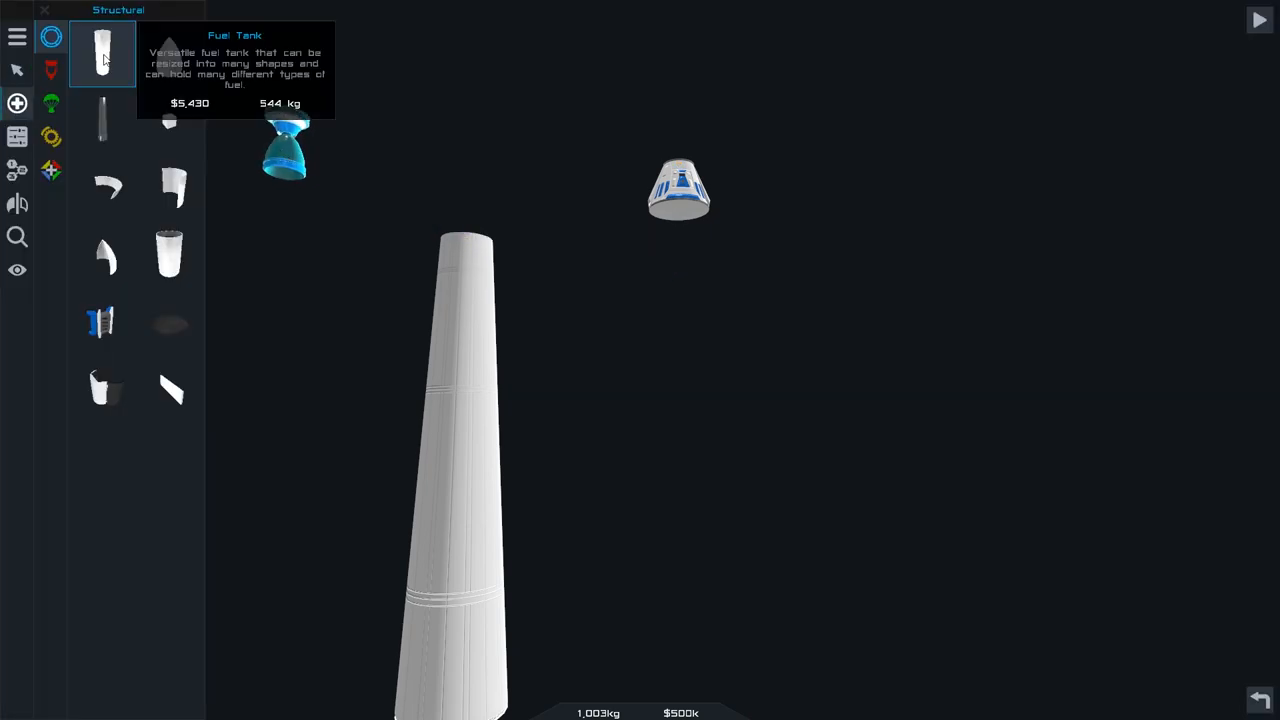
left_click(102, 52)
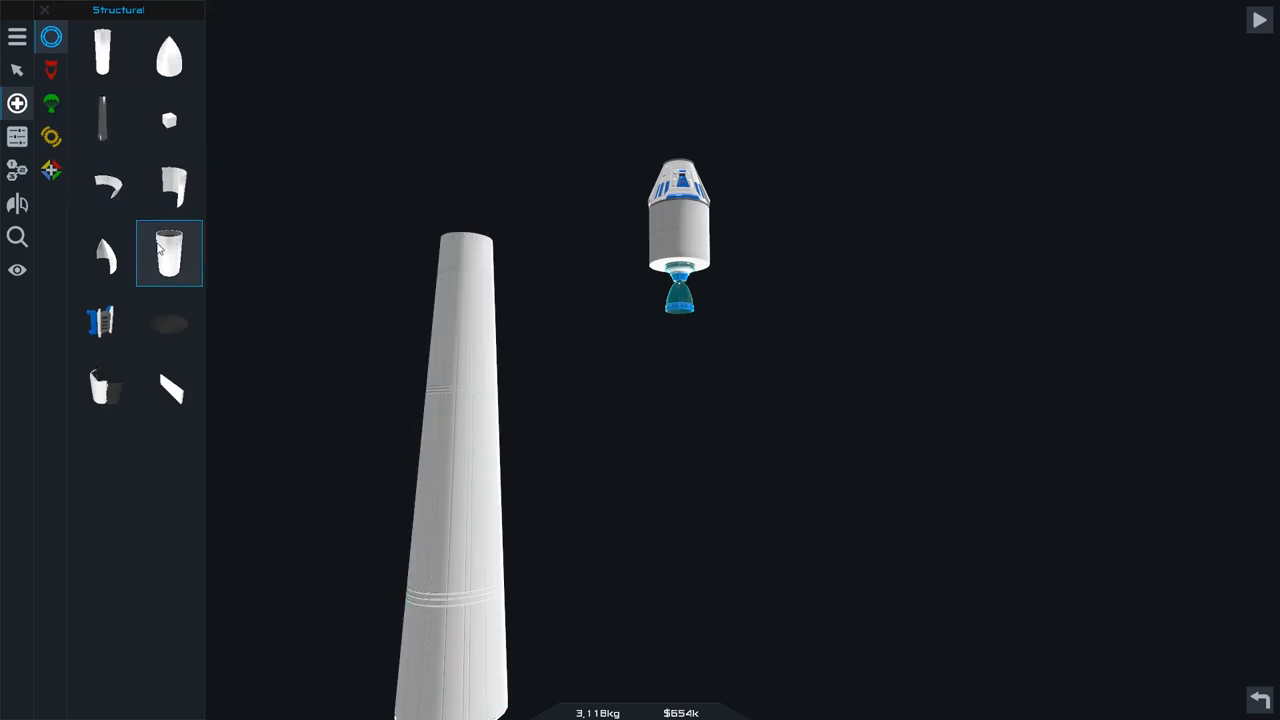
mouse_move(168, 252)
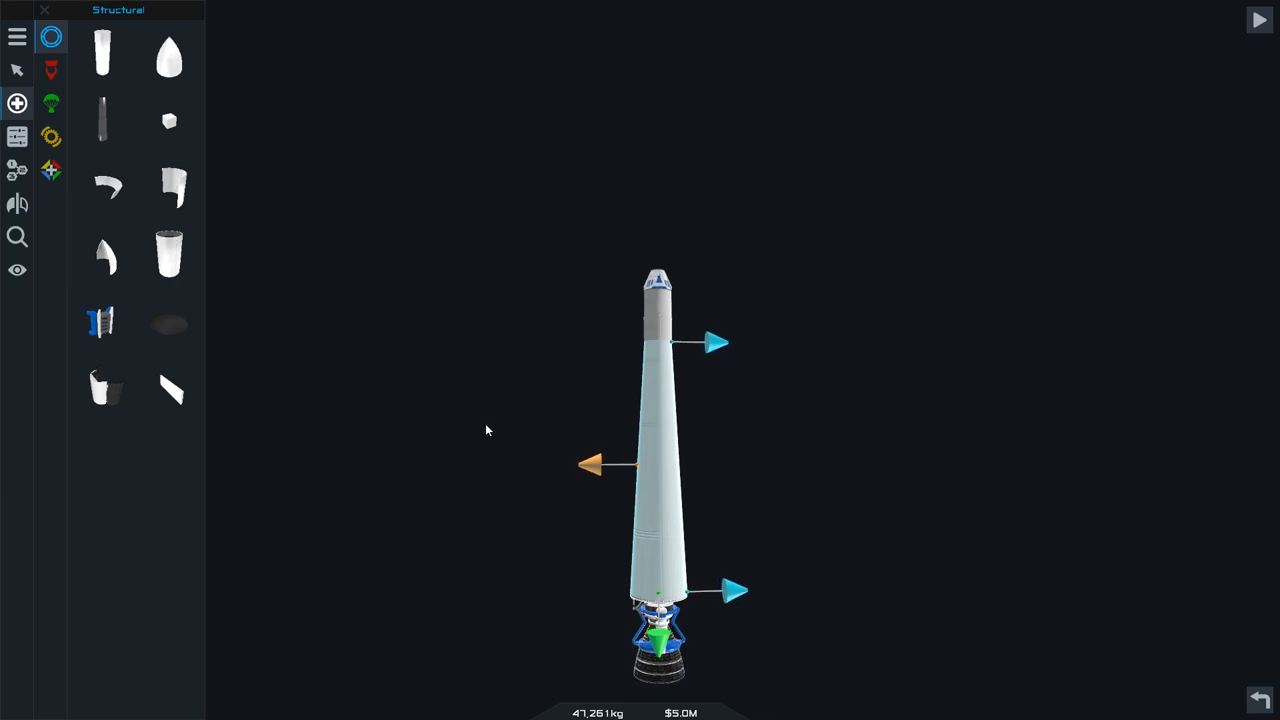
mouse_move(520, 256)
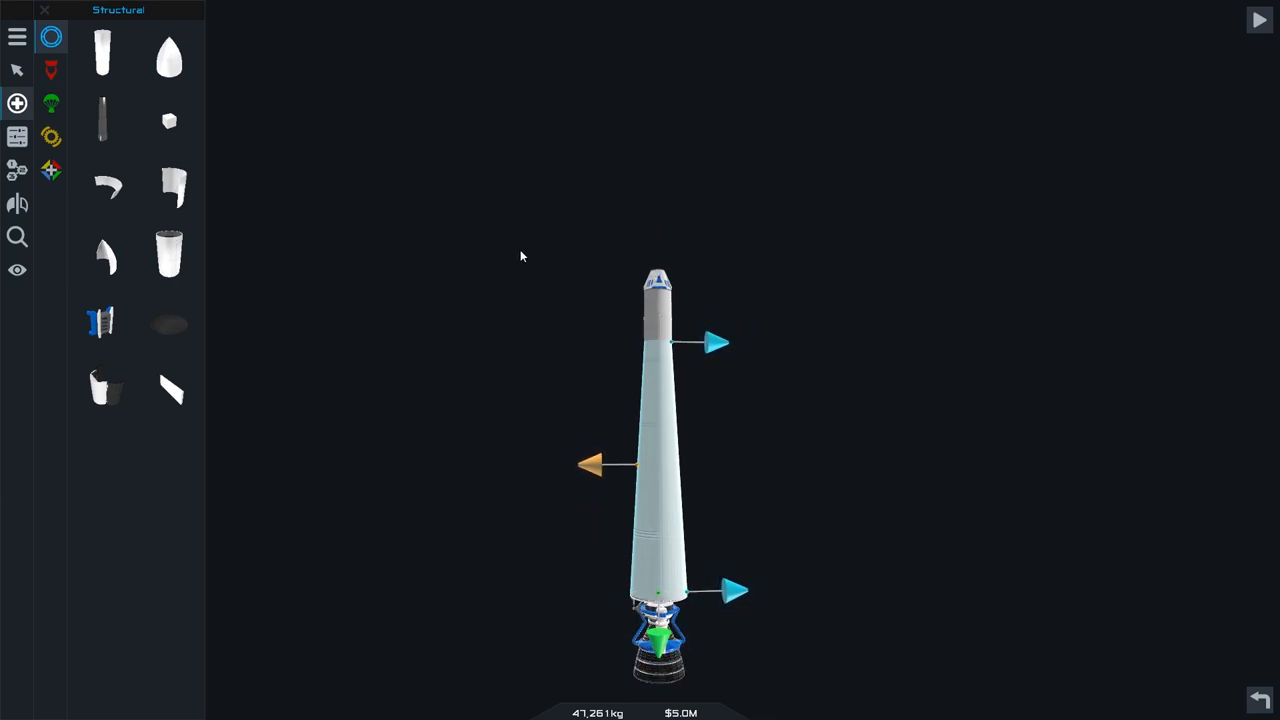
Browse Descent, Gizmos and Propulsion parts and mount a small extra part on the capsule
left_click(104, 120)
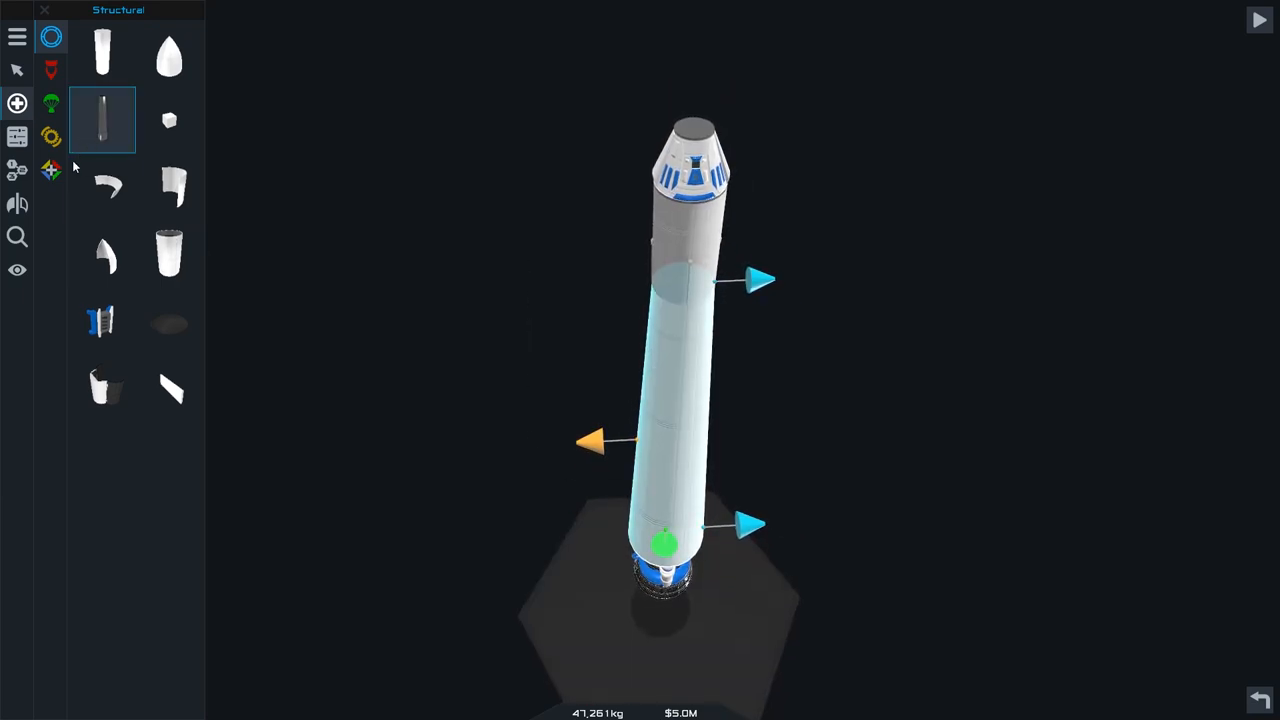
left_click(52, 104)
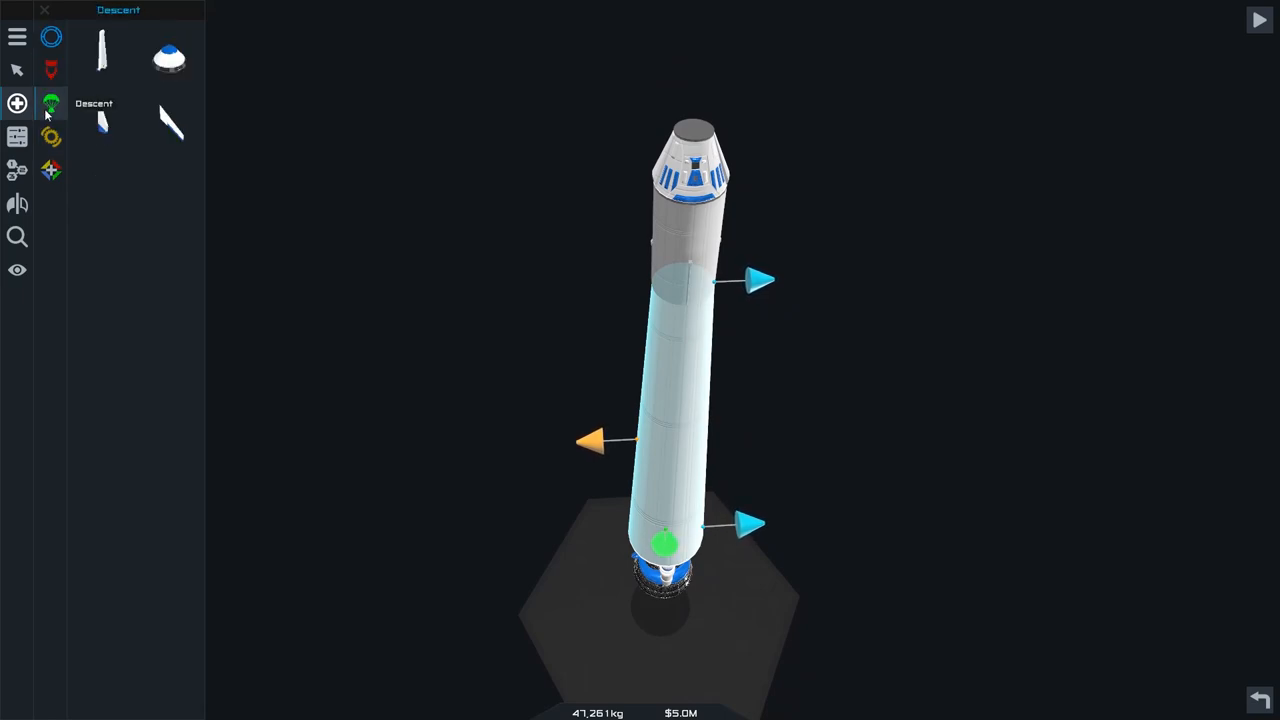
mouse_move(168, 52)
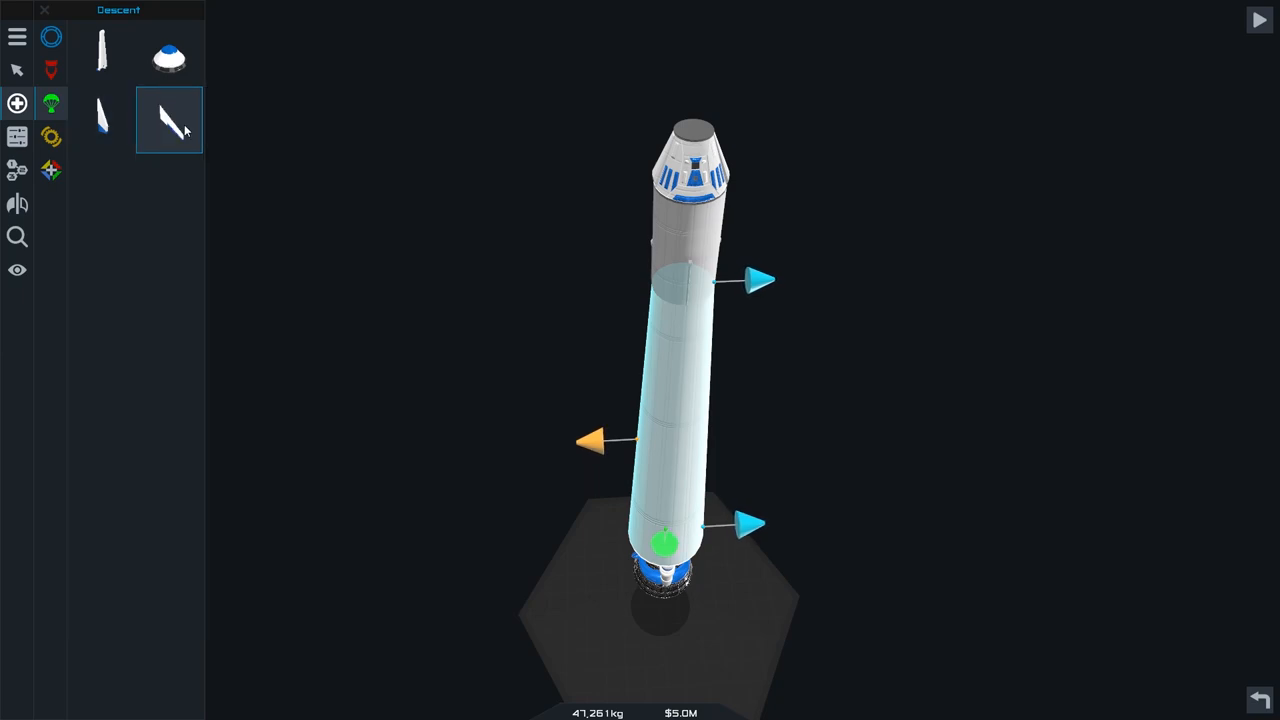
left_click(52, 136)
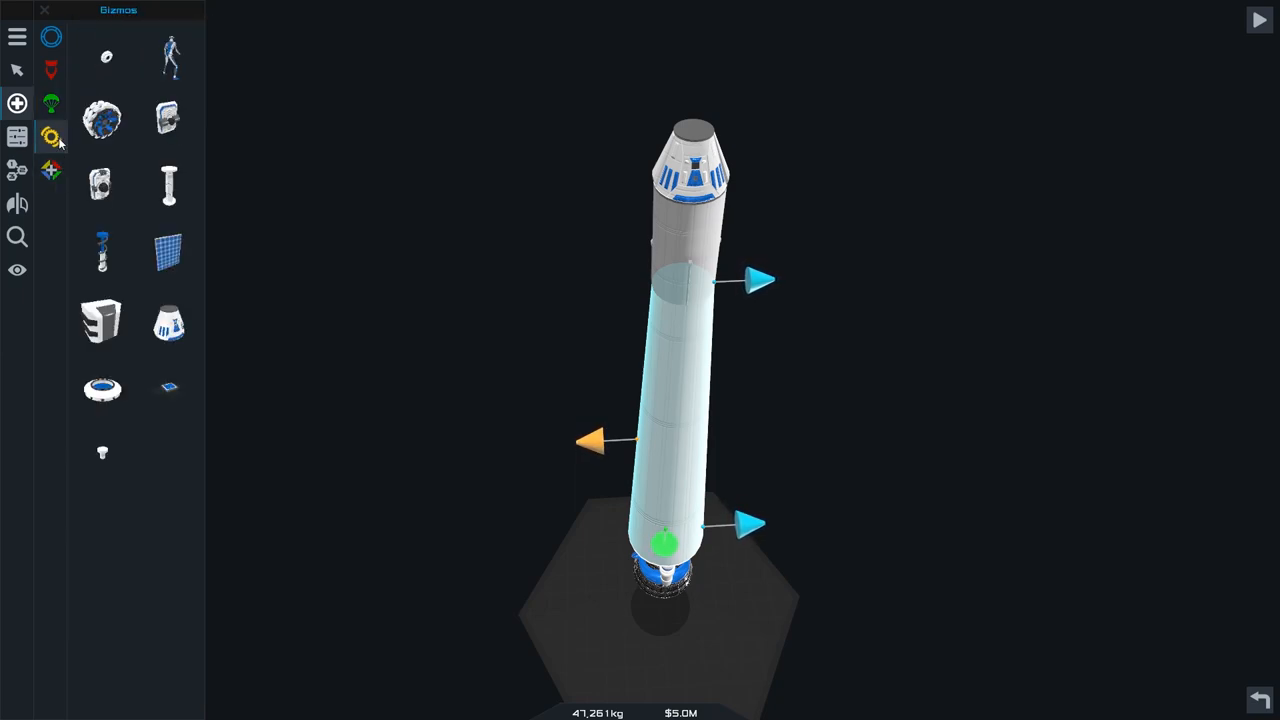
mouse_move(168, 54)
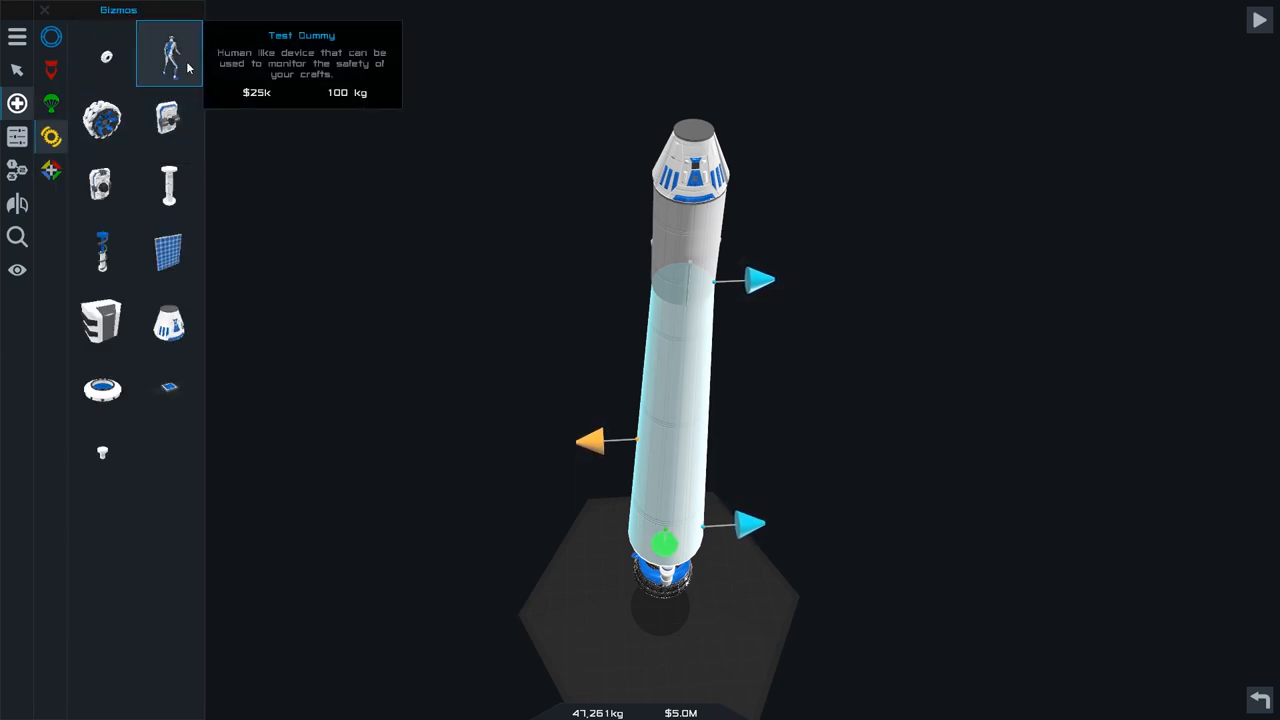
mouse_move(168, 252)
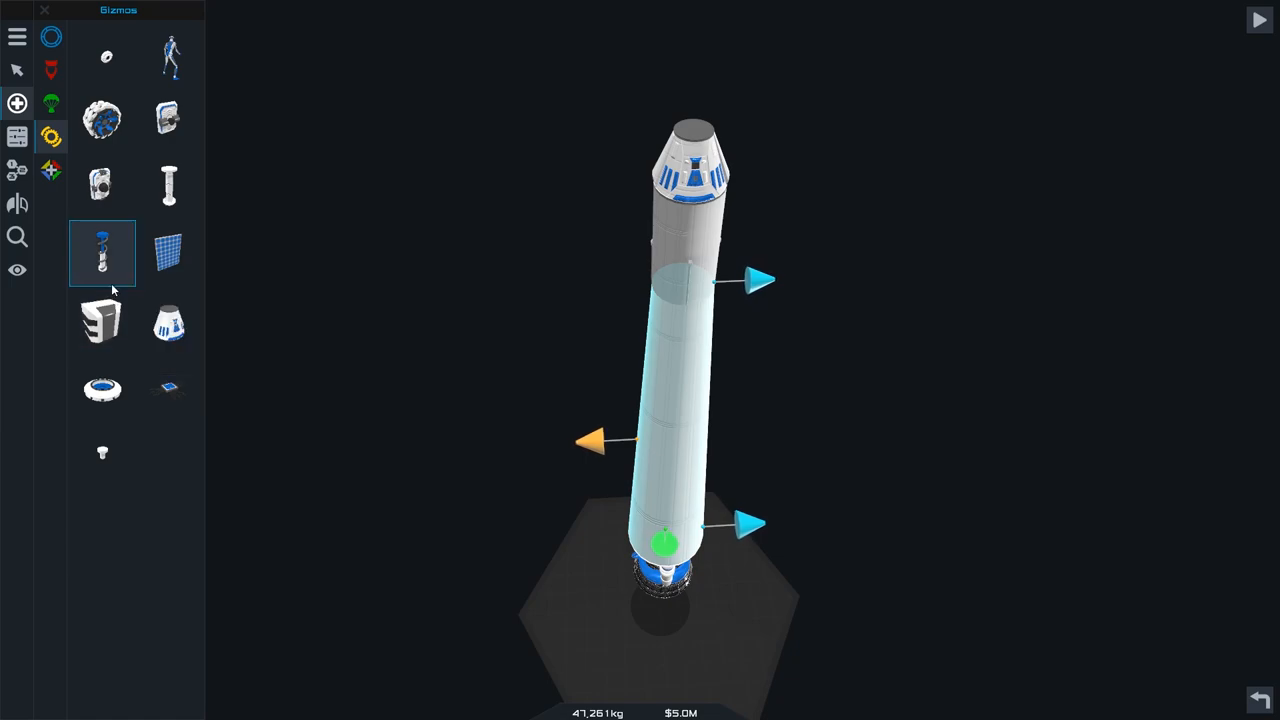
mouse_move(102, 252)
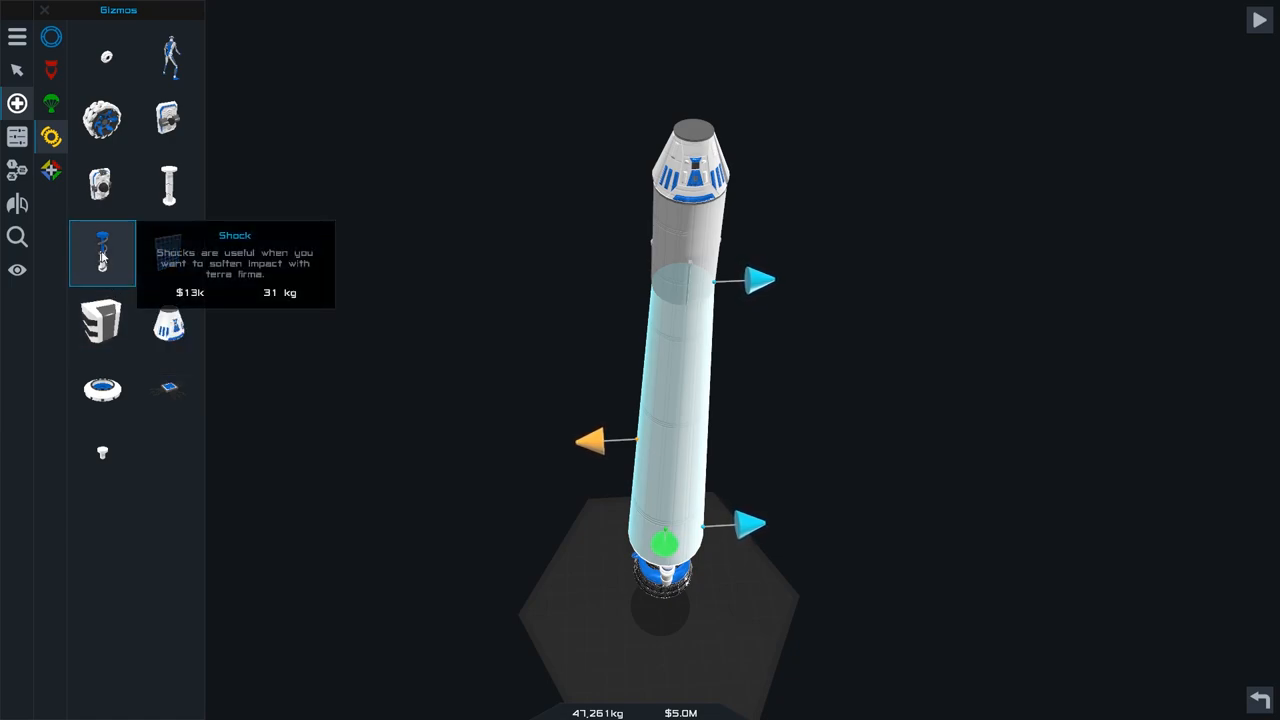
mouse_move(96, 236)
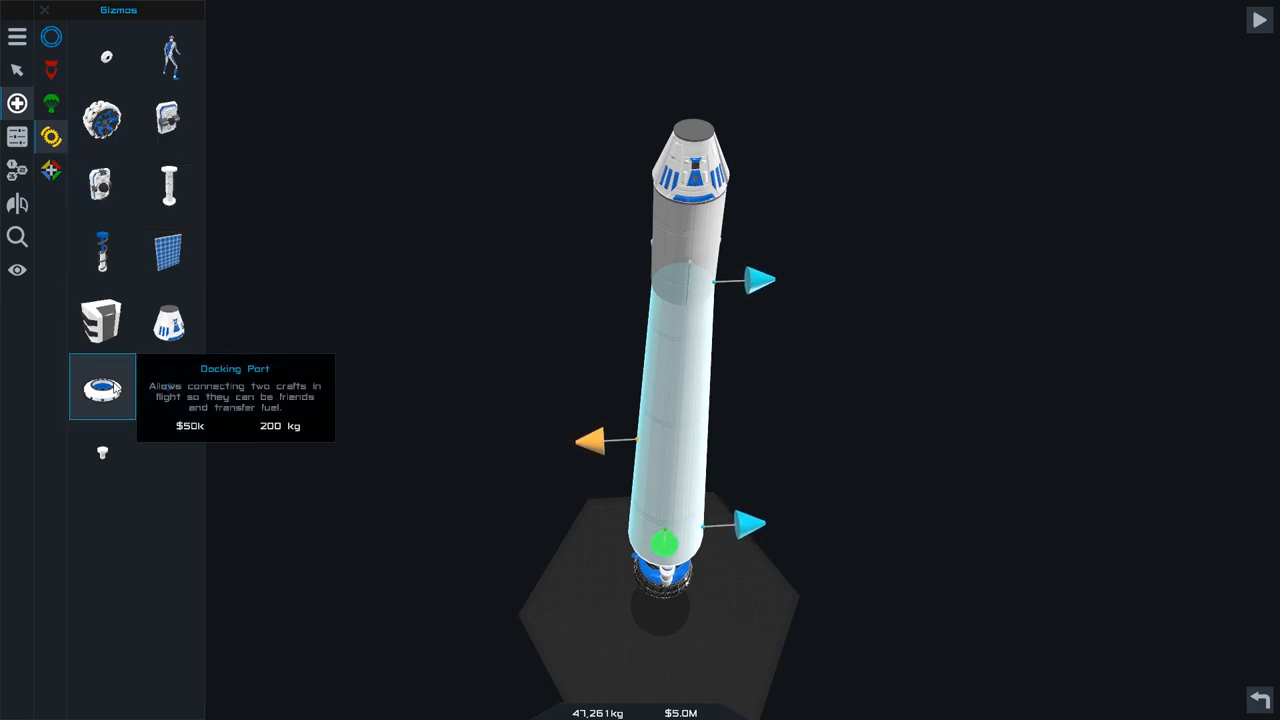
mouse_move(102, 120)
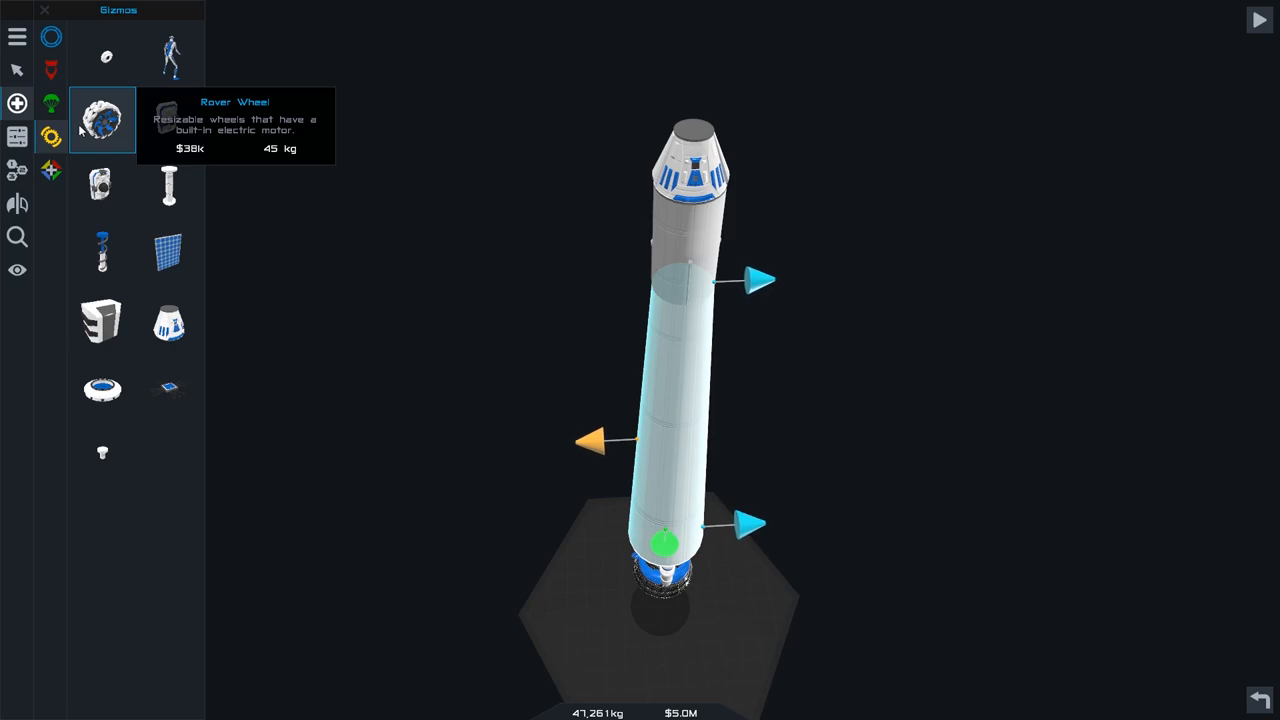
mouse_move(168, 252)
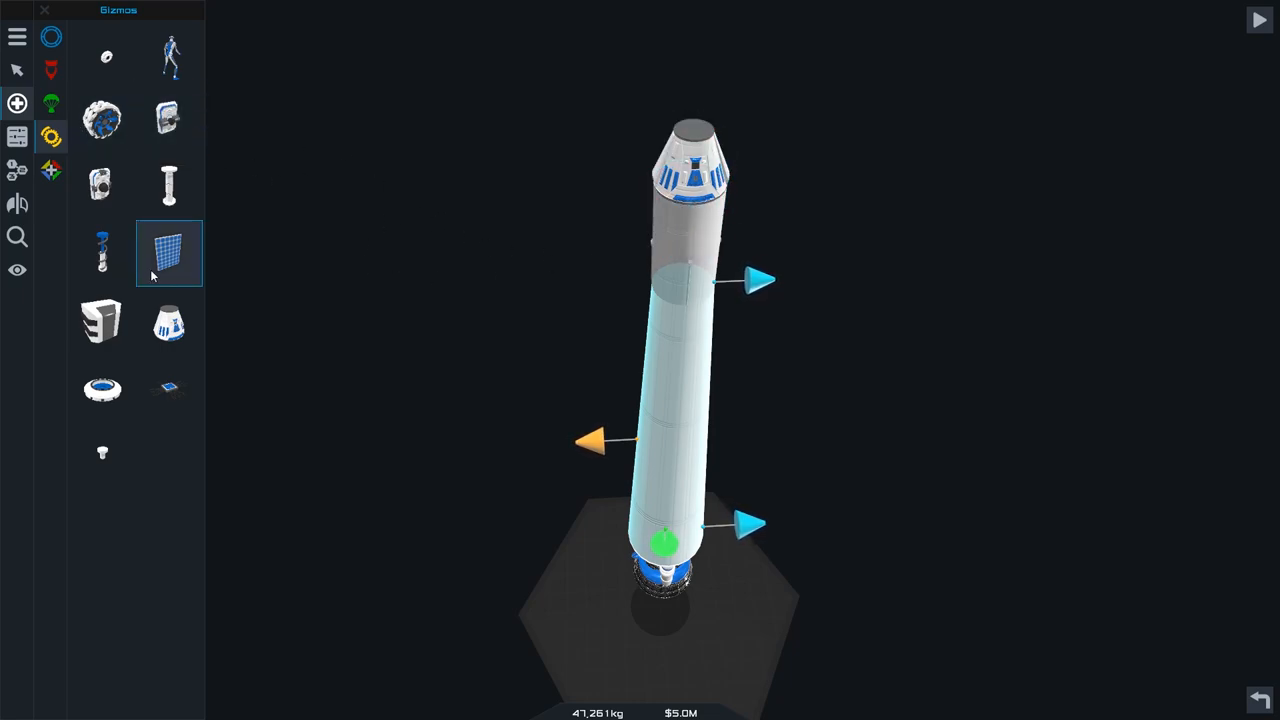
mouse_move(102, 120)
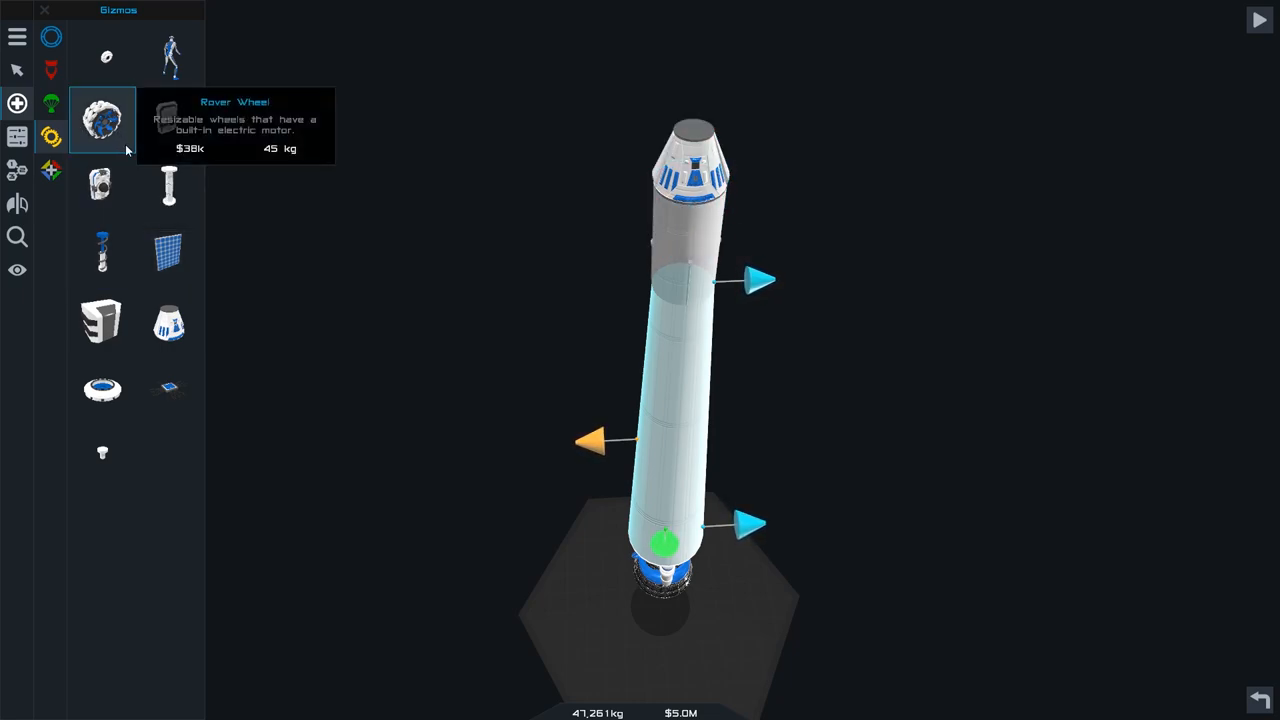
mouse_move(104, 56)
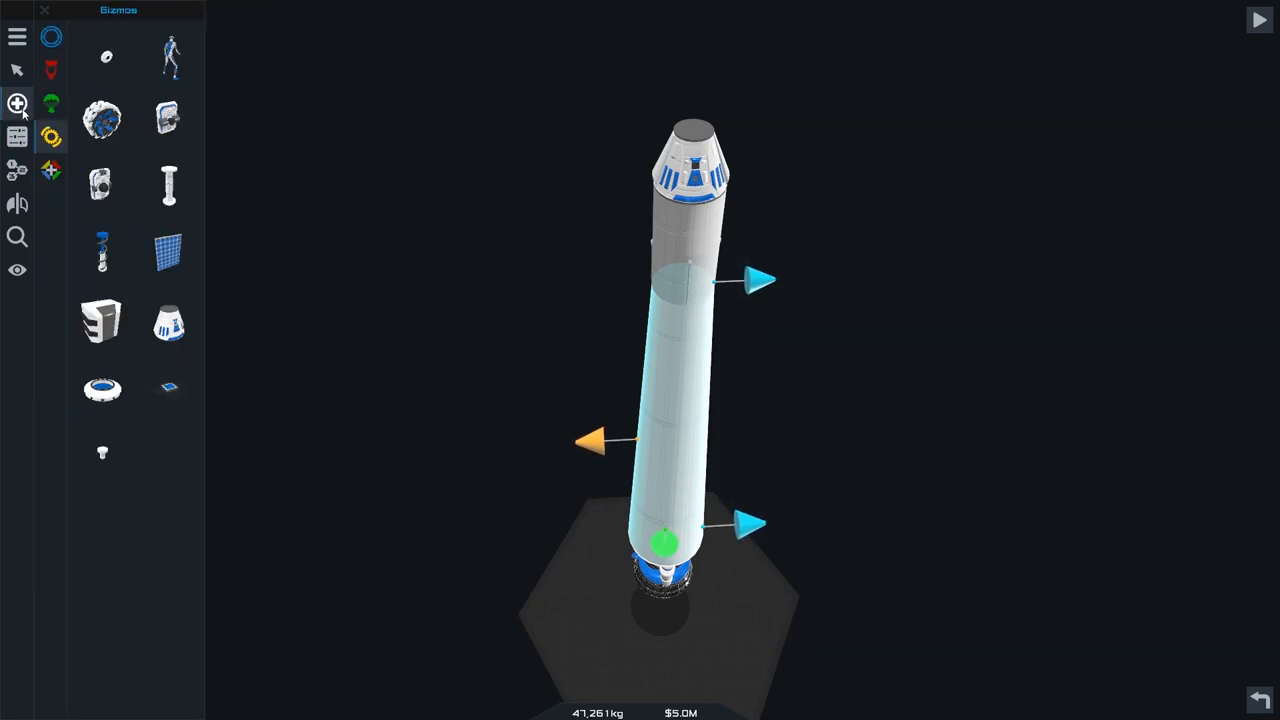
left_click(52, 170)
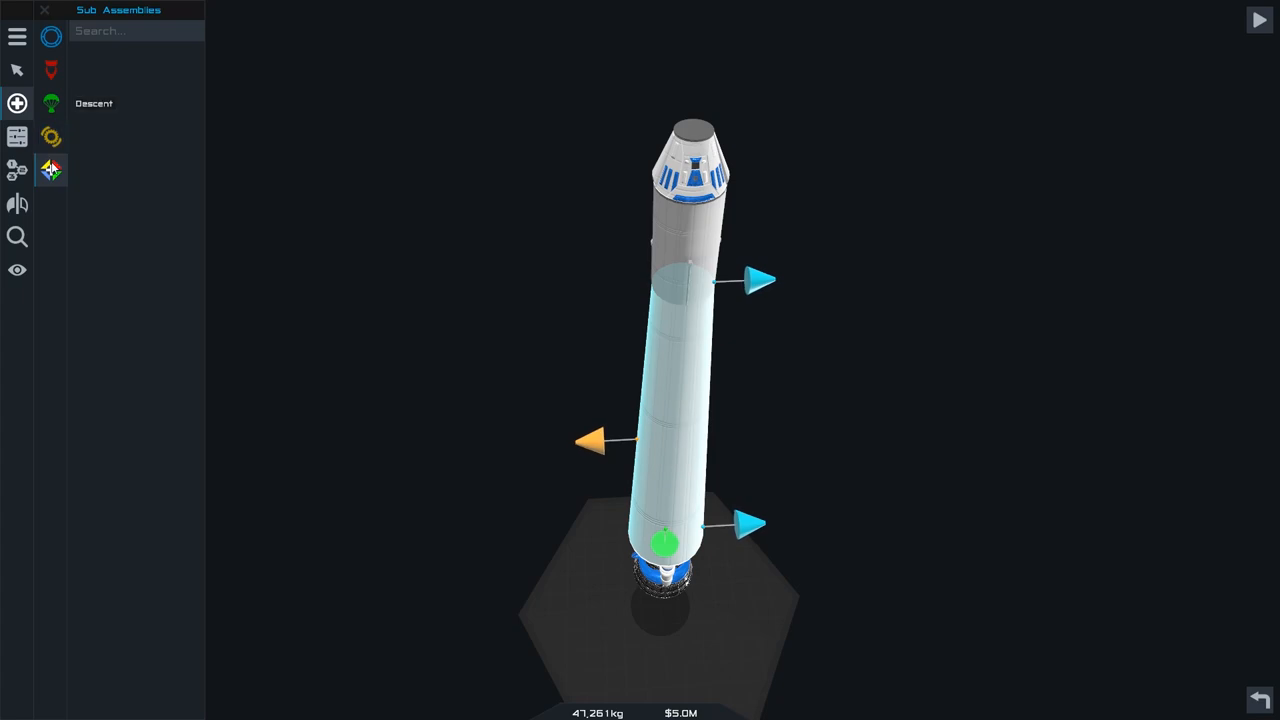
left_click(50, 68)
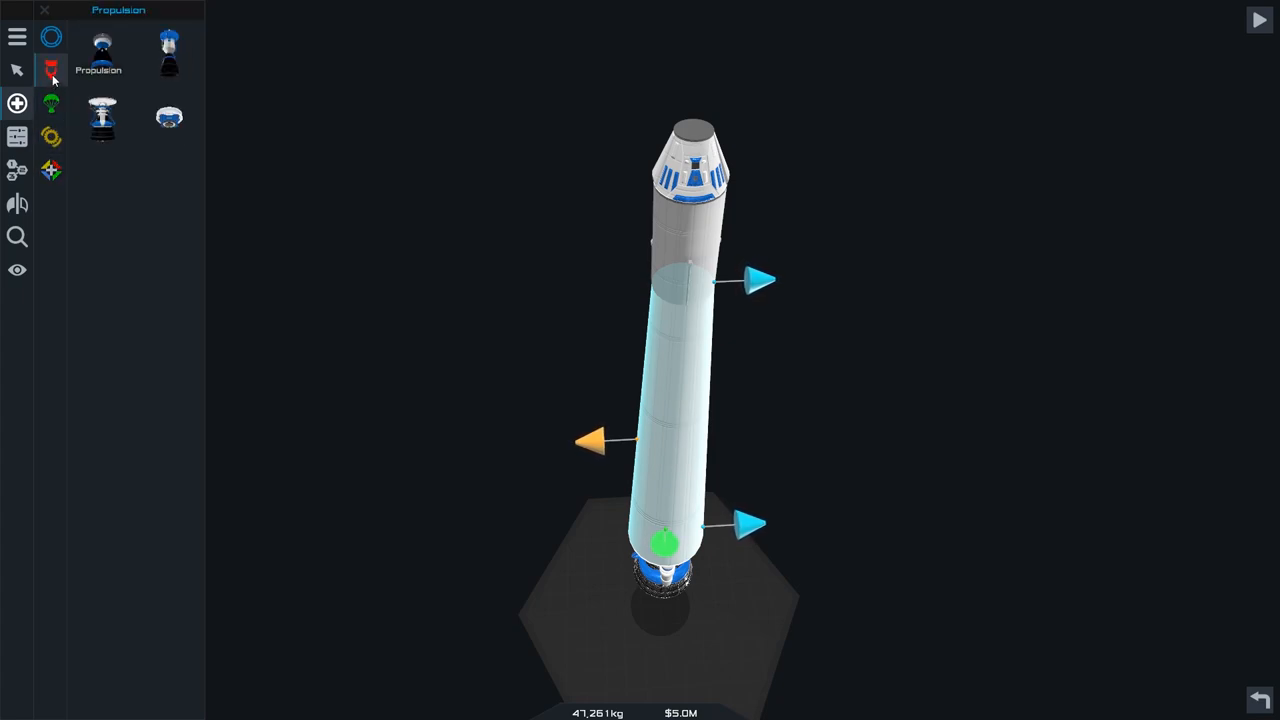
left_click(52, 36)
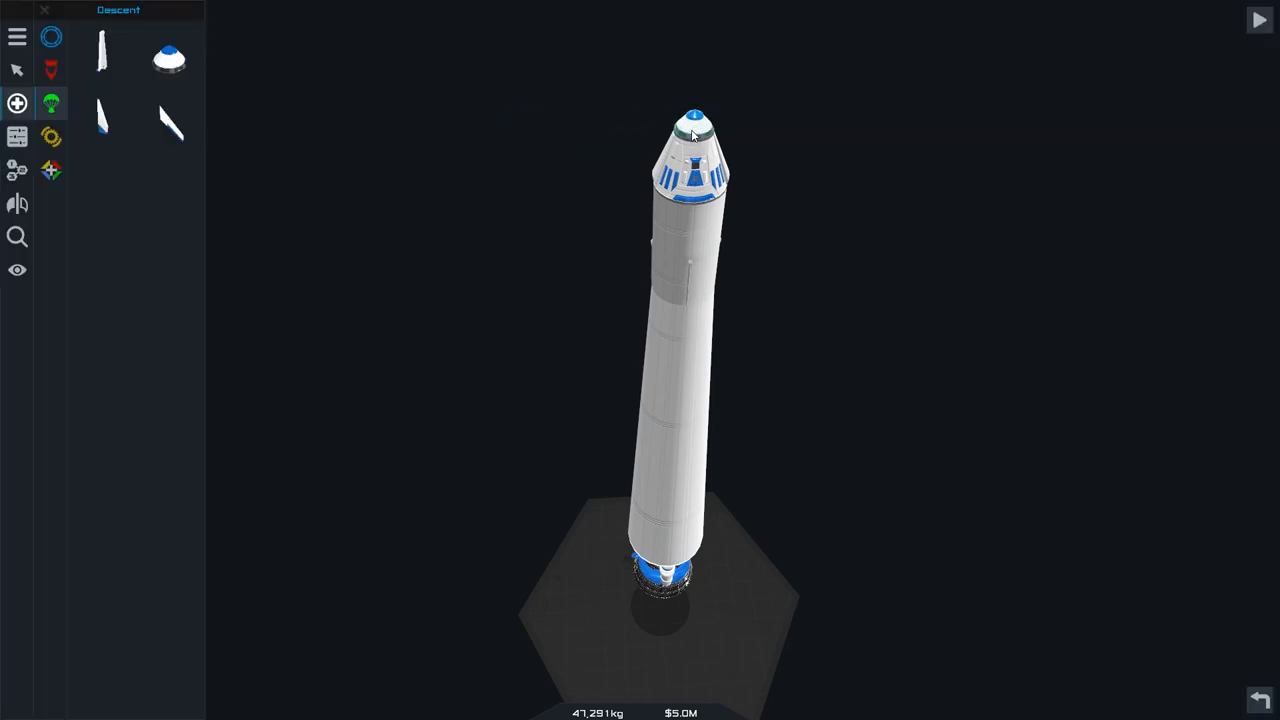
mouse_move(404, 256)
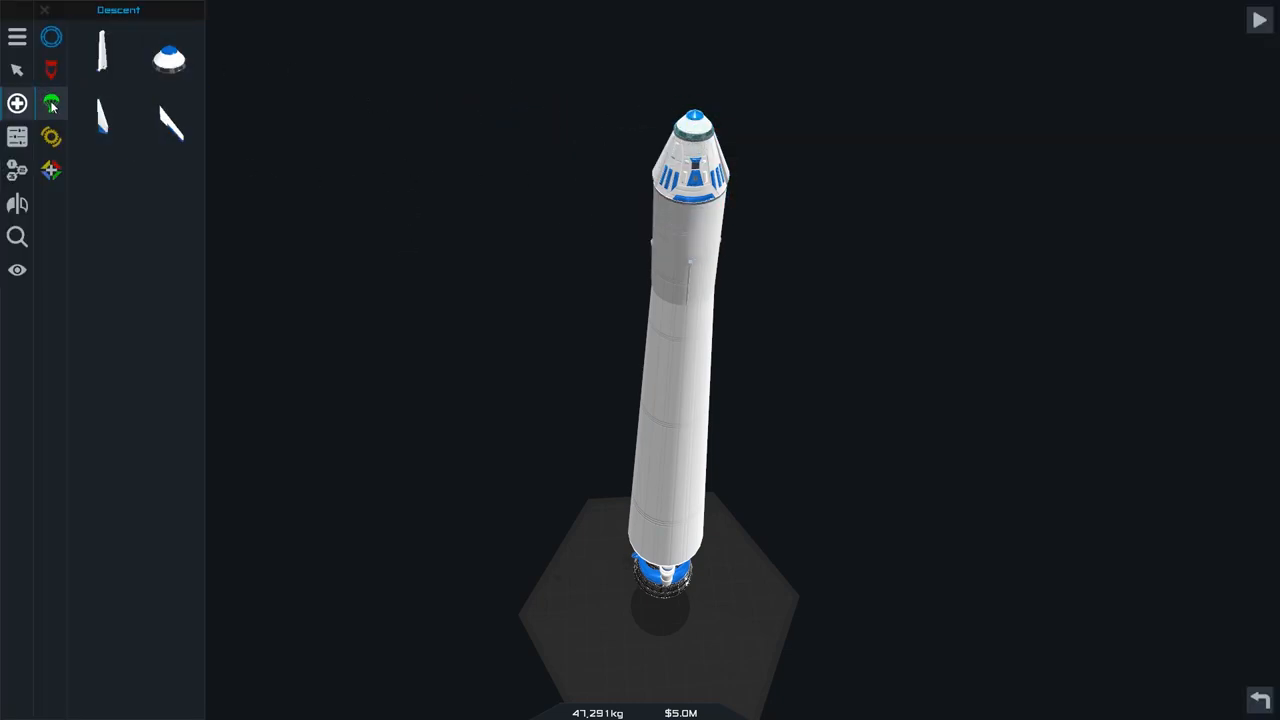
left_click(52, 36)
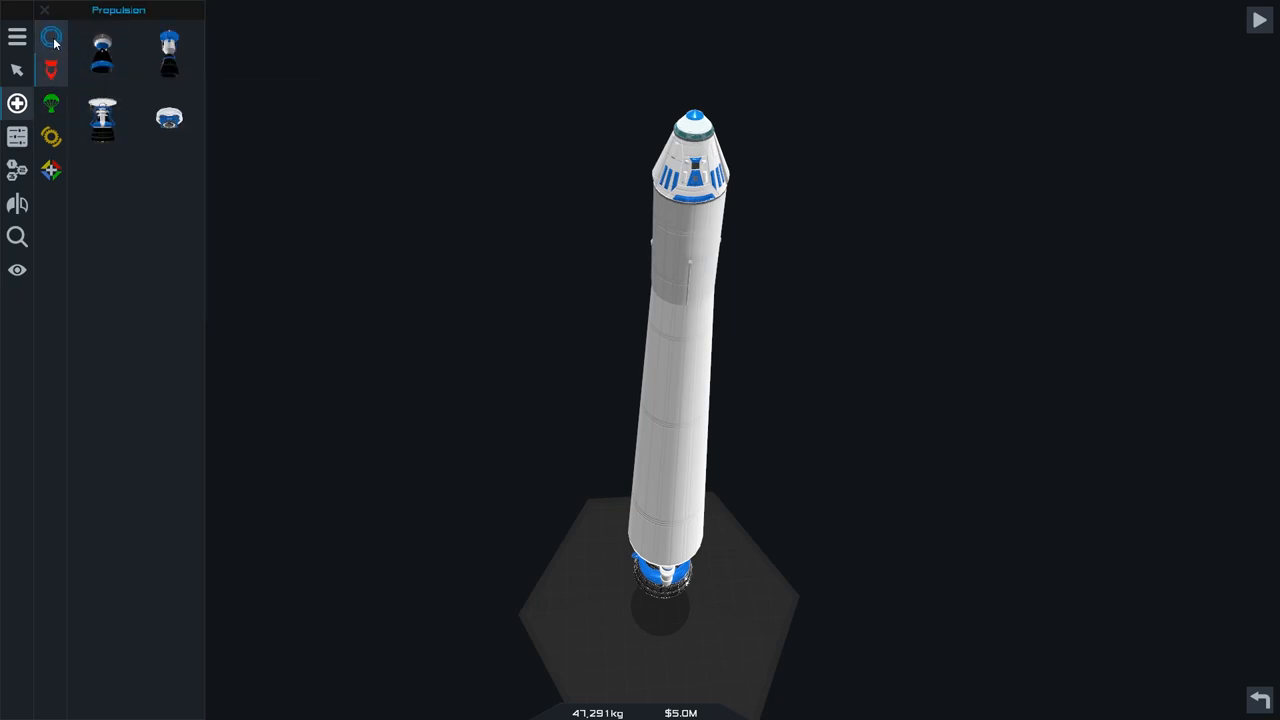
left_click(50, 36)
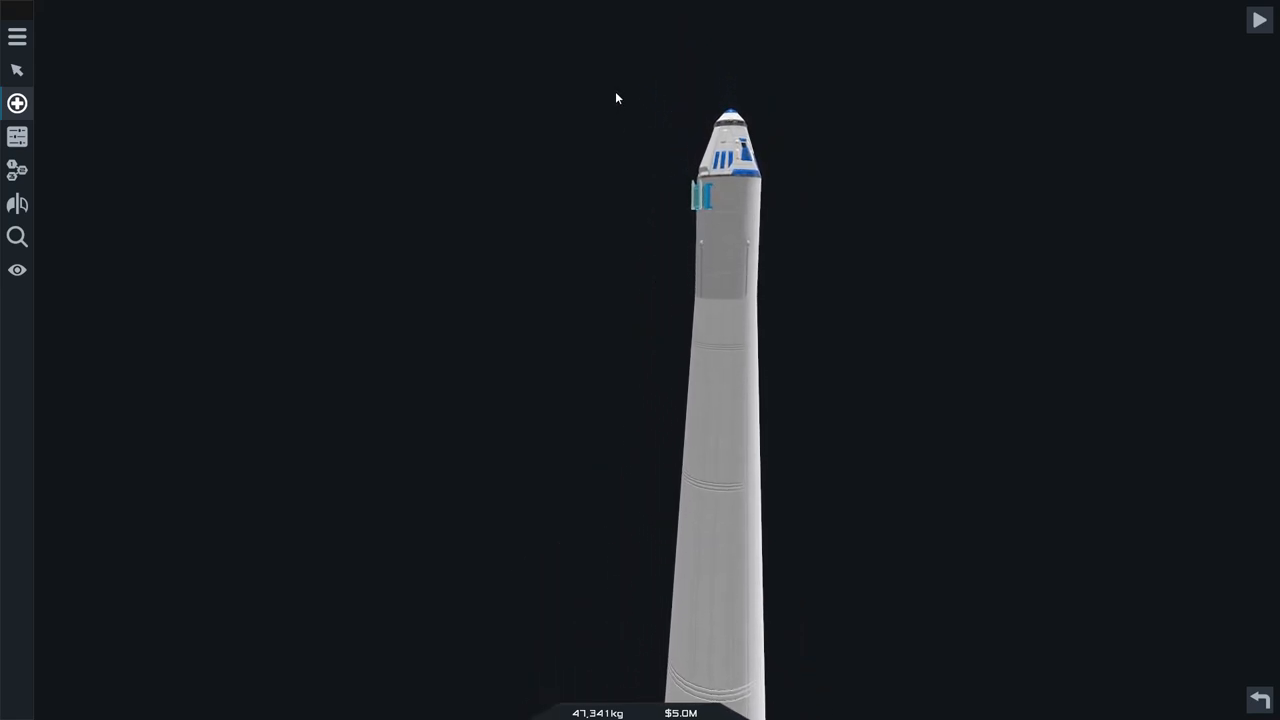
Attach a tall structural fuel tank alongside the upper stage, raising mass to about 62,468 kg
left_click(16, 104)
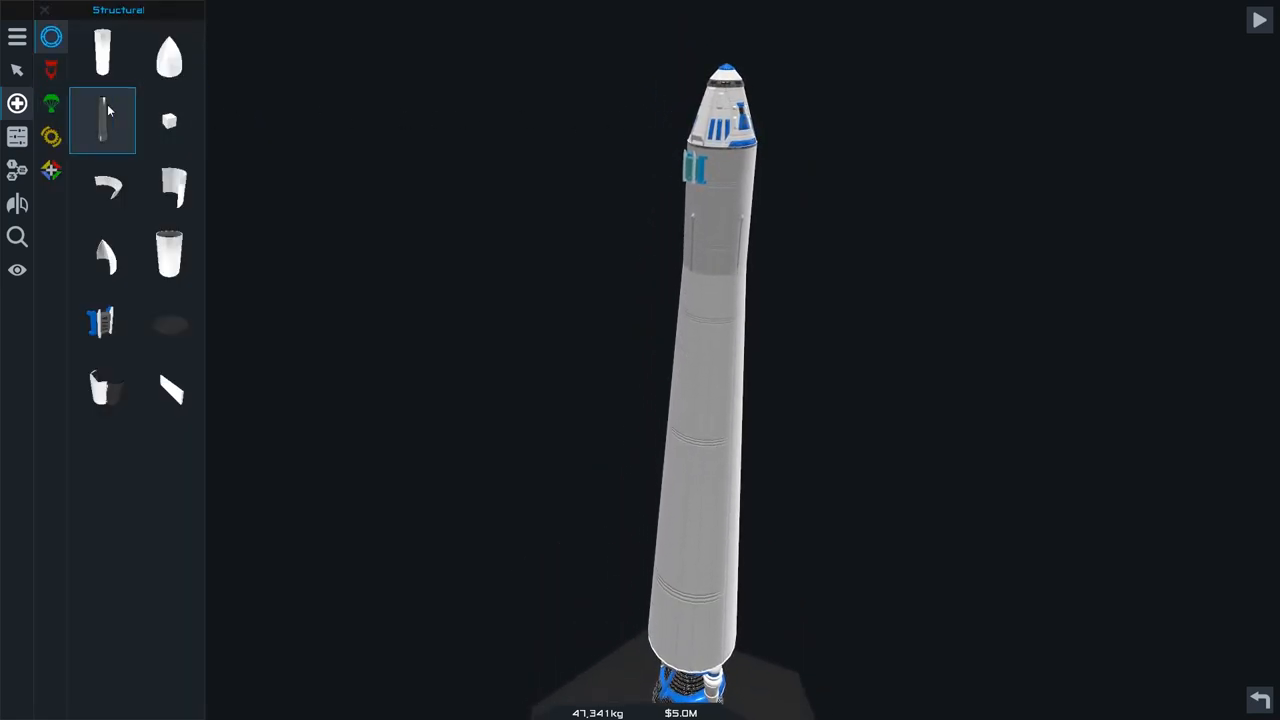
left_click(168, 56)
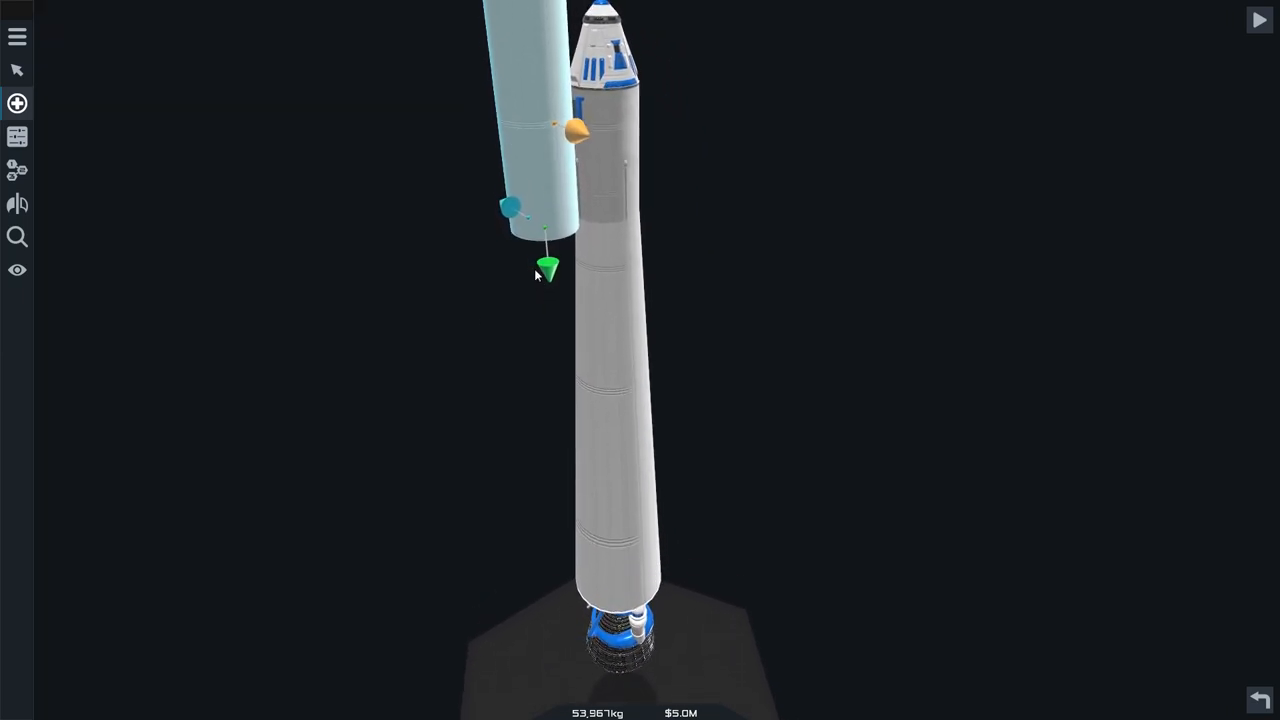
left_click(16, 104)
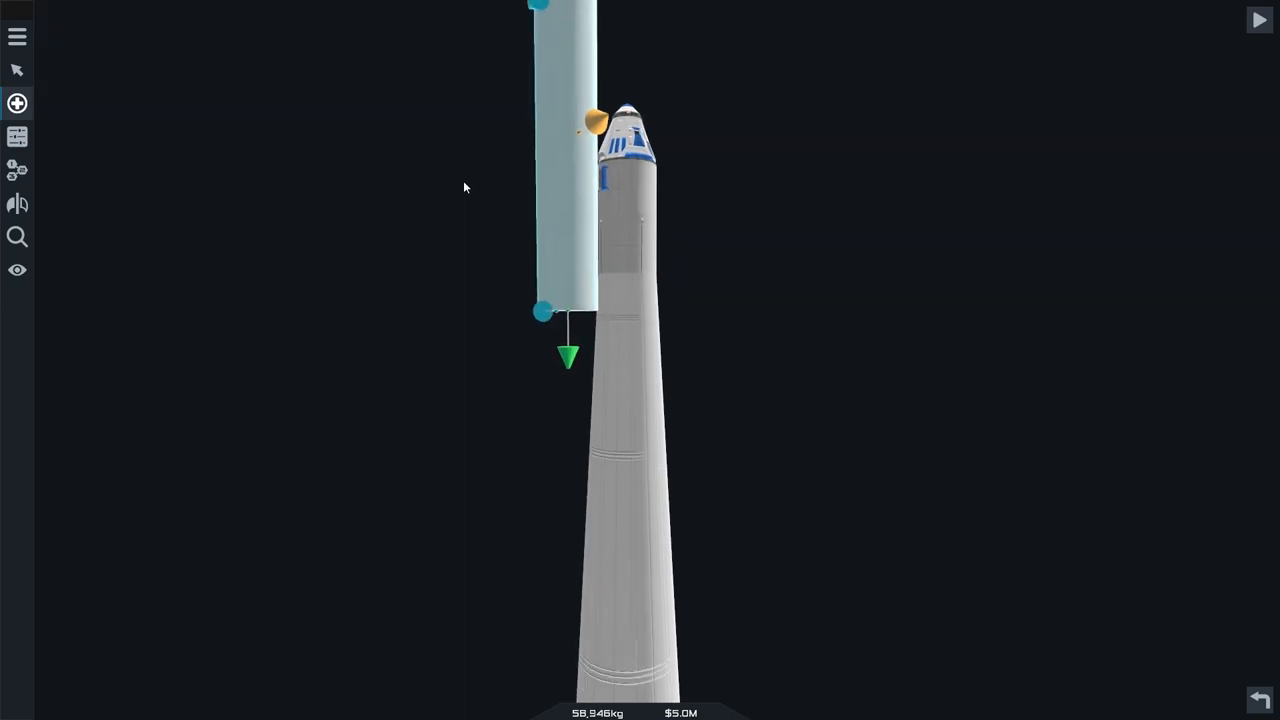
left_click(16, 104)
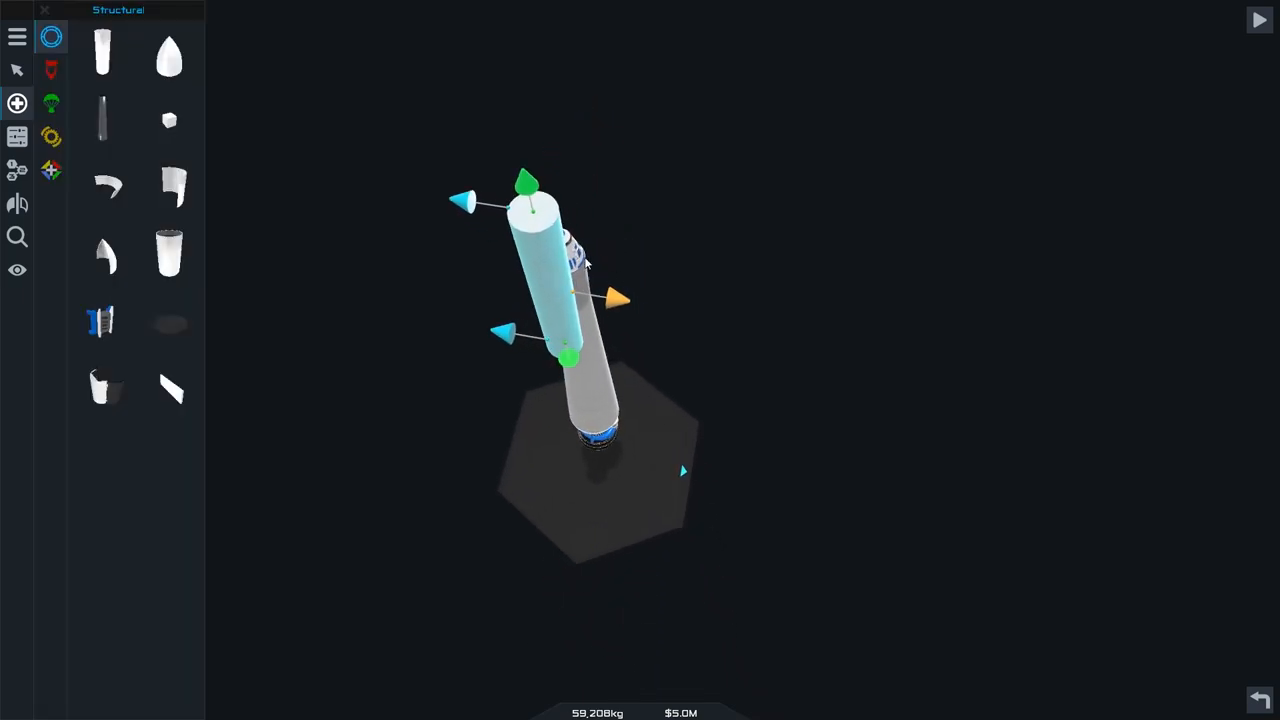
left_click(102, 120)
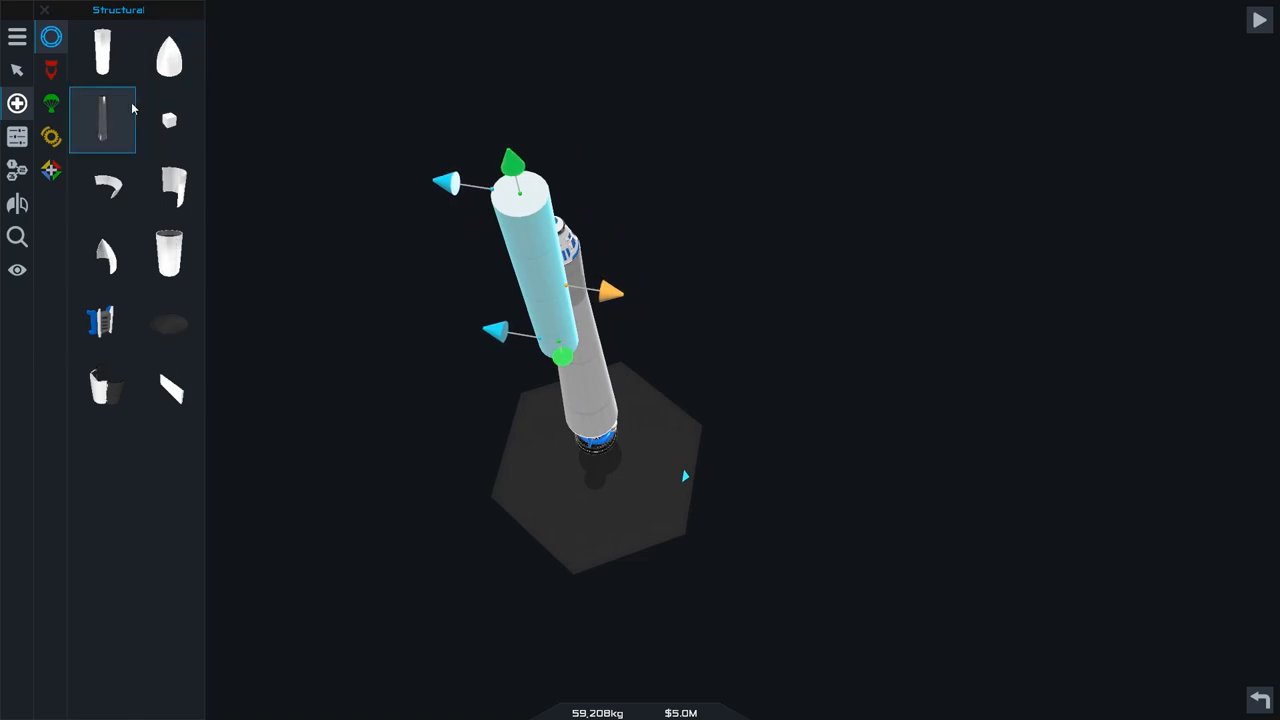
left_click(168, 120)
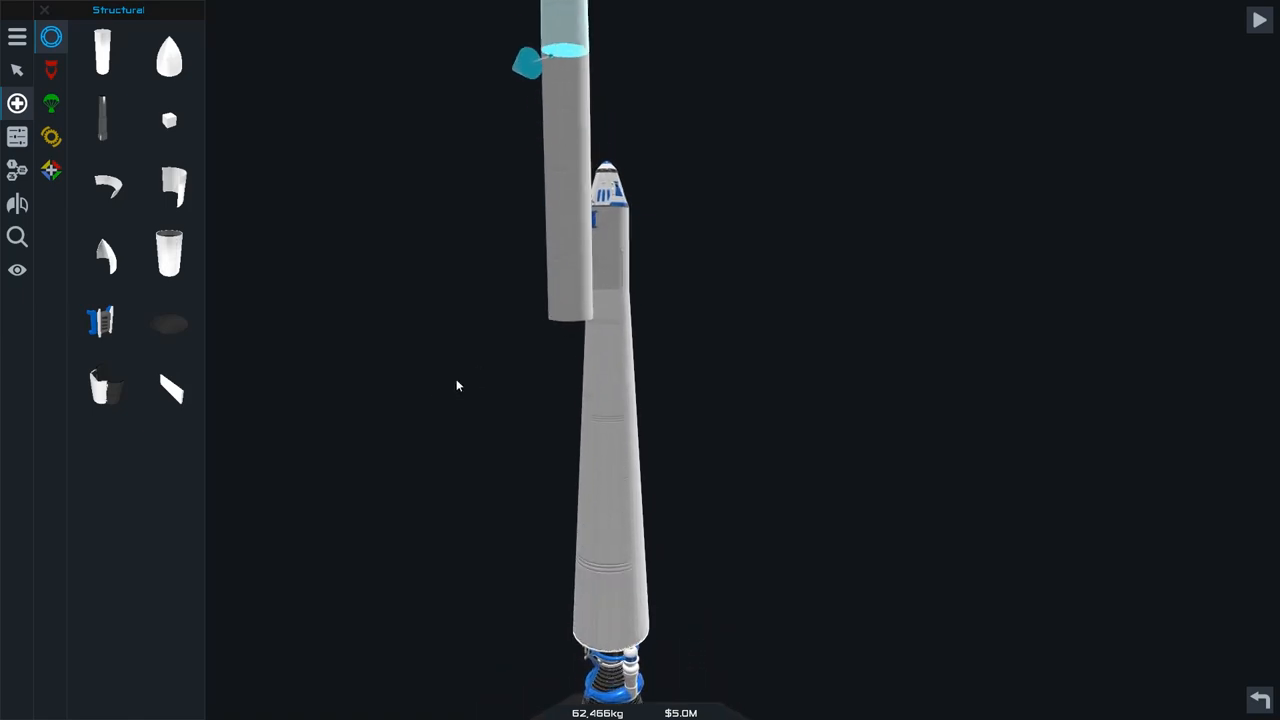
left_click(568, 160)
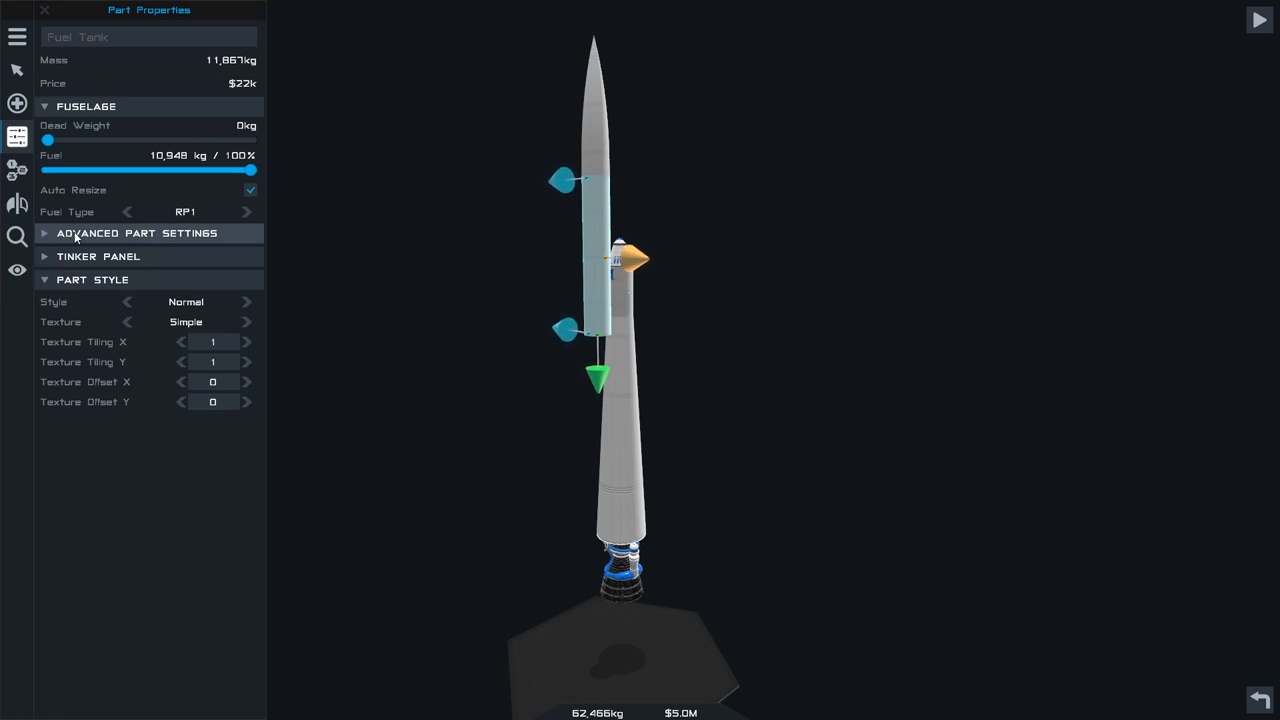
mouse_move(96, 258)
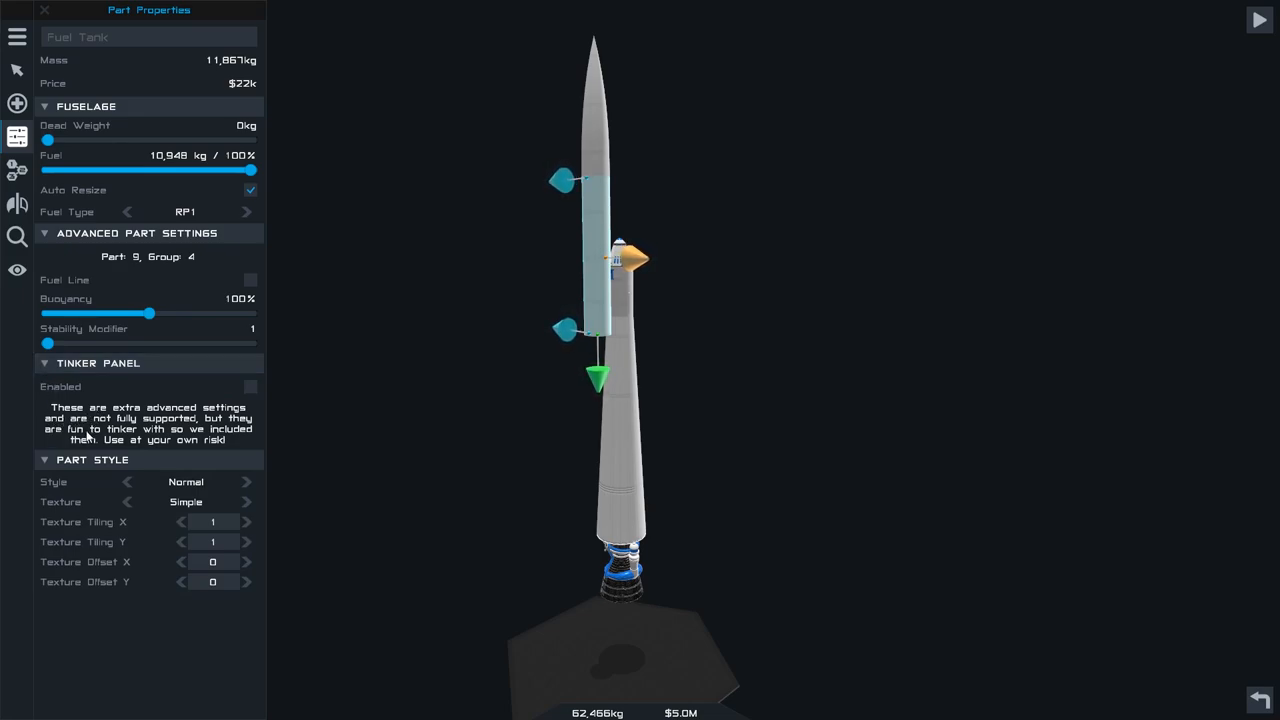
mouse_move(124, 442)
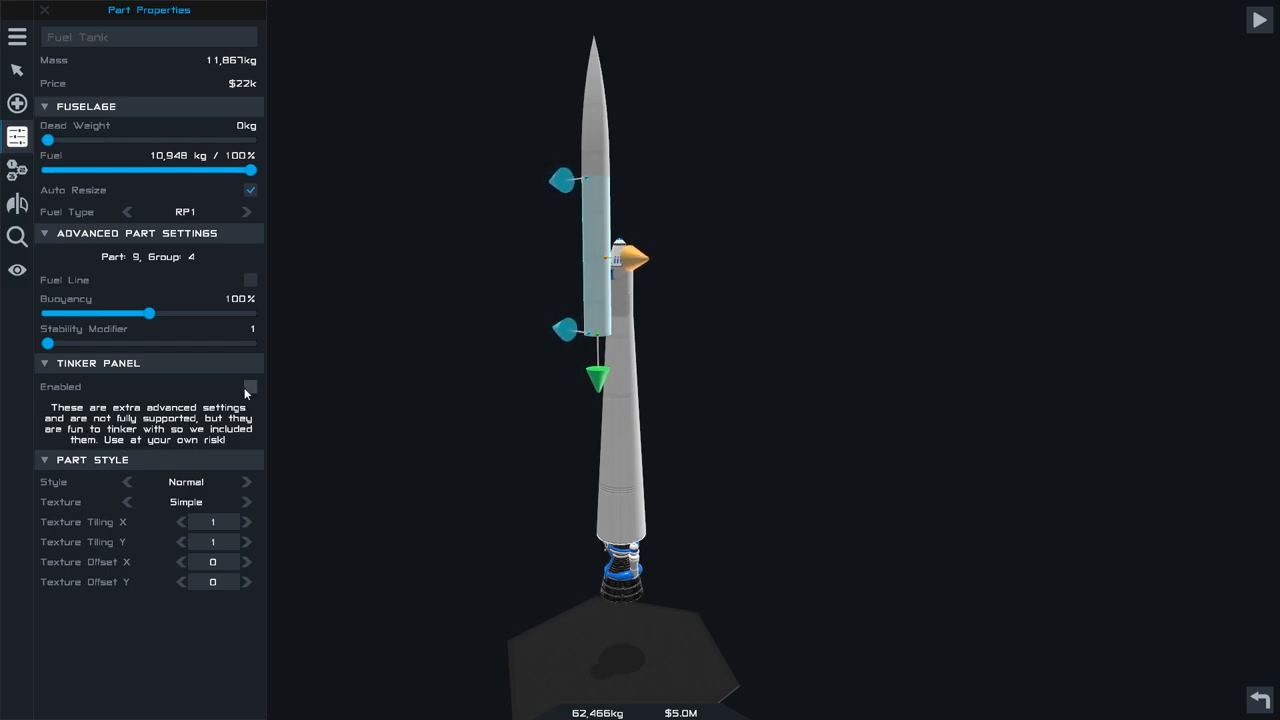
Enable the side tank's tinker settings, leaving it at 100% scale
left_click(250, 388)
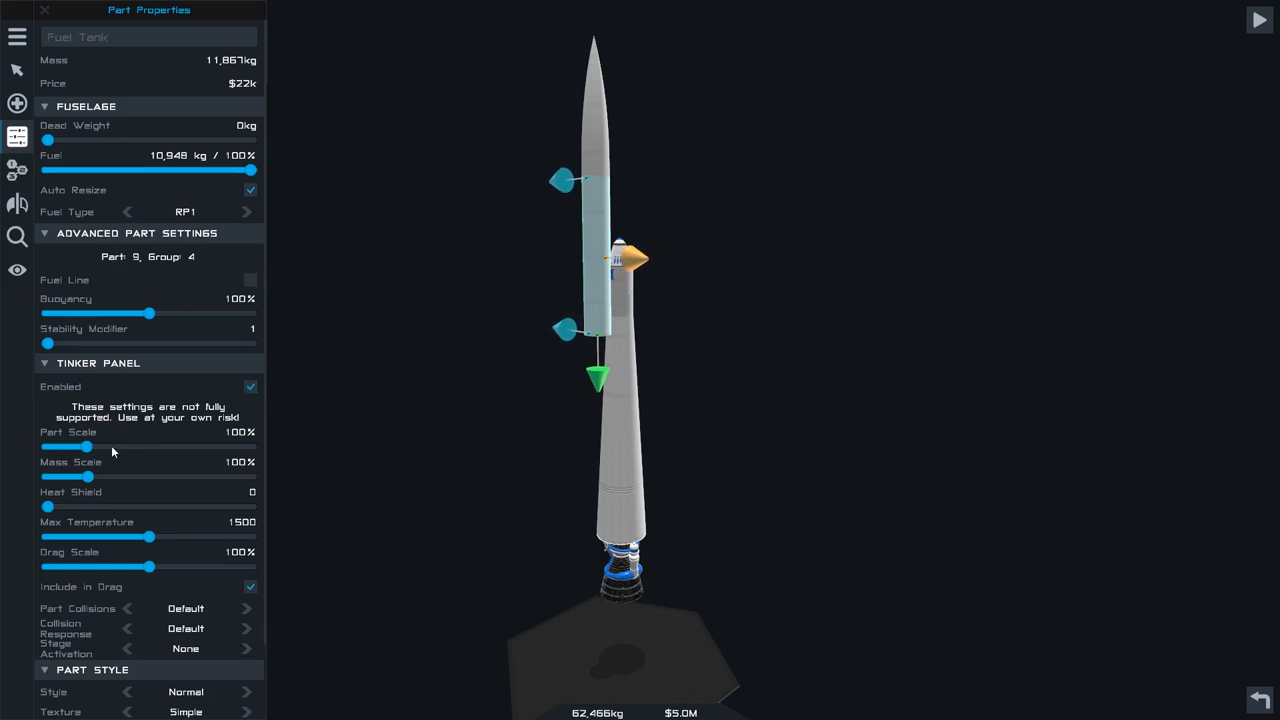
mouse_move(136, 524)
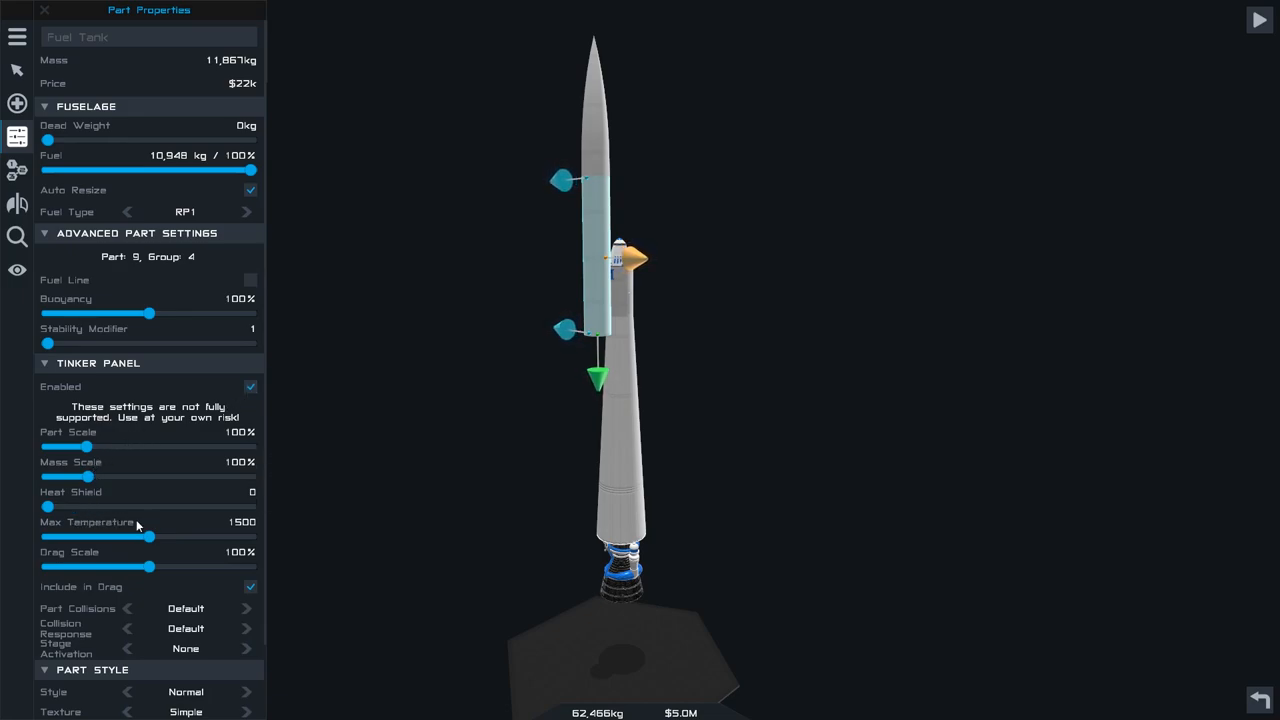
scroll("down", 3)
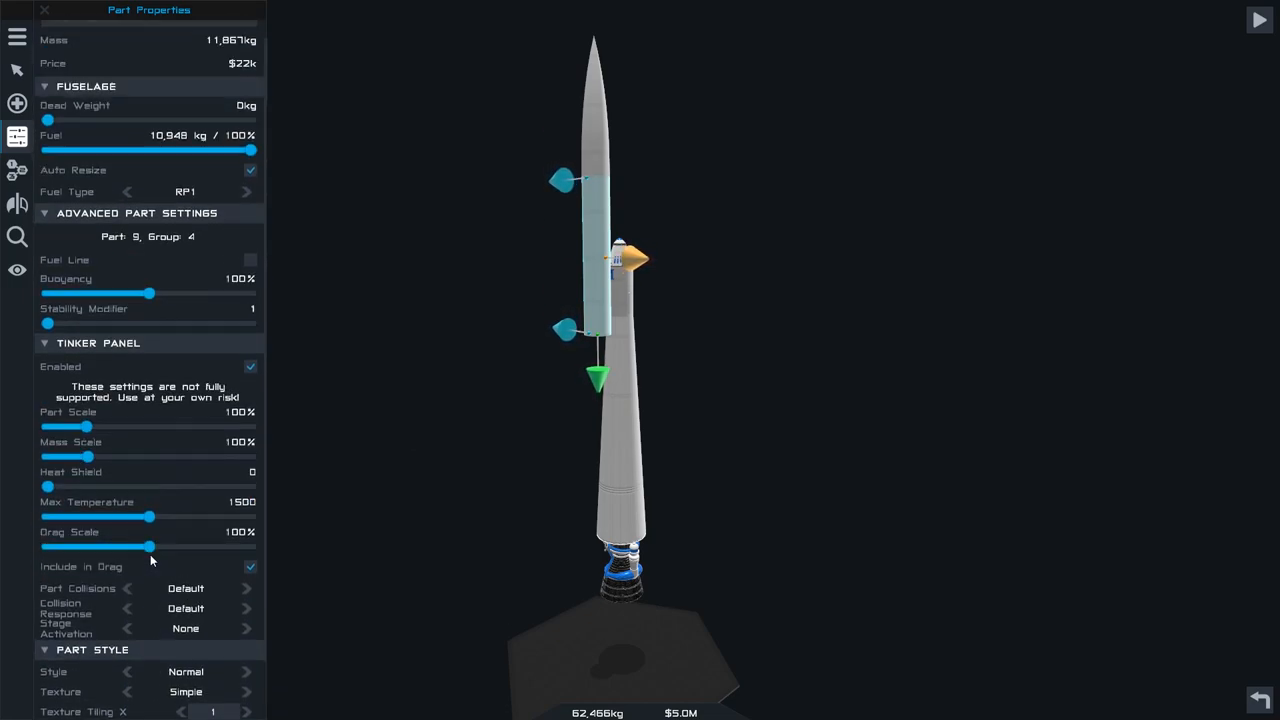
left_click(16, 136)
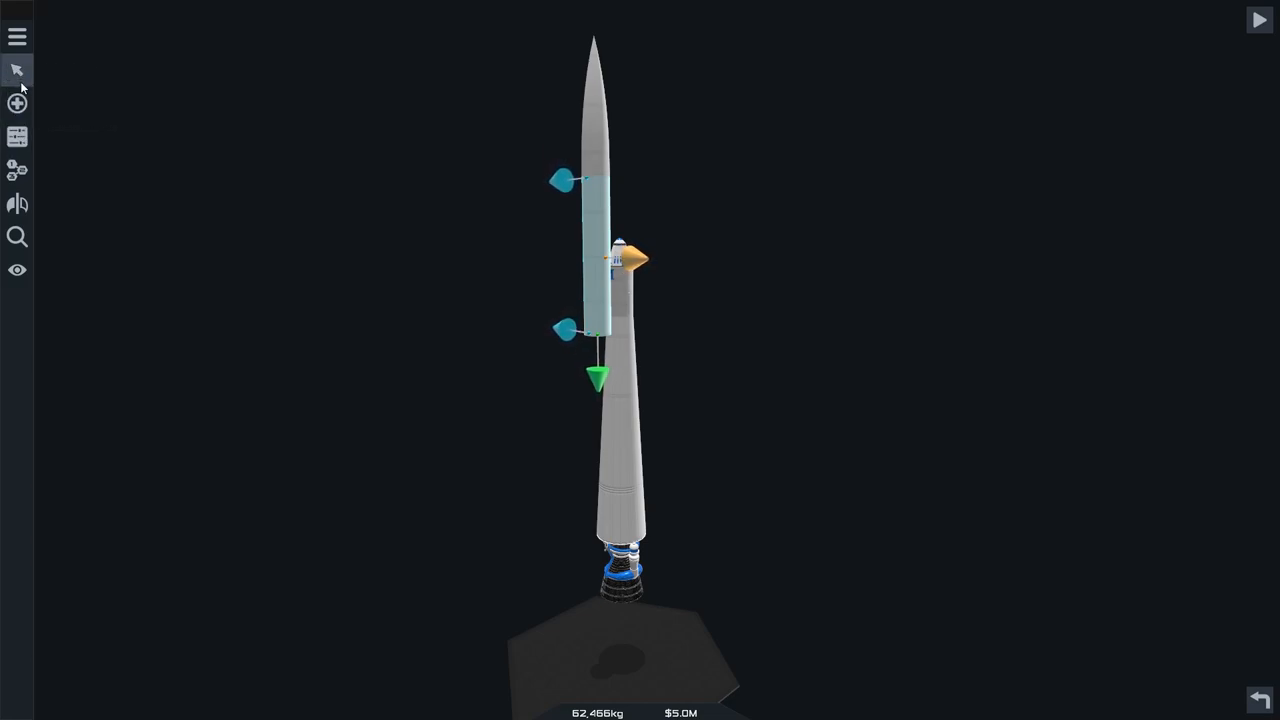
left_click(16, 100)
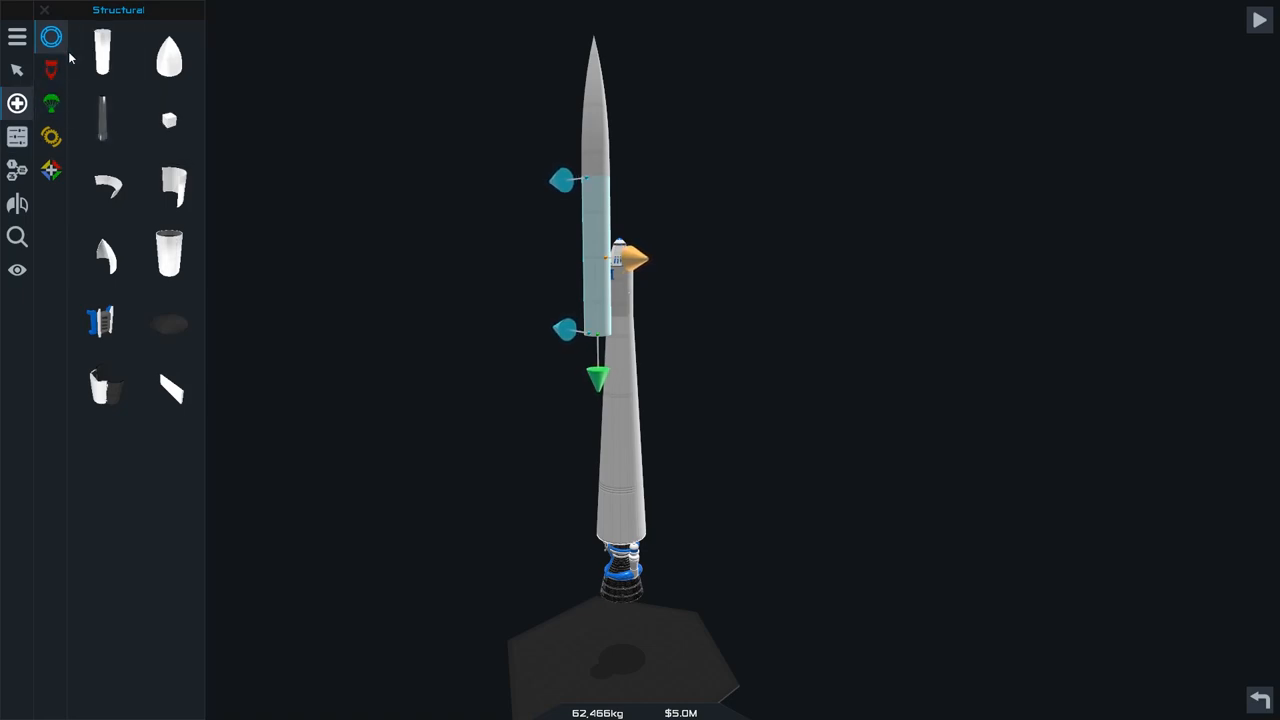
Attach a small Propulsion engine beneath the side booster tank
left_click(52, 68)
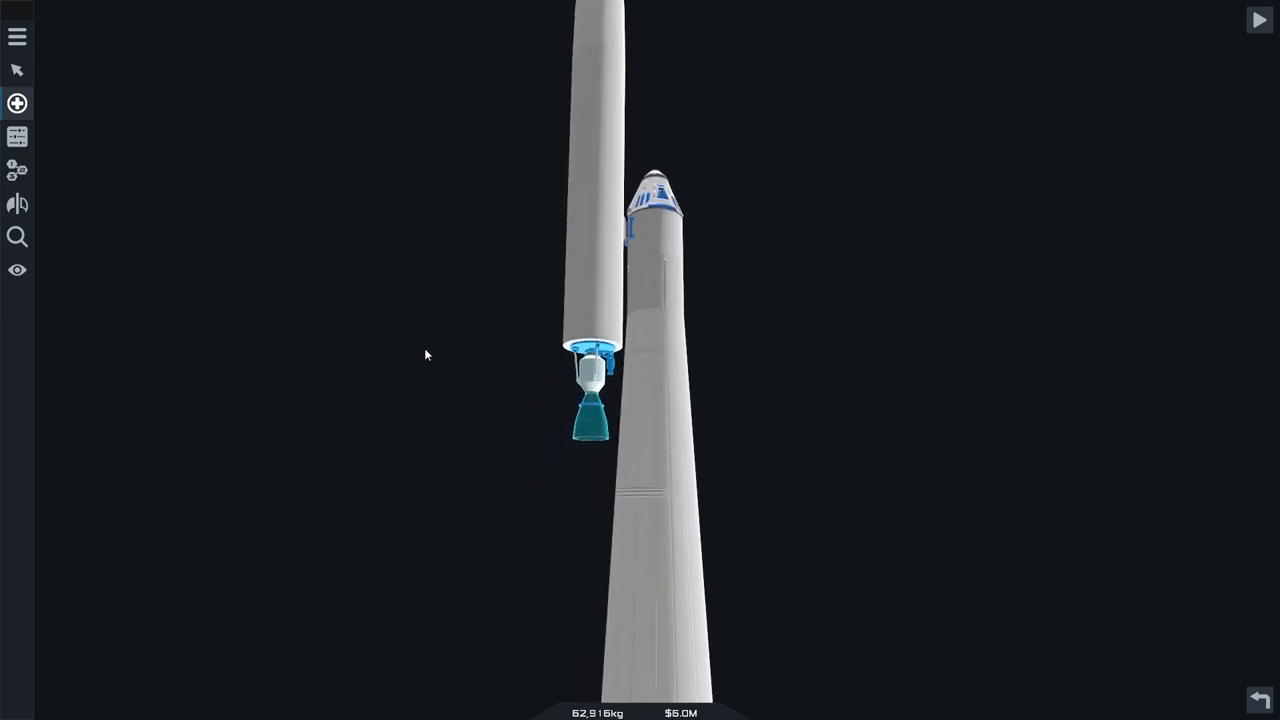
left_click(16, 104)
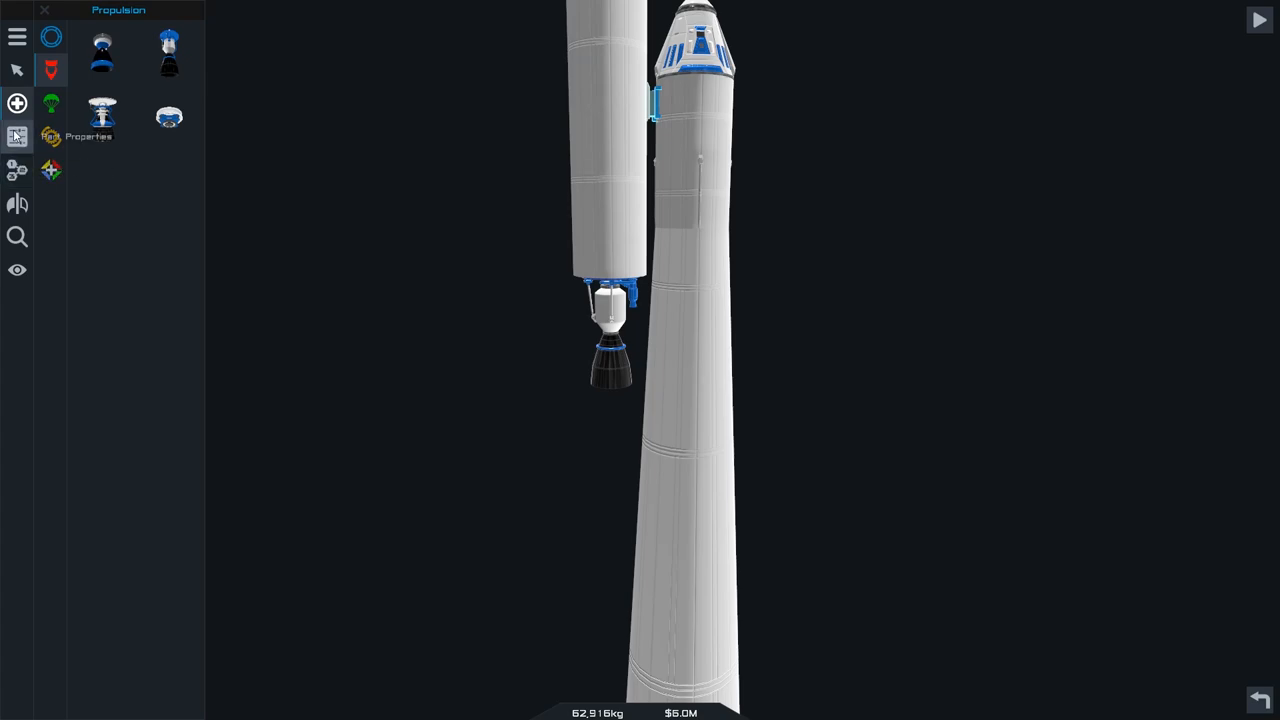
Cycle the side booster's symmetry modes and settle on Radial x 2, giving two boosters
left_click(16, 204)
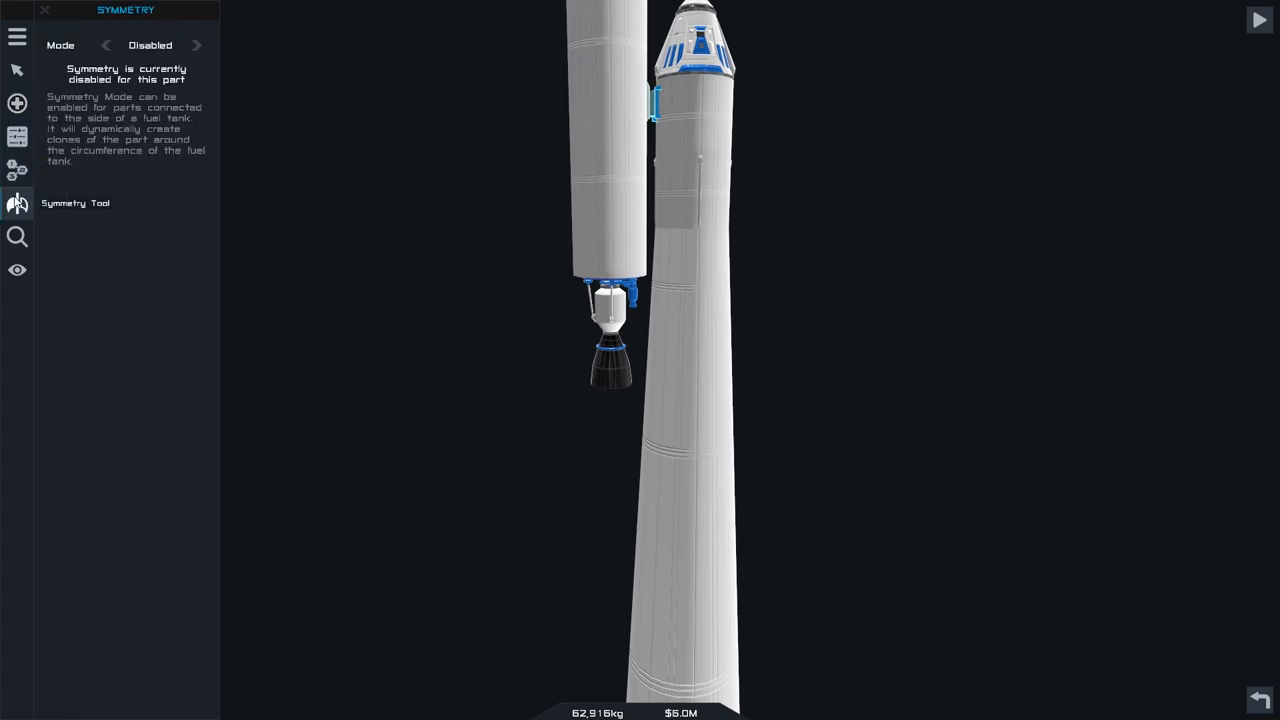
left_click(196, 44)
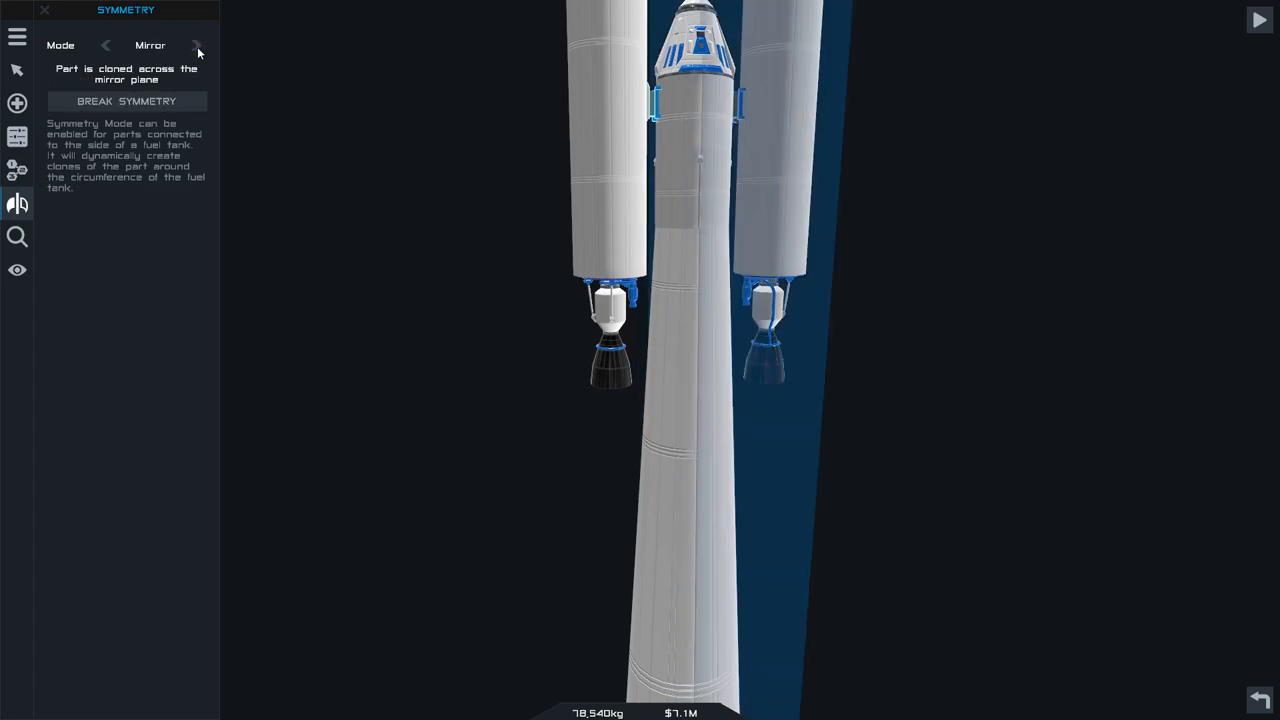
left_click(196, 44)
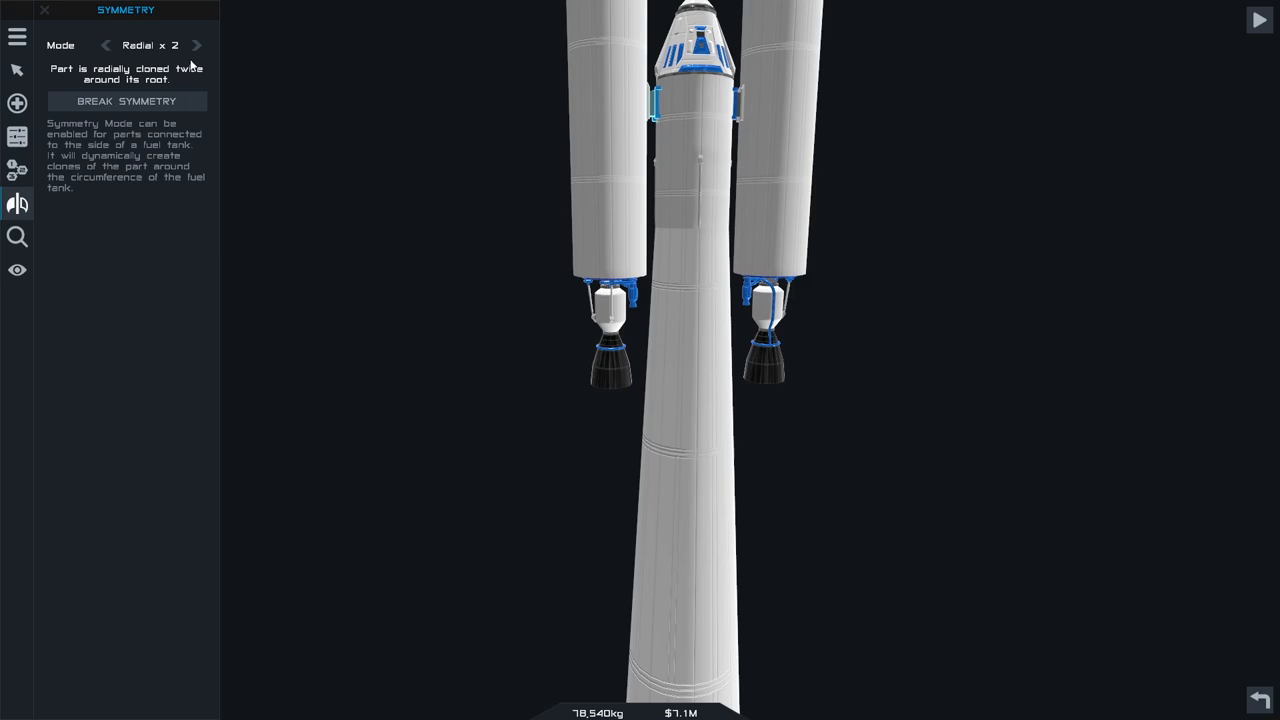
left_click(196, 44)
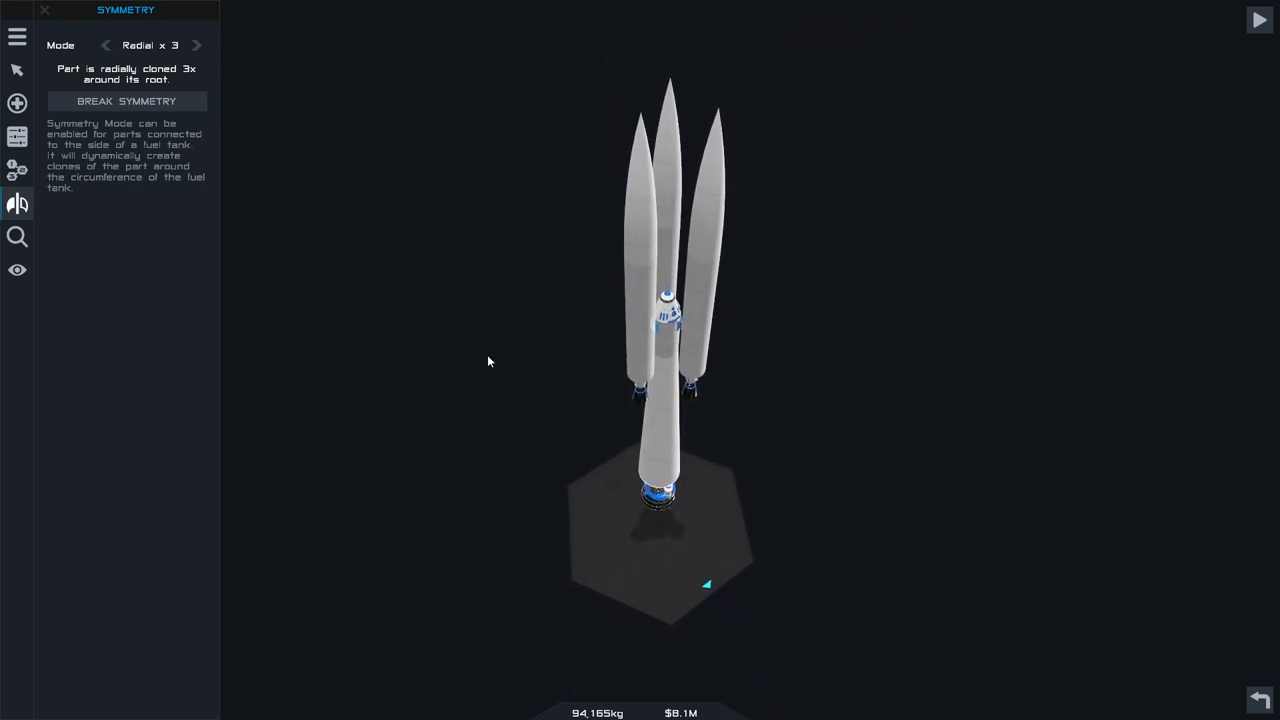
left_click(196, 44)
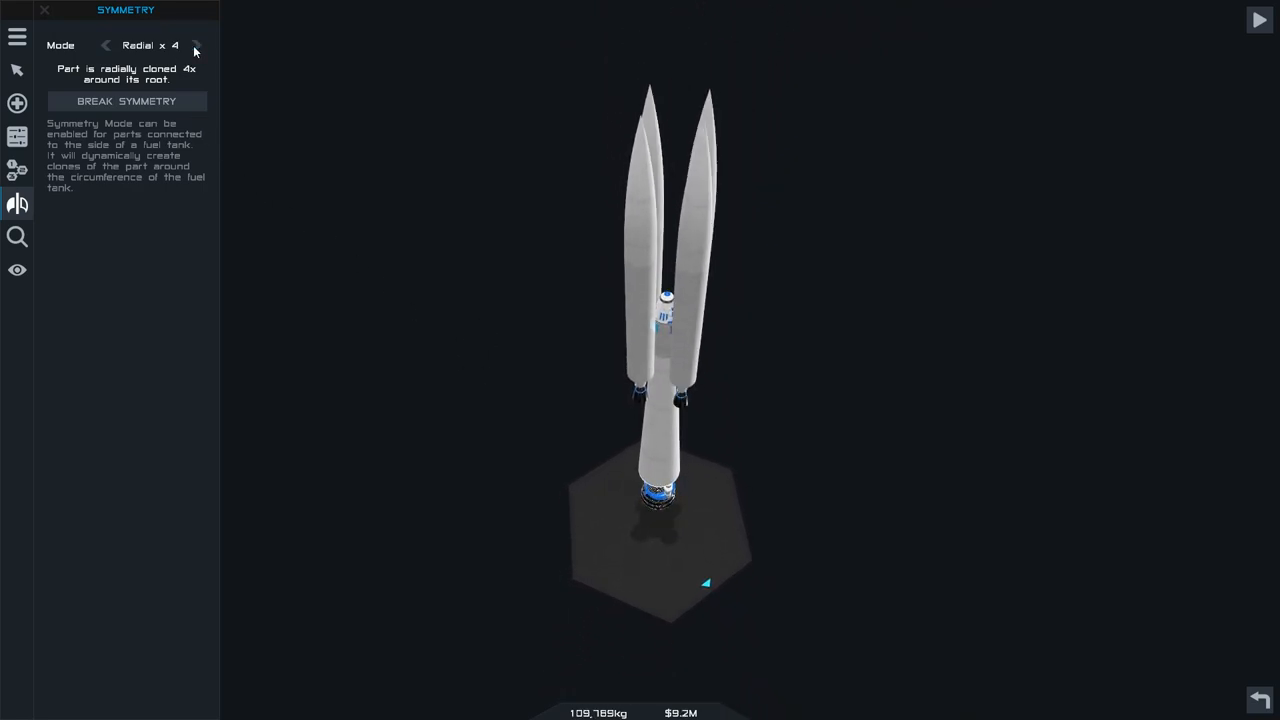
left_click(196, 44)
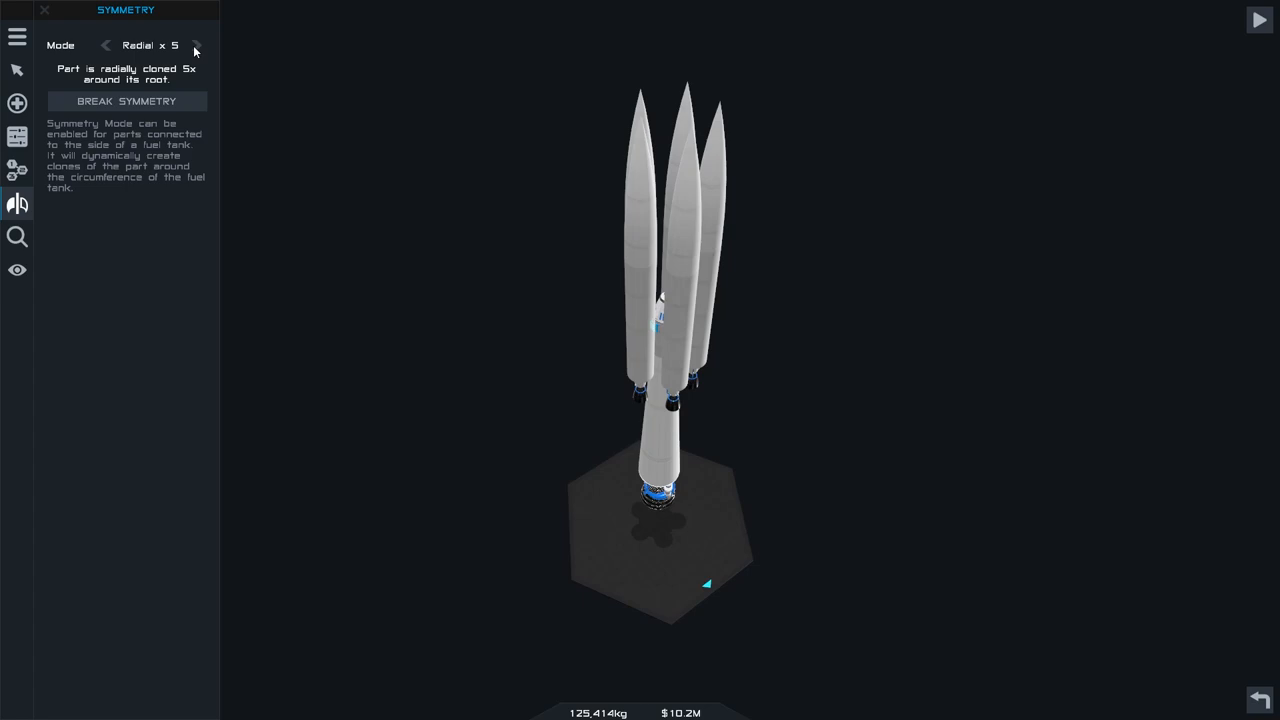
left_click(108, 46)
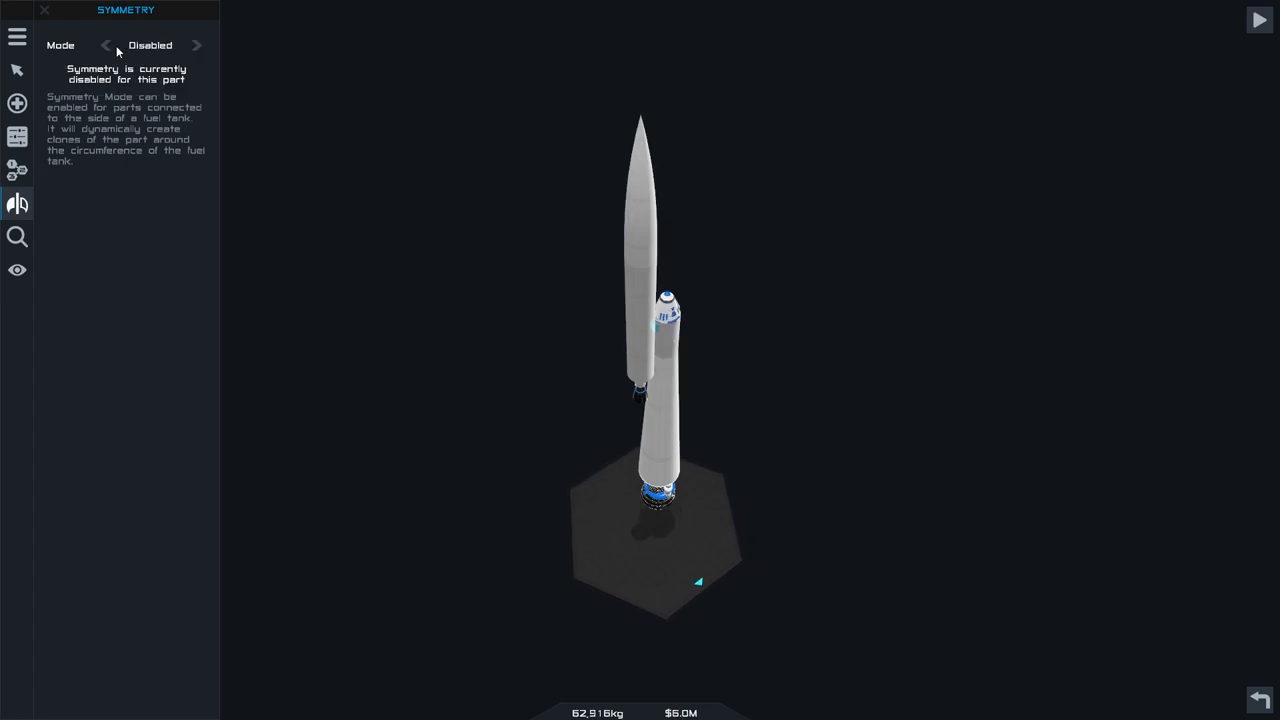
left_click(196, 44)
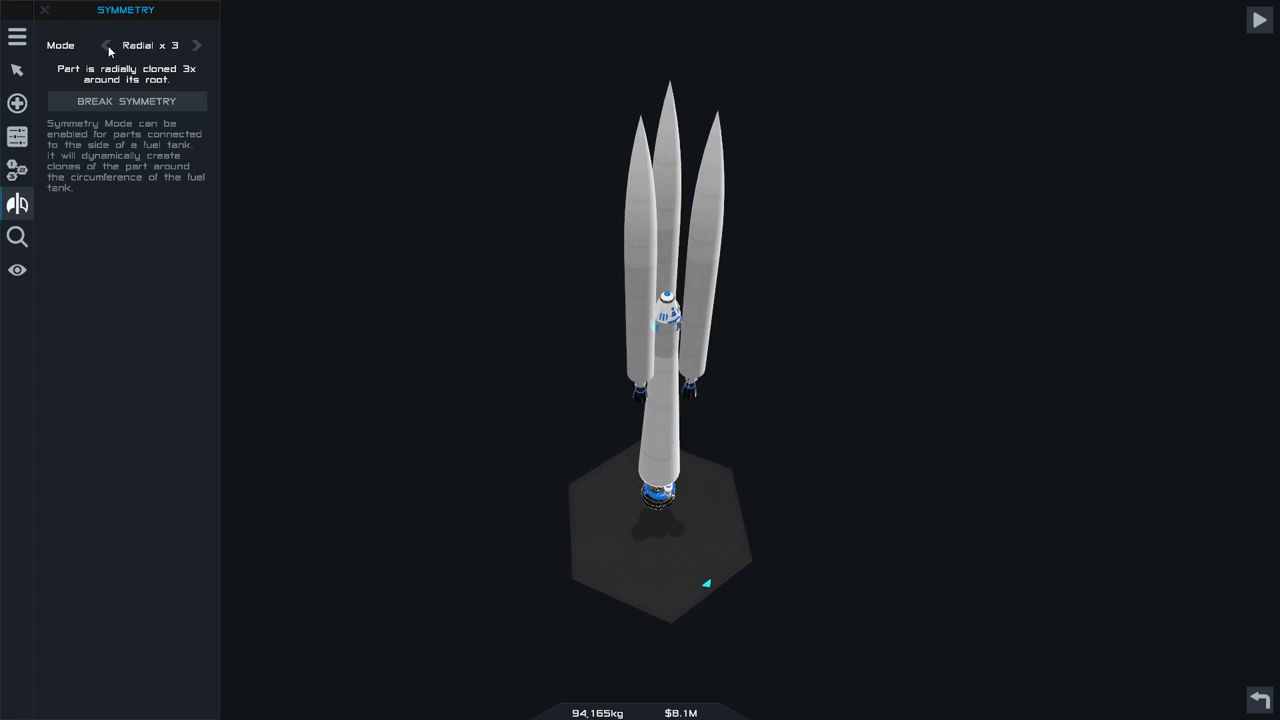
left_click(108, 44)
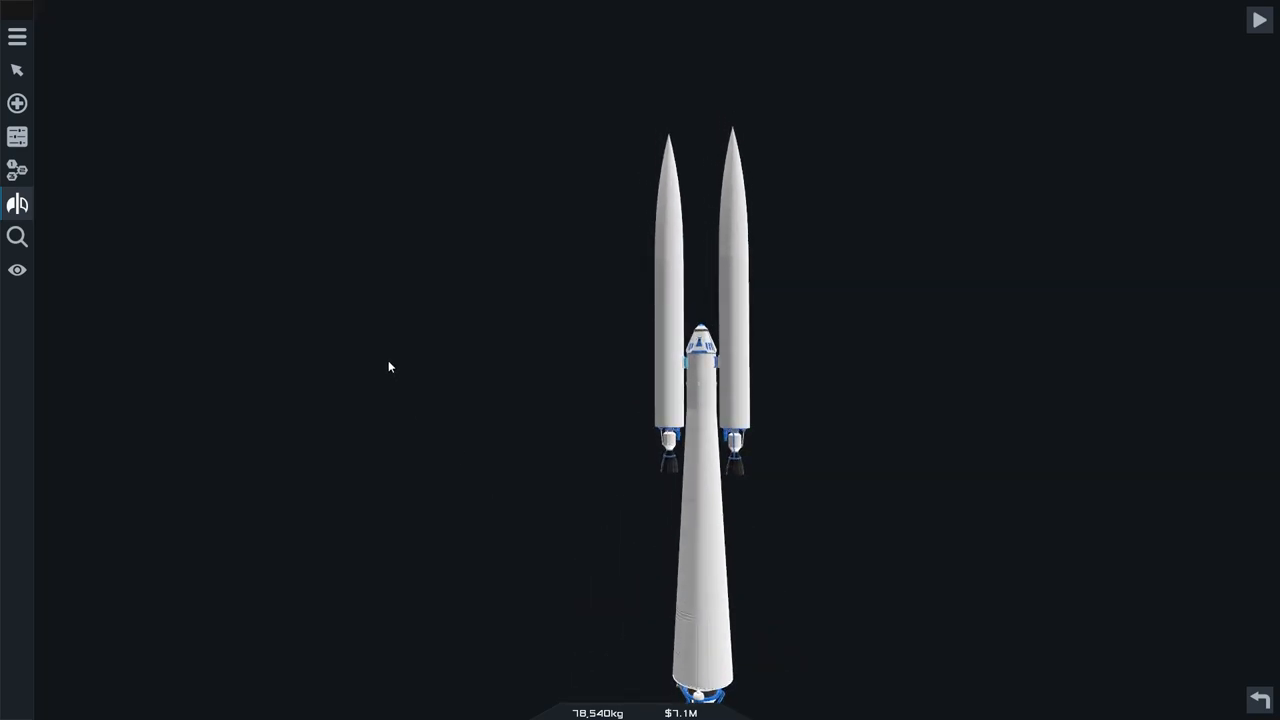
left_click(16, 204)
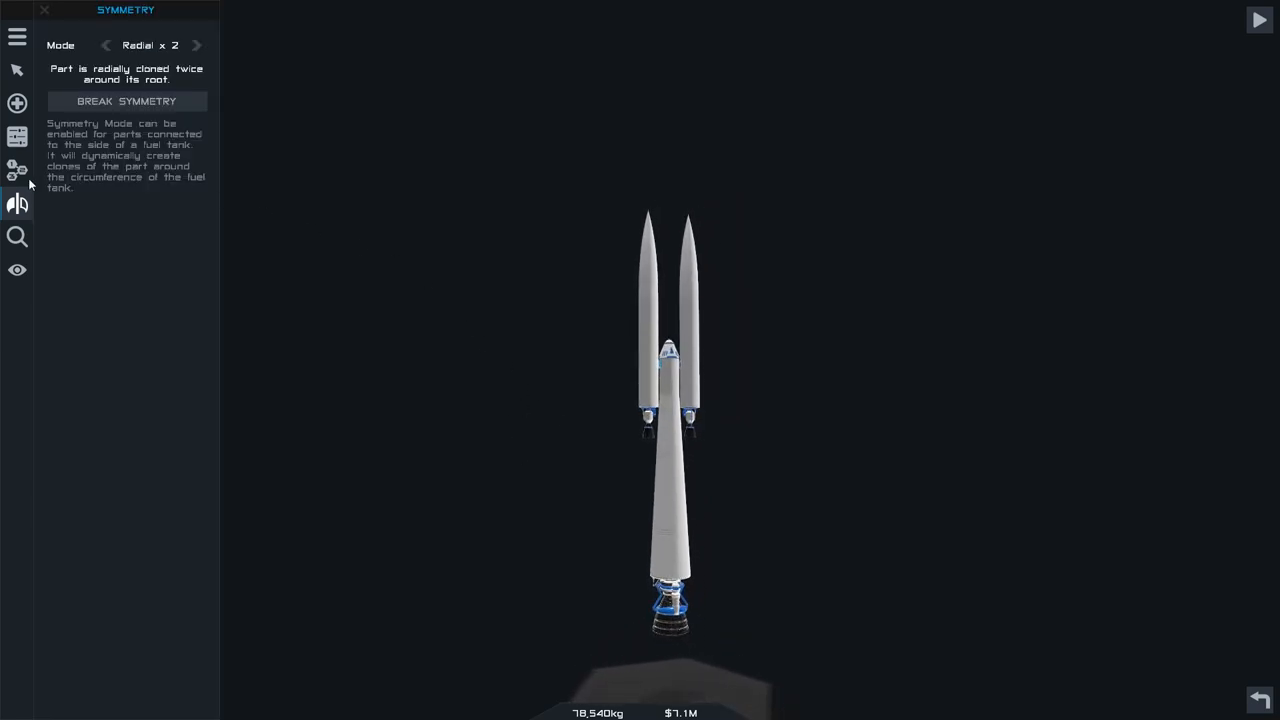
Reset the staging so stage 1 fires the two Mage booster engines and stage 2 is empty
left_click(16, 168)
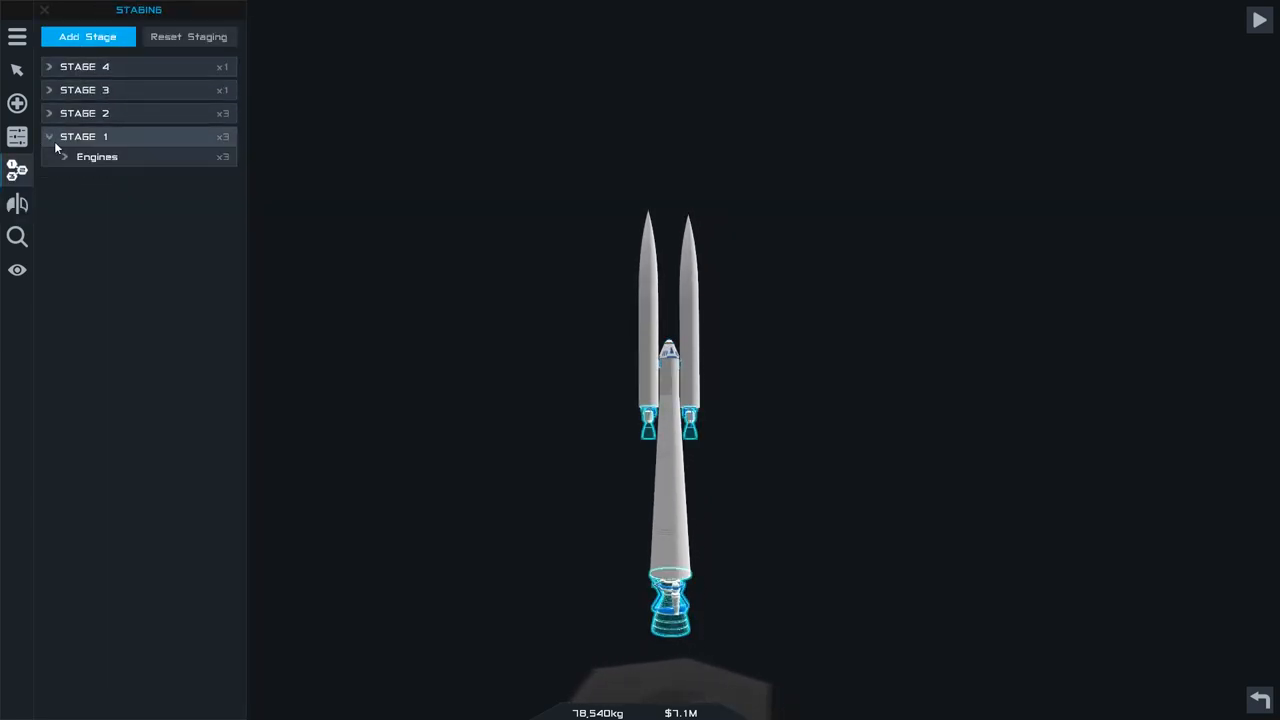
left_click(64, 156)
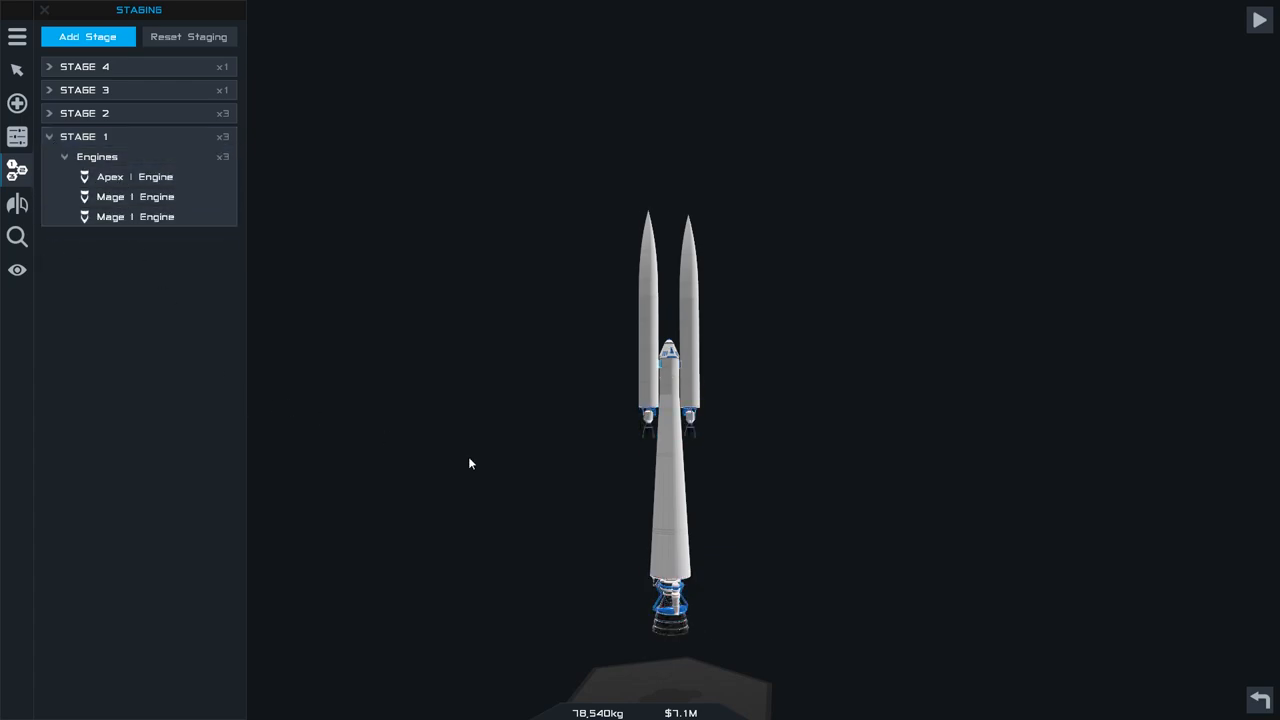
left_click(136, 216)
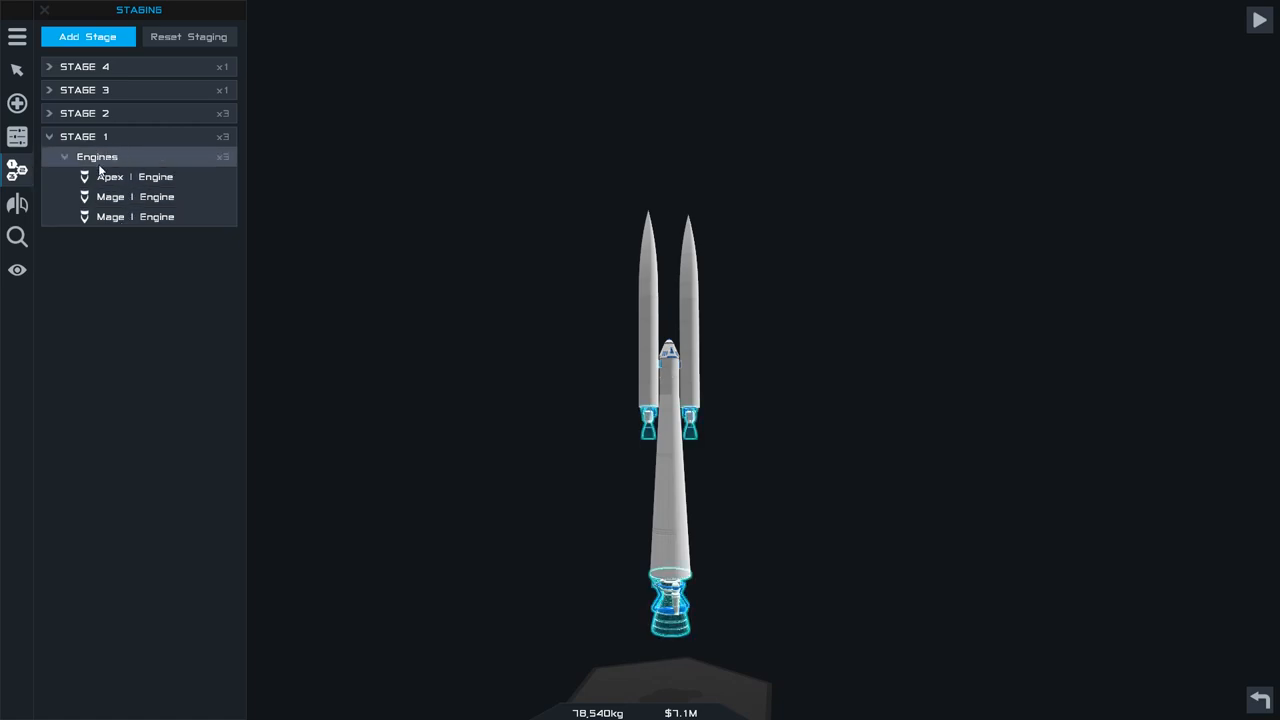
left_click(188, 36)
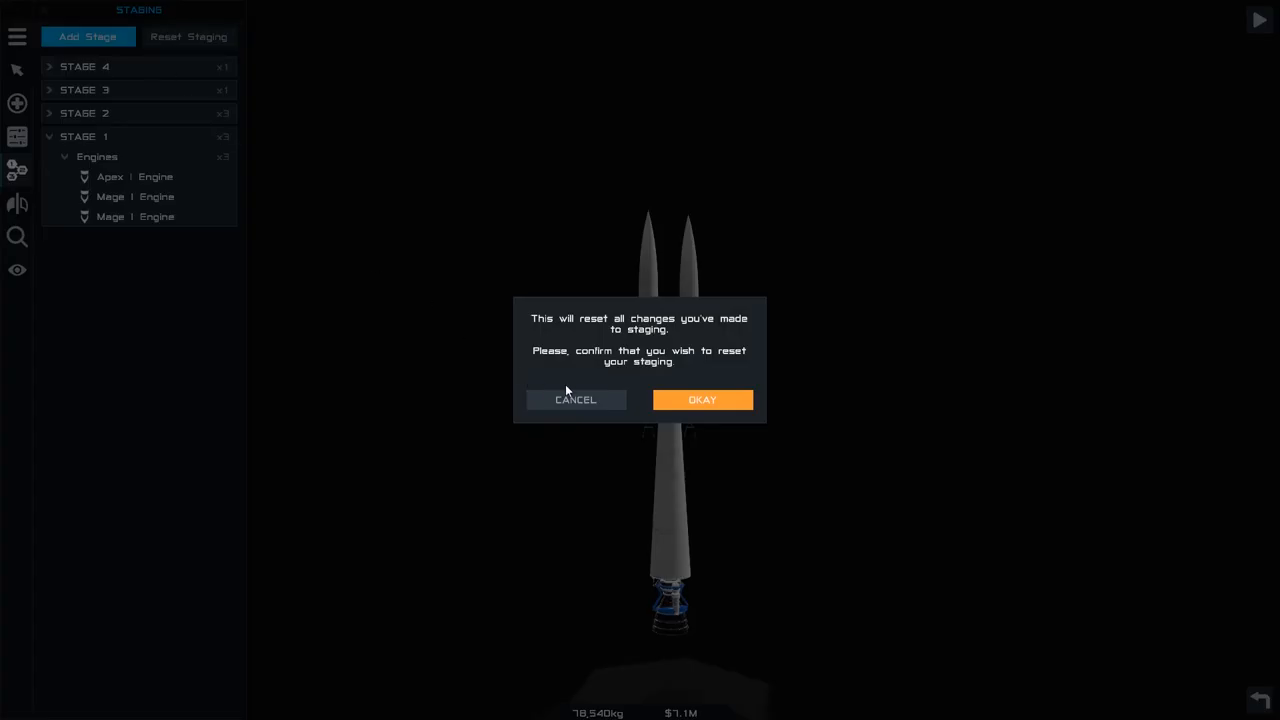
left_click(702, 400)
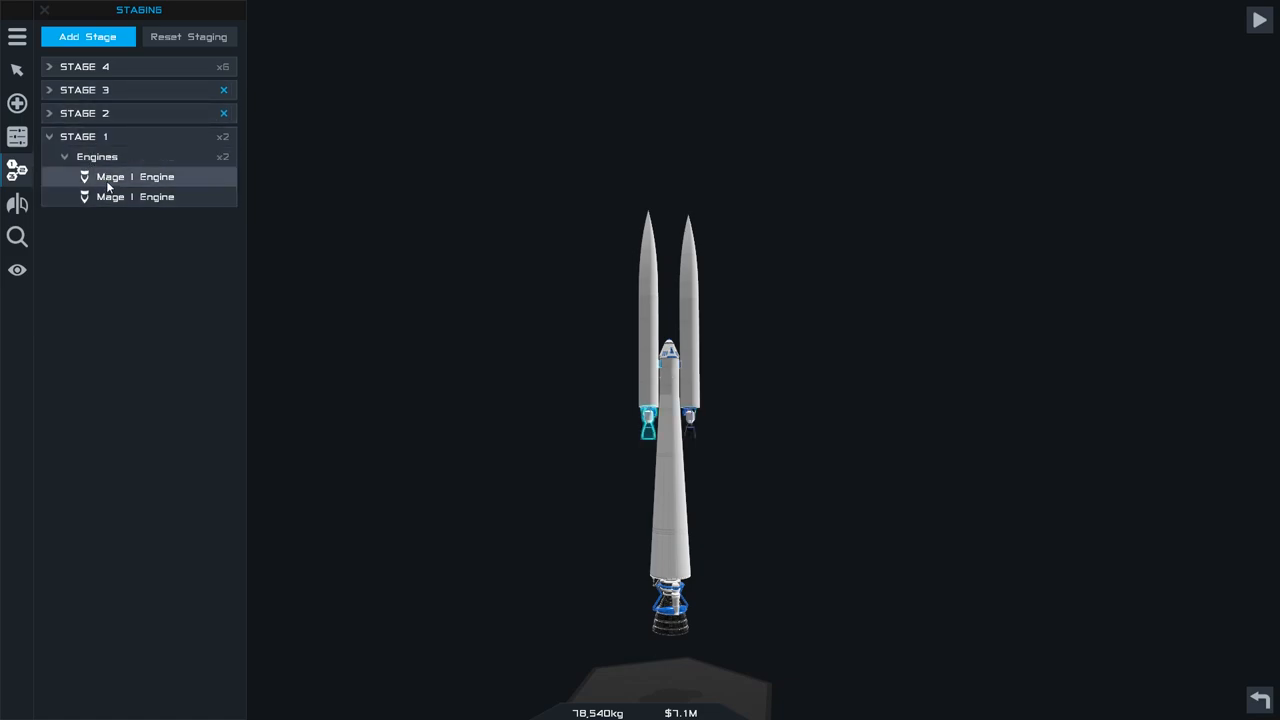
left_click(136, 196)
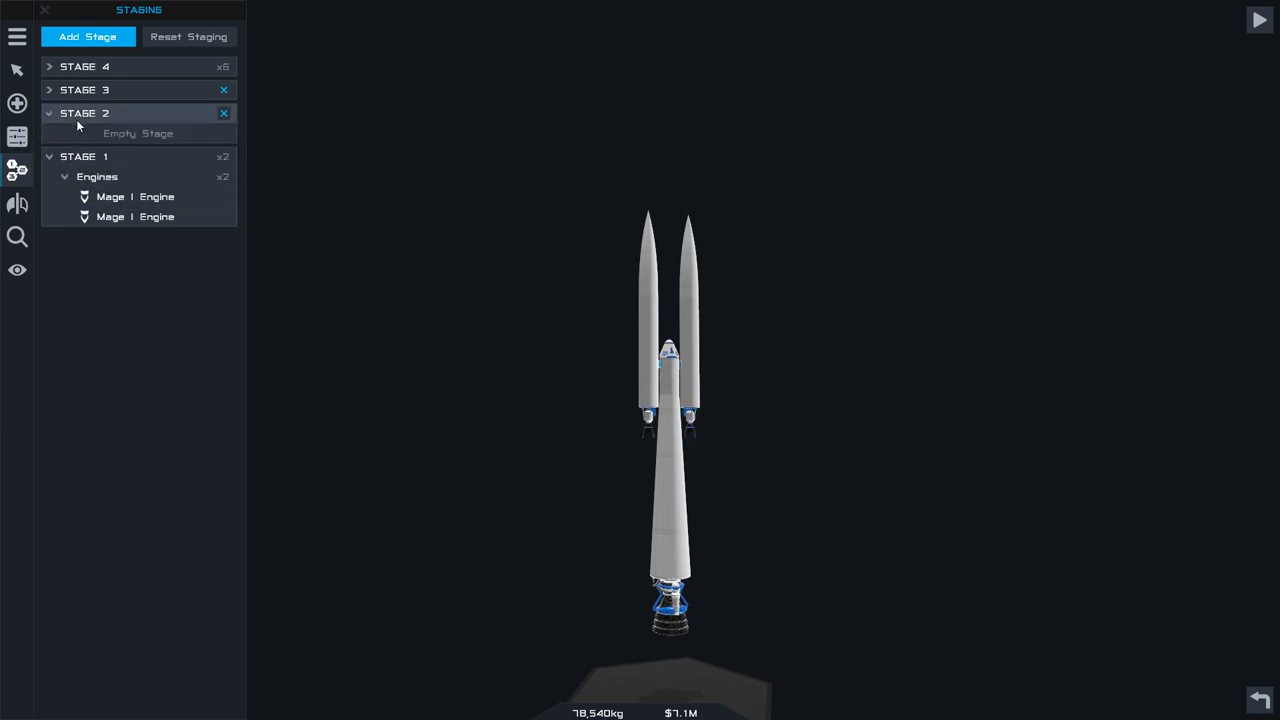
Move the interstages into Stage 2 and the Apex engine into Stage 3
left_click(84, 66)
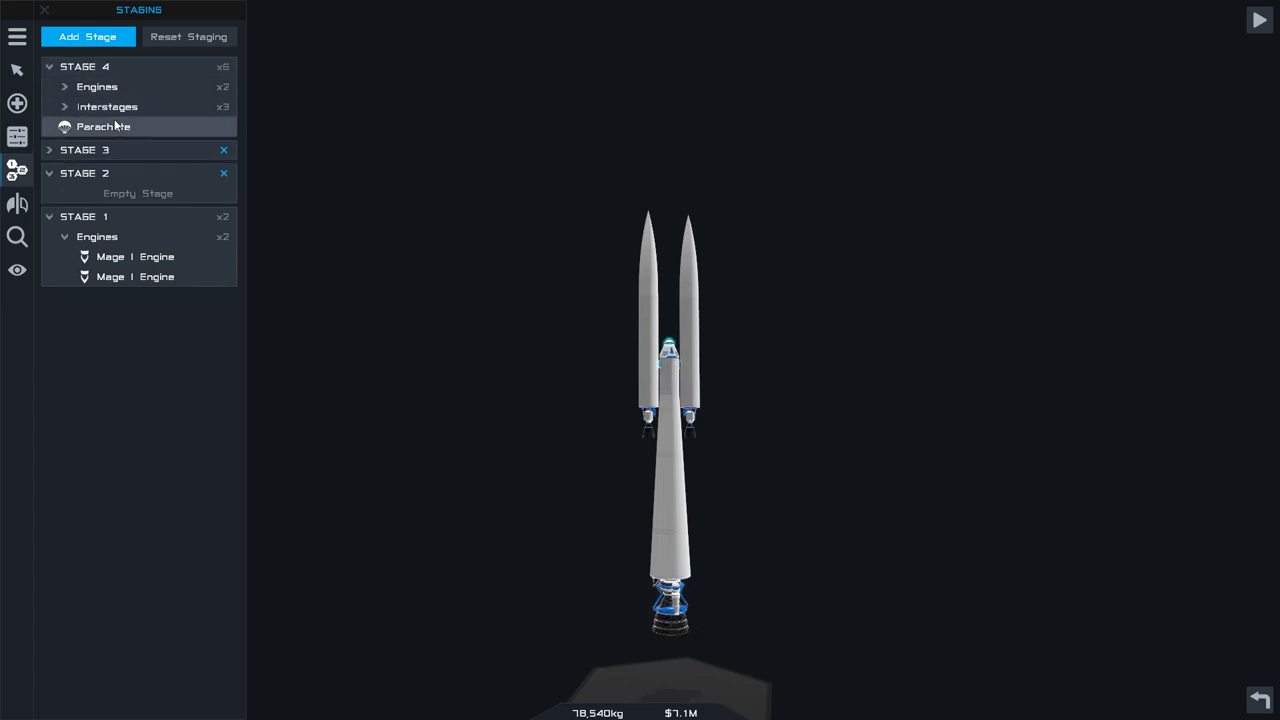
left_click(66, 106)
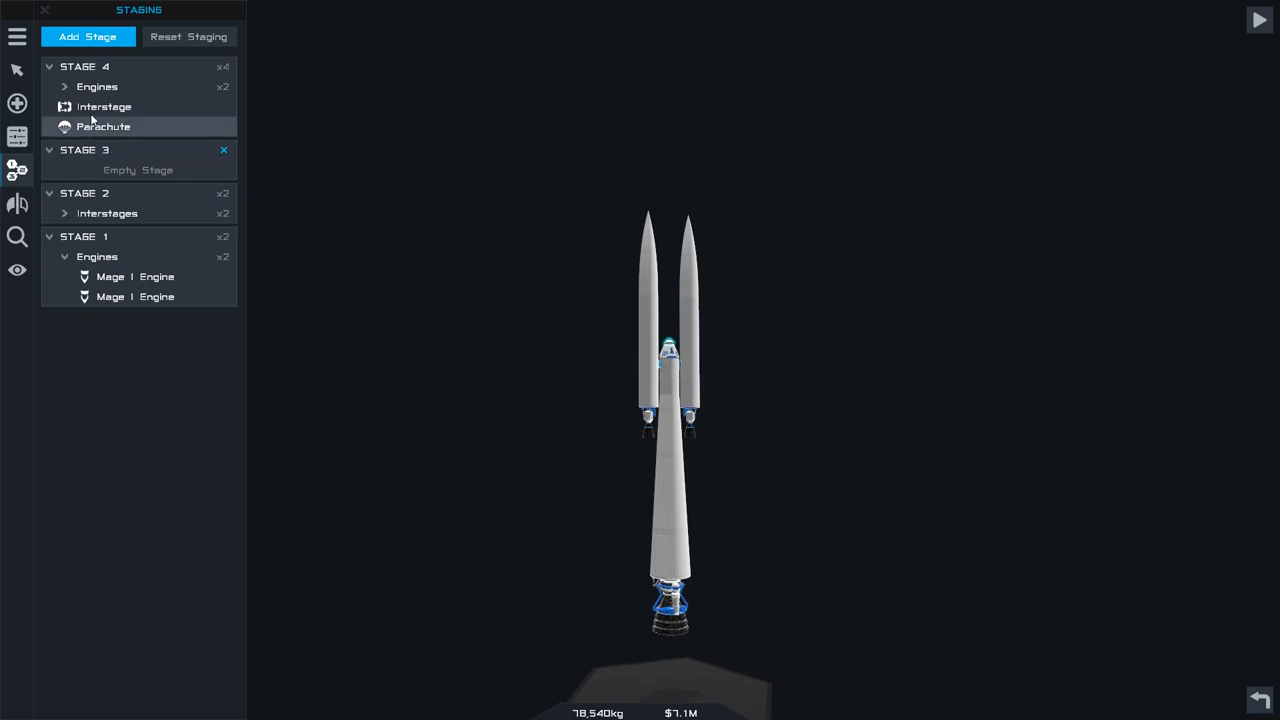
left_click(64, 86)
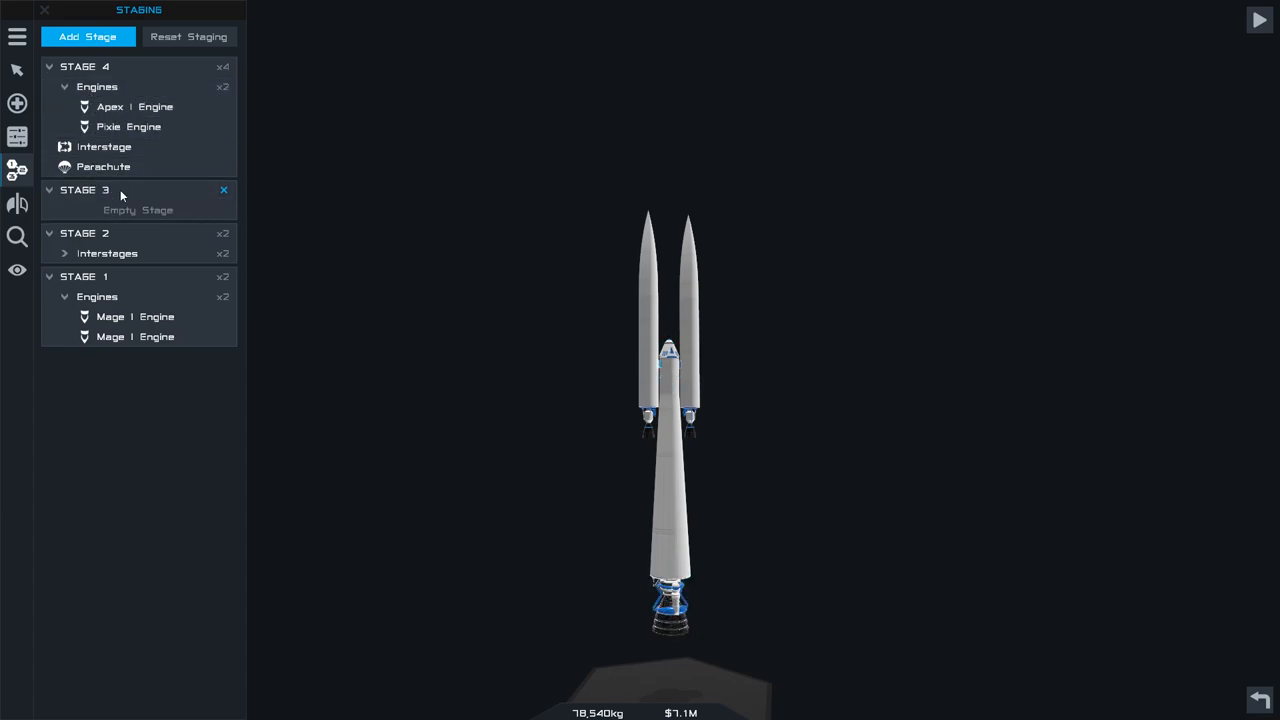
left_click(224, 190)
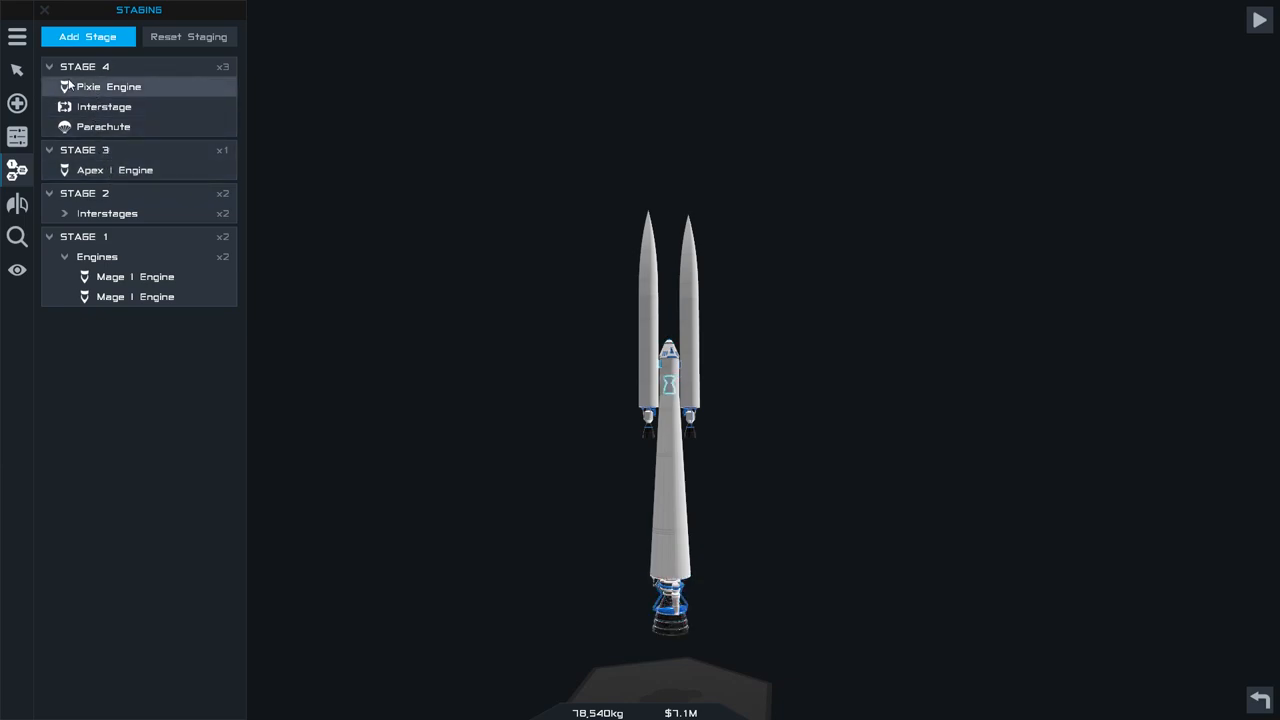
Move the parachute out of Stage 5 into its own new Stage 6
left_click(88, 36)
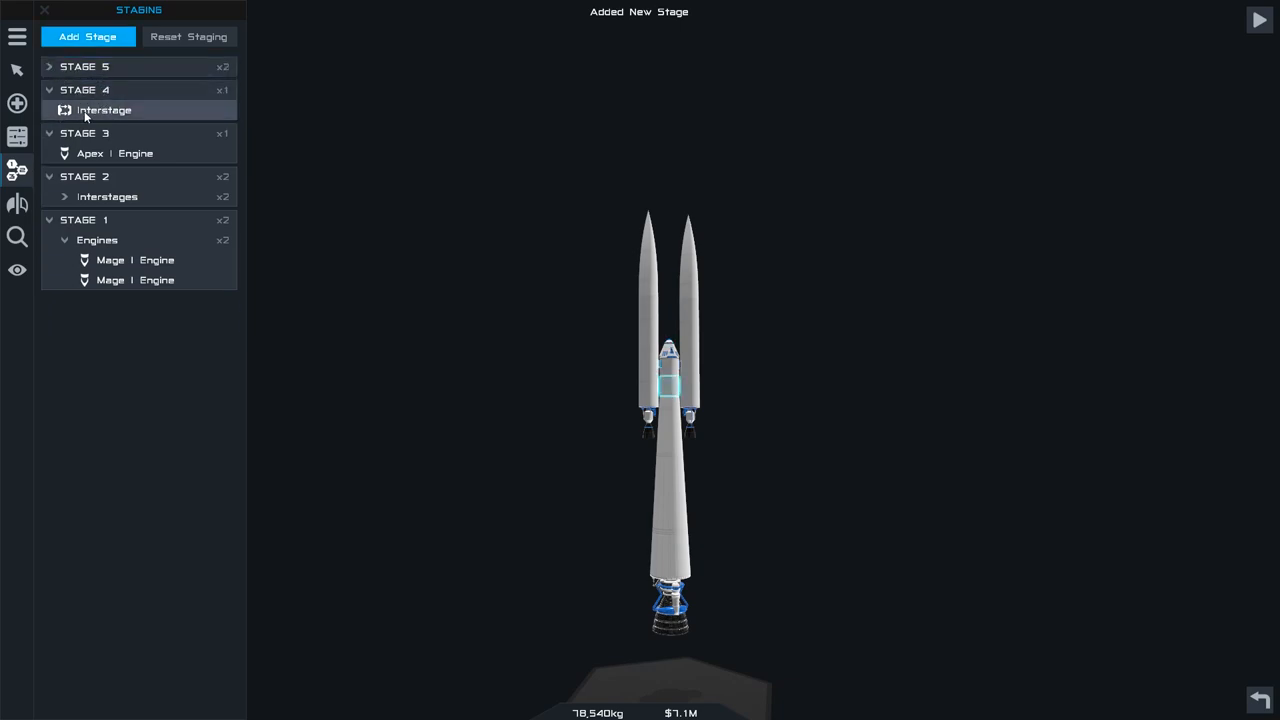
left_click(88, 36)
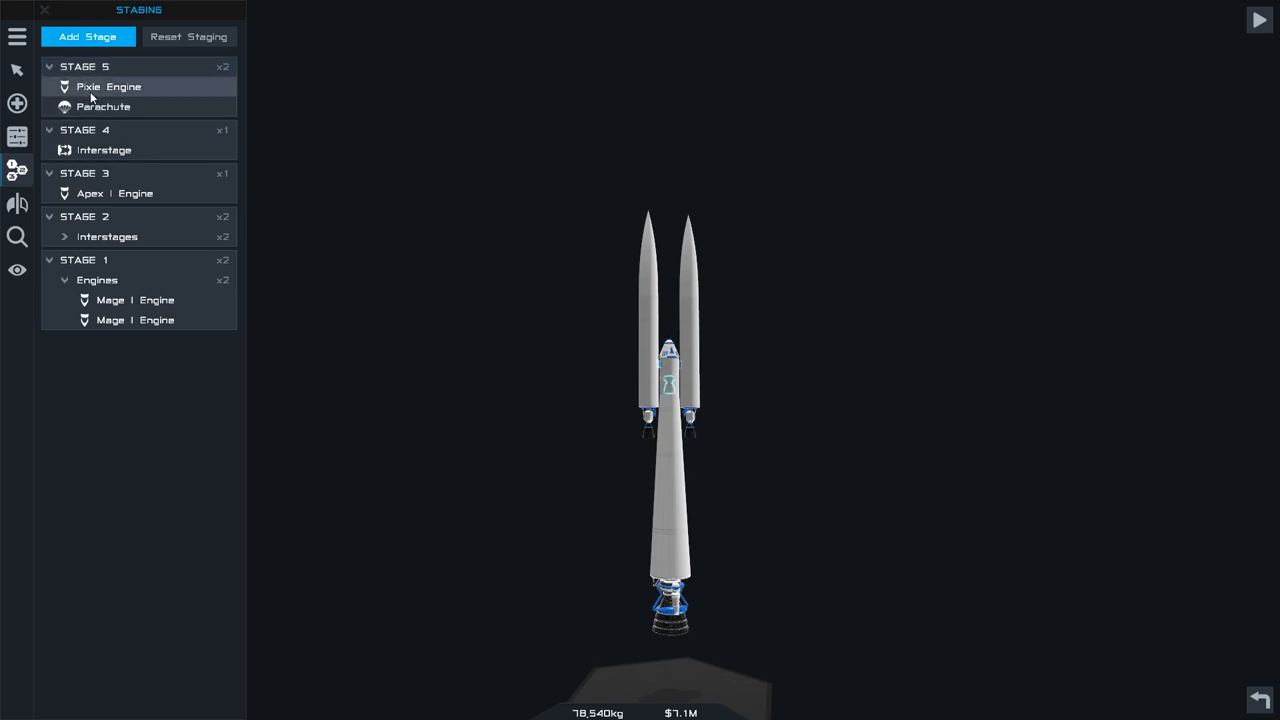
left_click(88, 36)
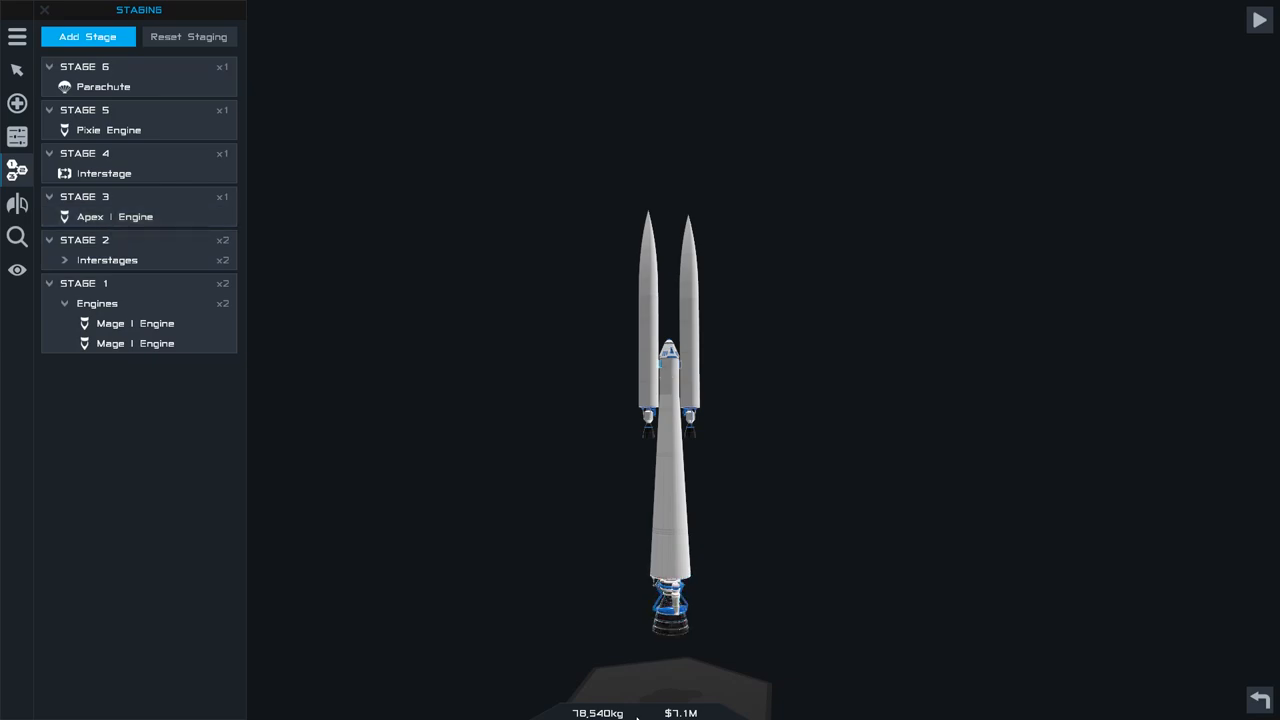
mouse_move(1148, 106)
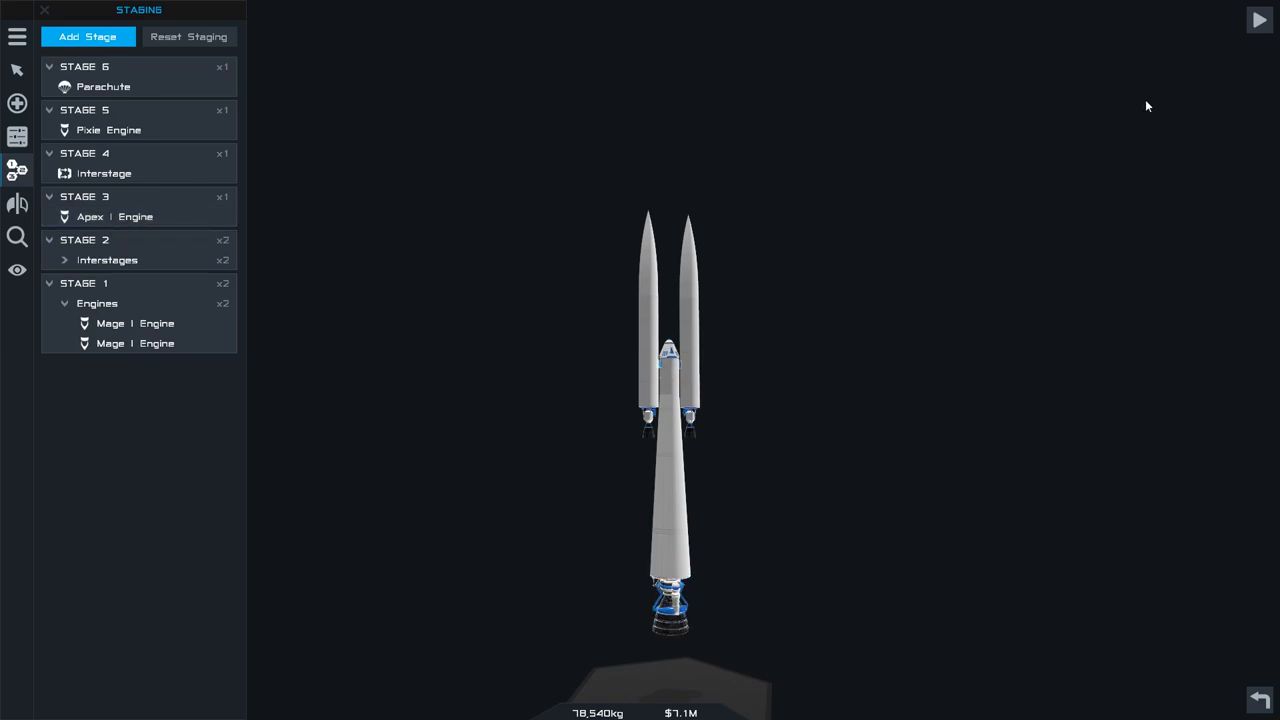
Run a quick test launch and return to the designer
left_click(1260, 20)
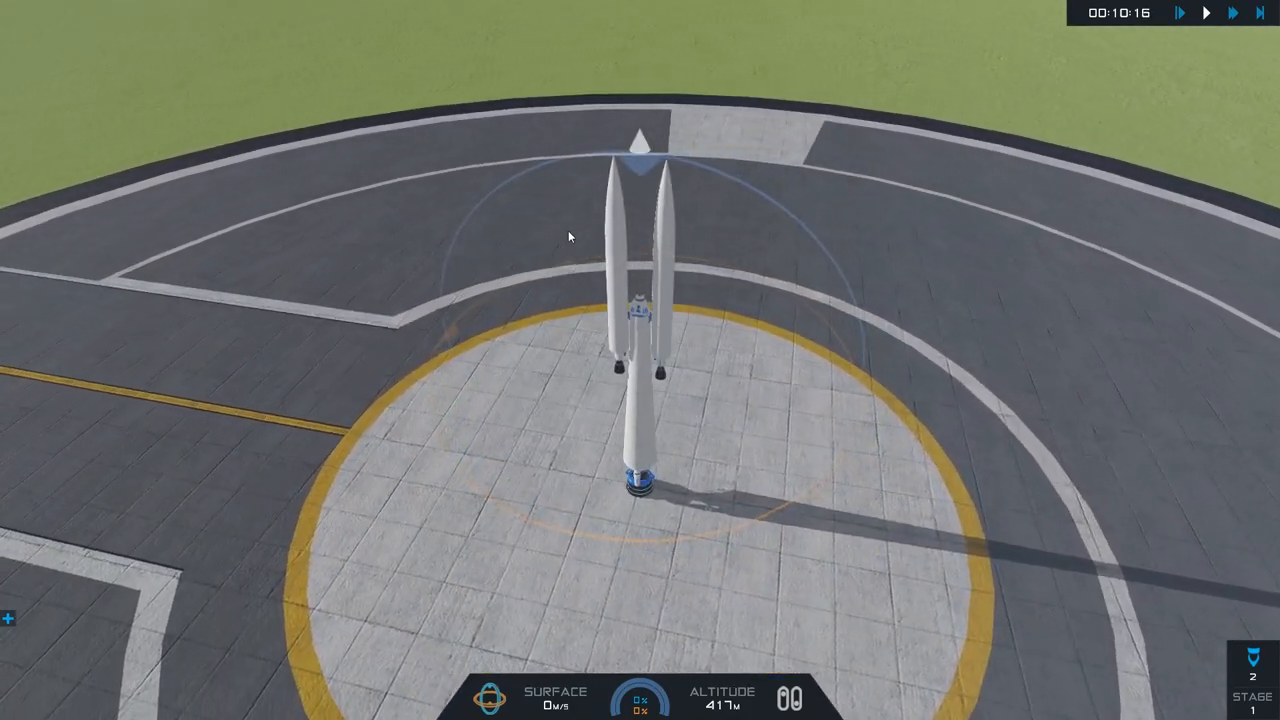
left_click(1176, 12)
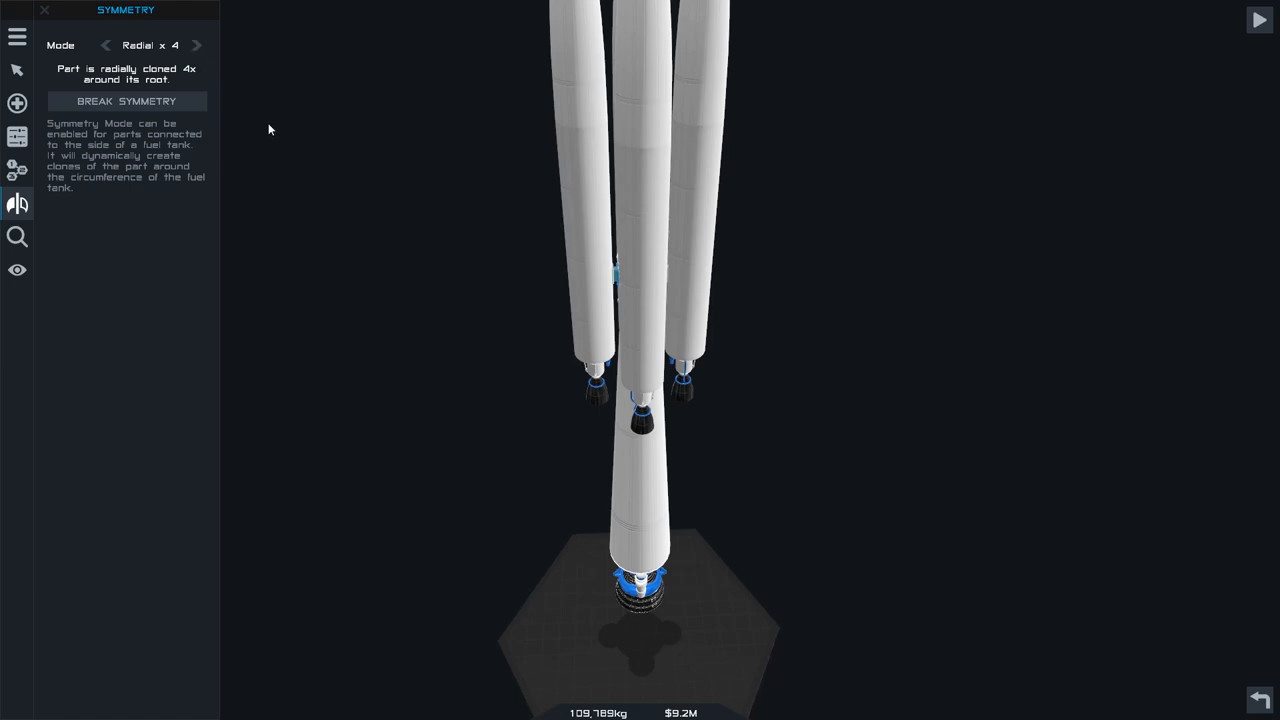
Verify Stage 1 fires four Mage engines and Stage 2 drops four interstages, then launch
left_click(16, 136)
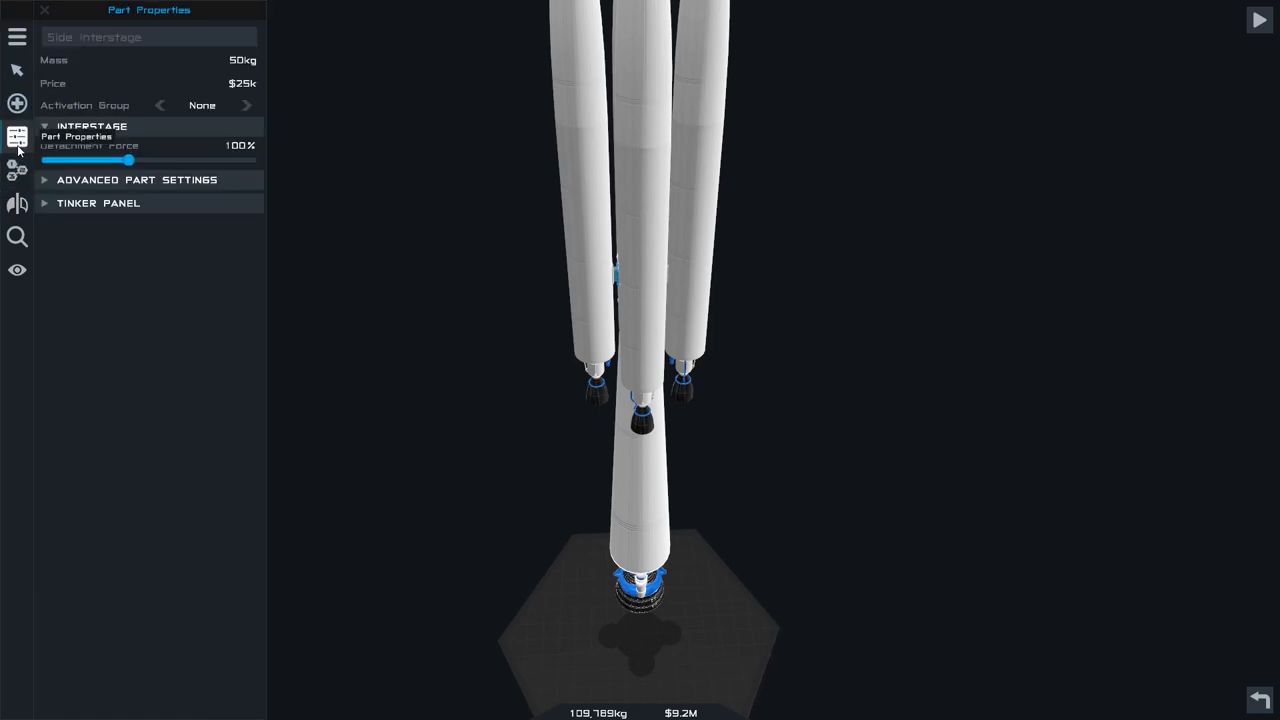
left_click(16, 168)
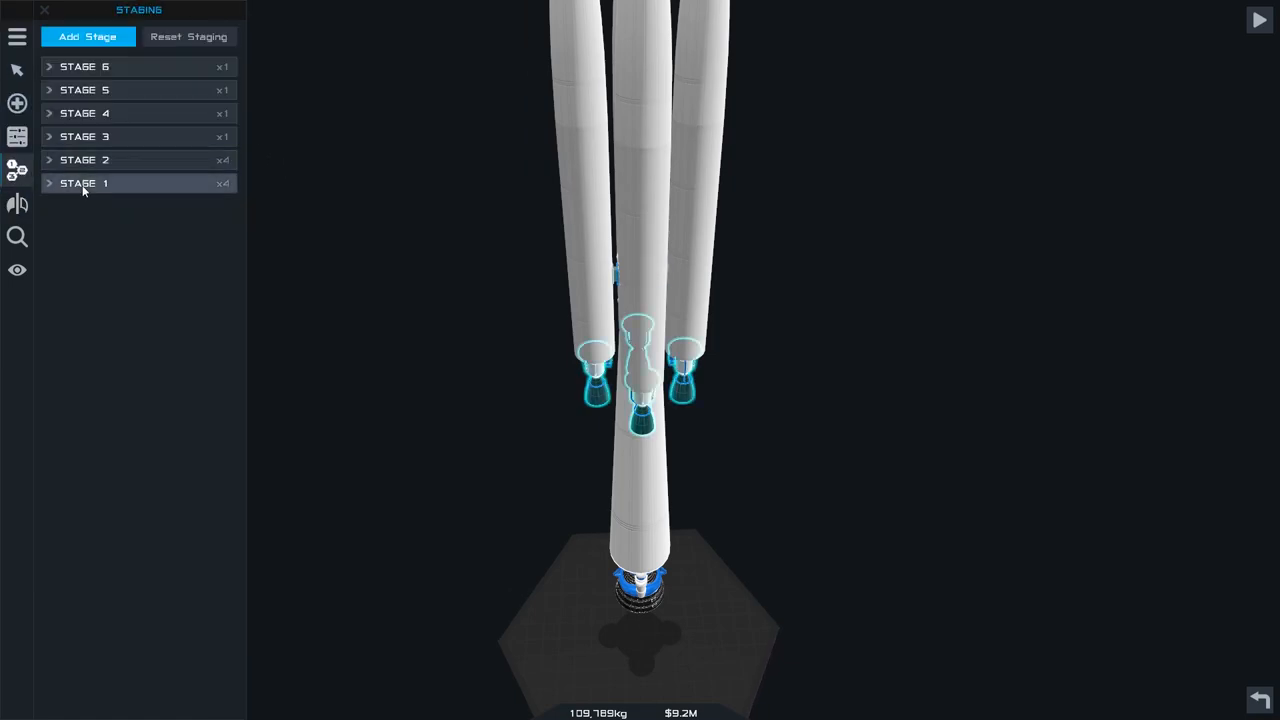
left_click(84, 184)
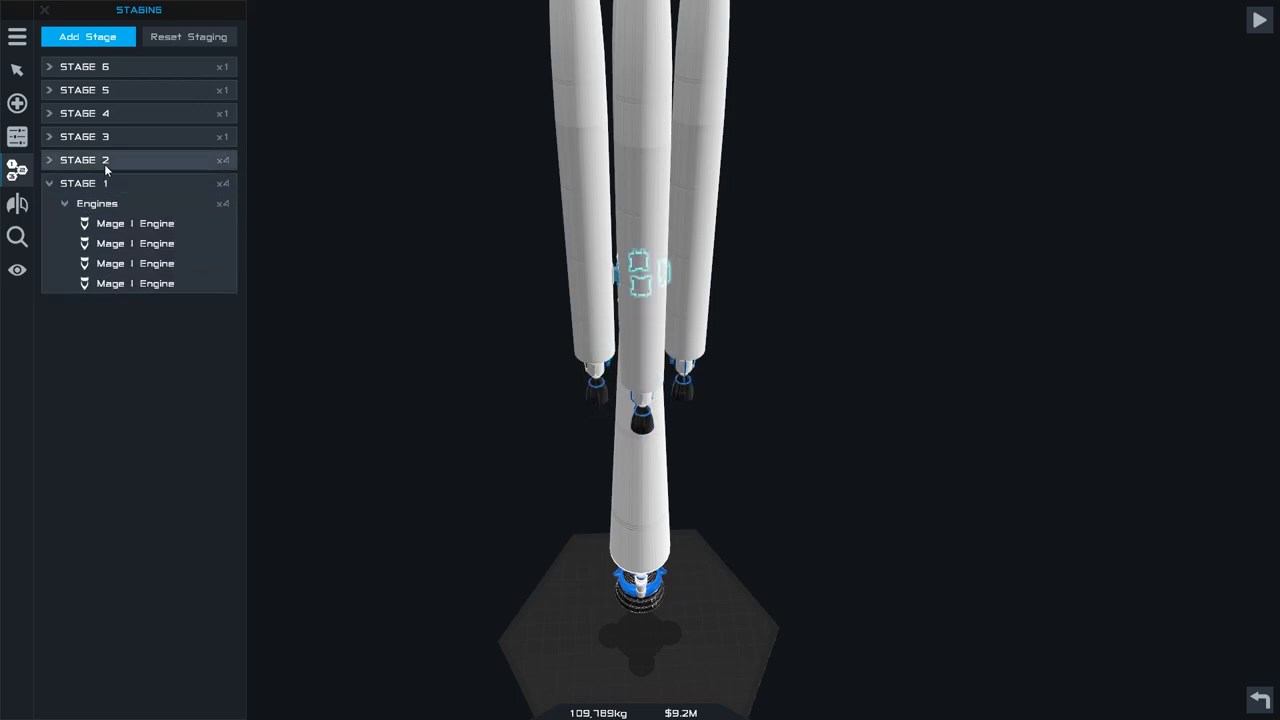
left_click(48, 160)
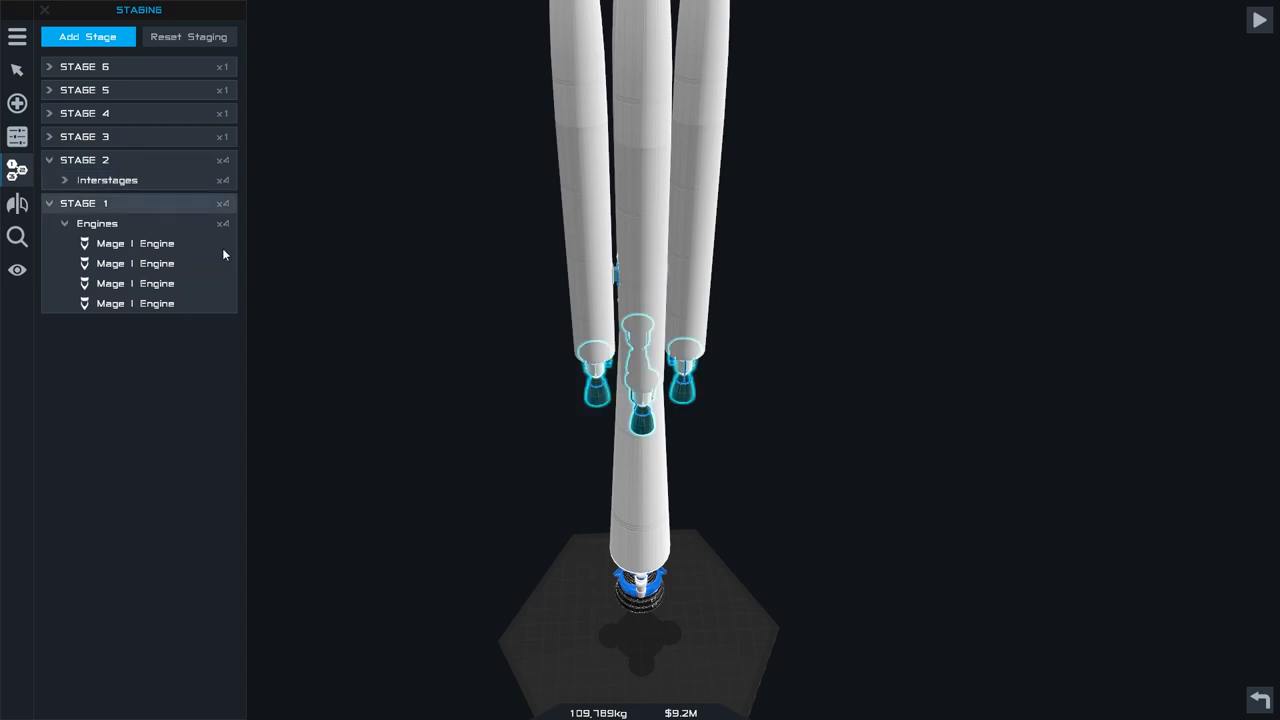
mouse_move(908, 104)
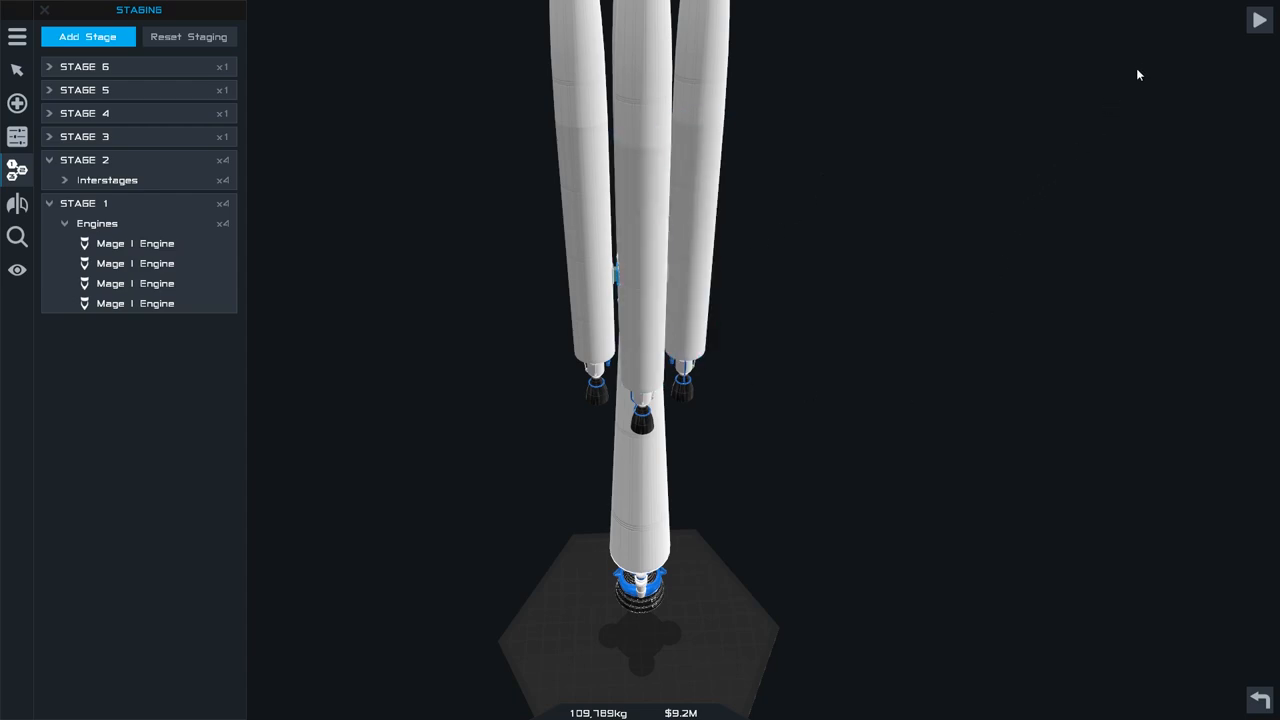
left_click(1258, 20)
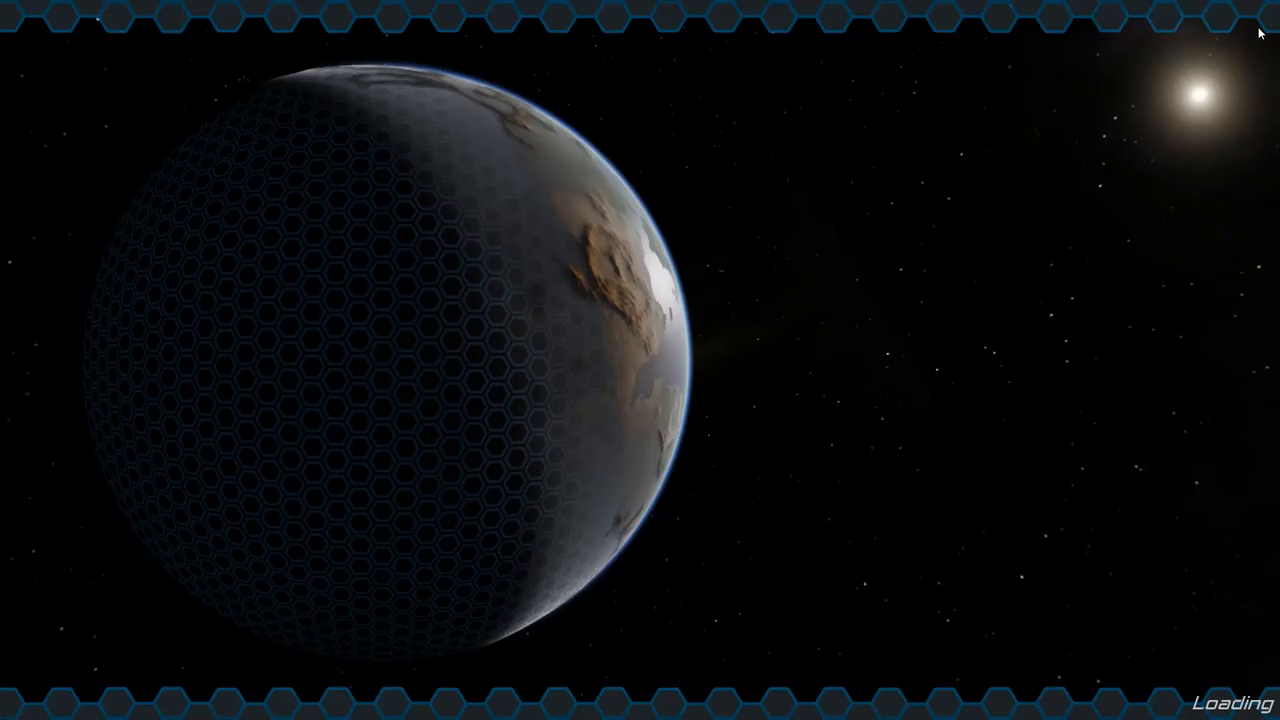
mouse_move(1178, 84)
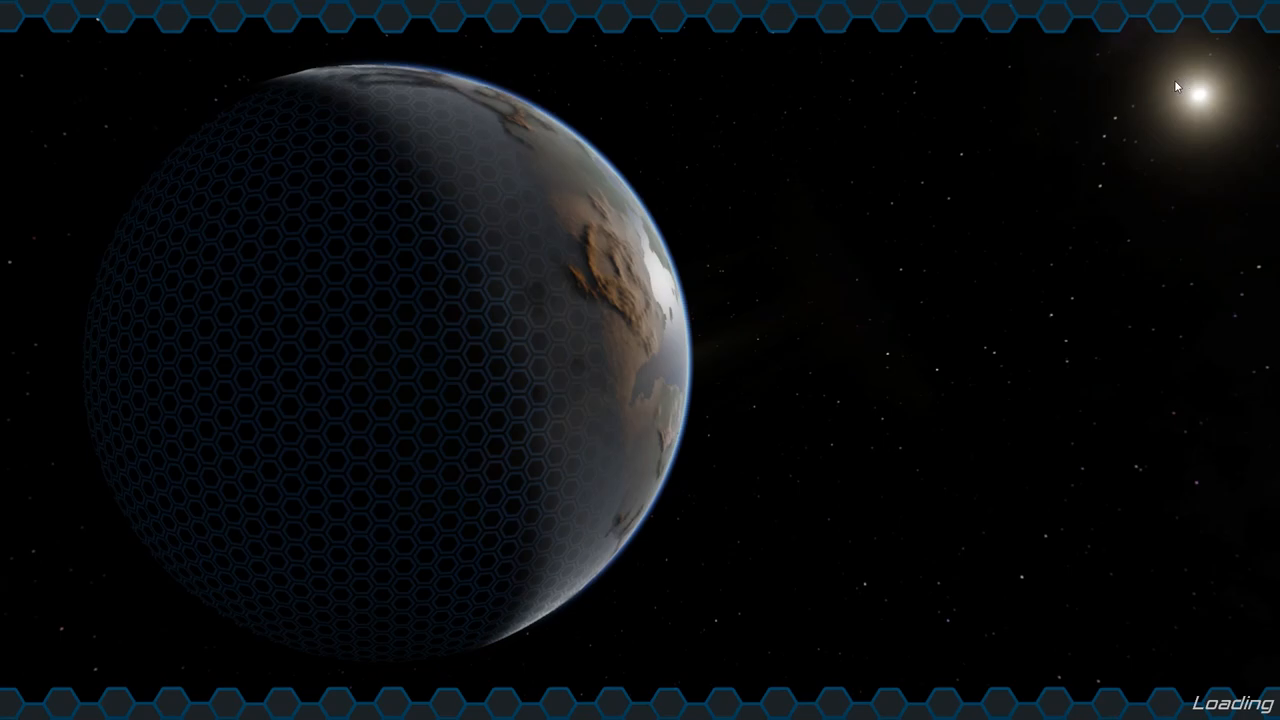
mouse_move(1140, 112)
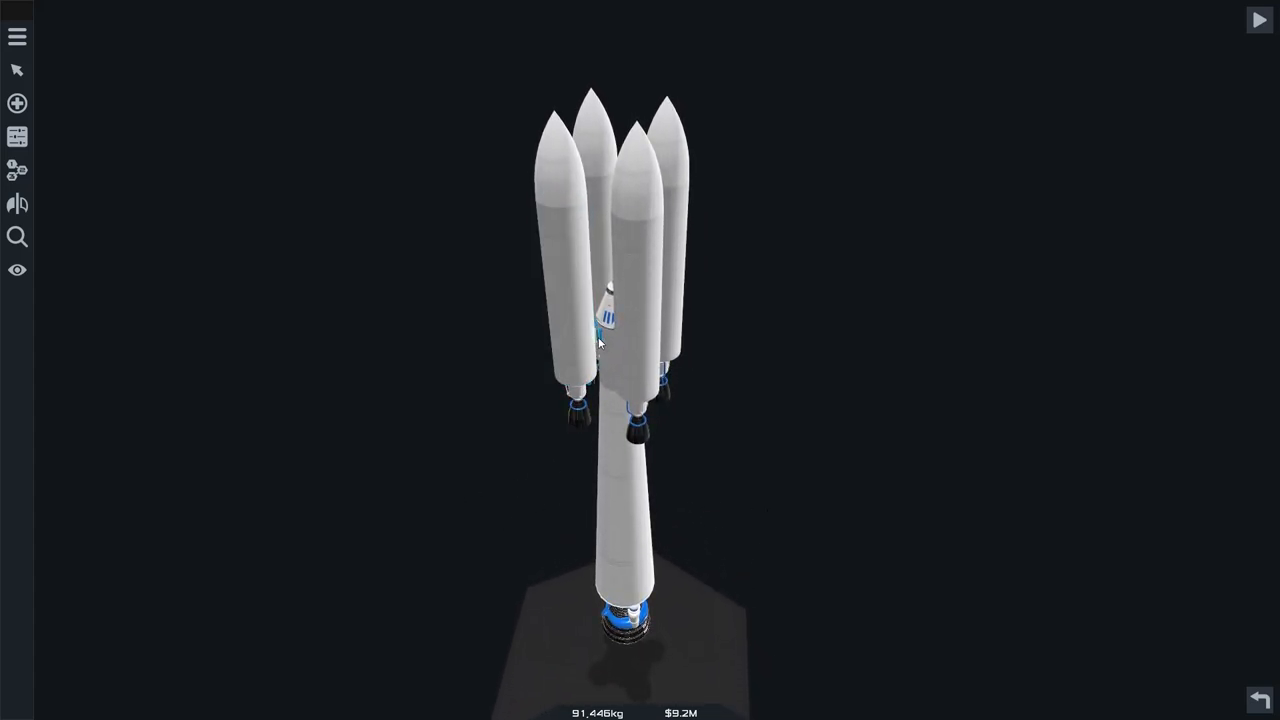
Increase the boosters' radial clone count and launch the 113,524 kg rocket to the pad
left_click(16, 204)
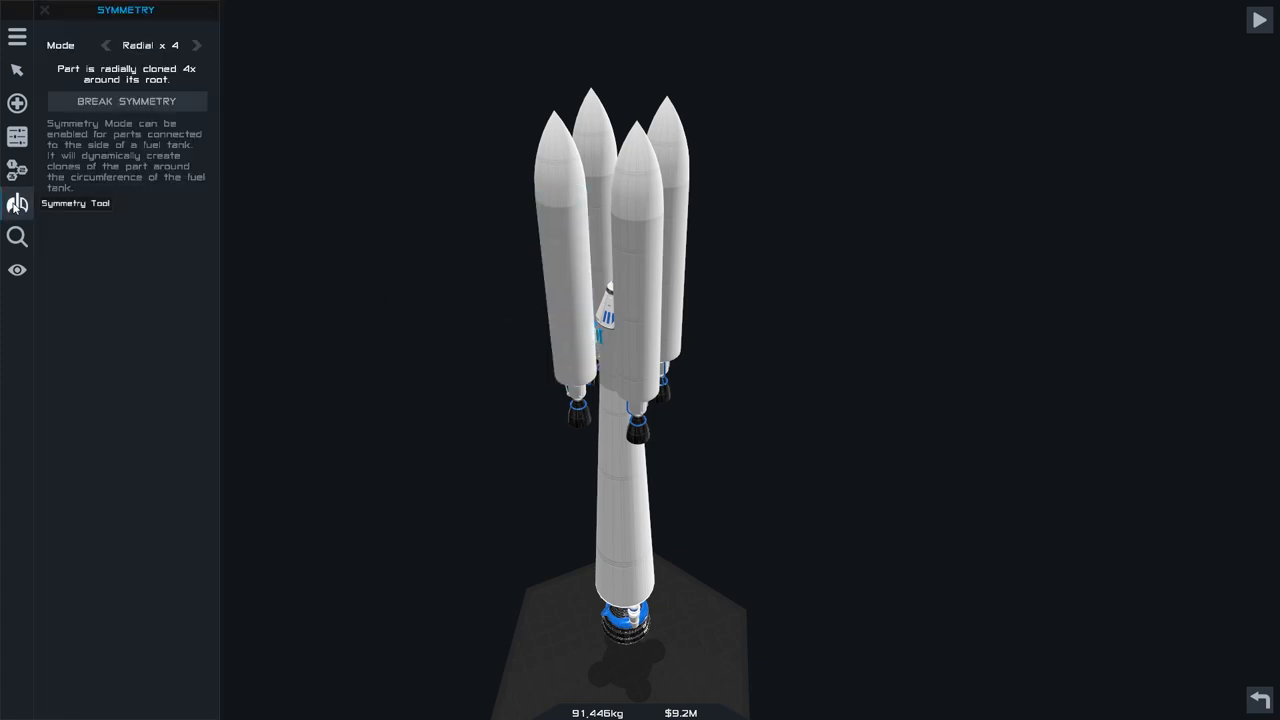
left_click(196, 44)
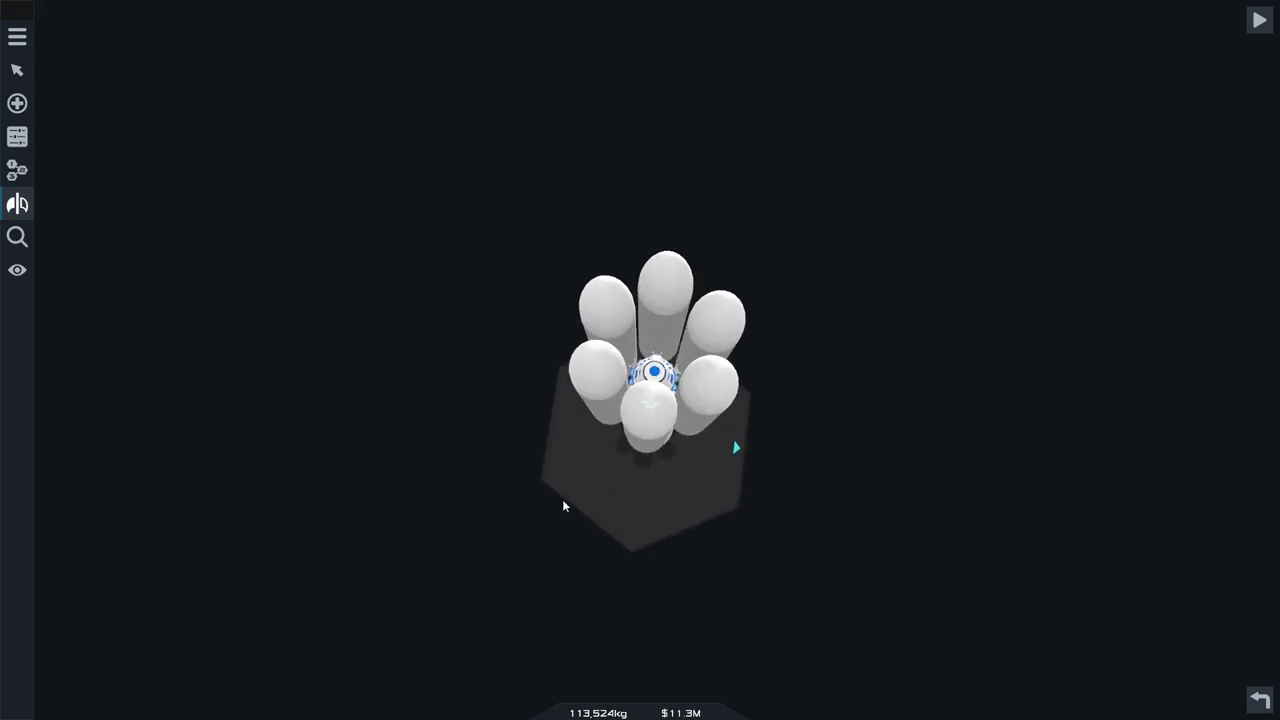
left_click(1260, 20)
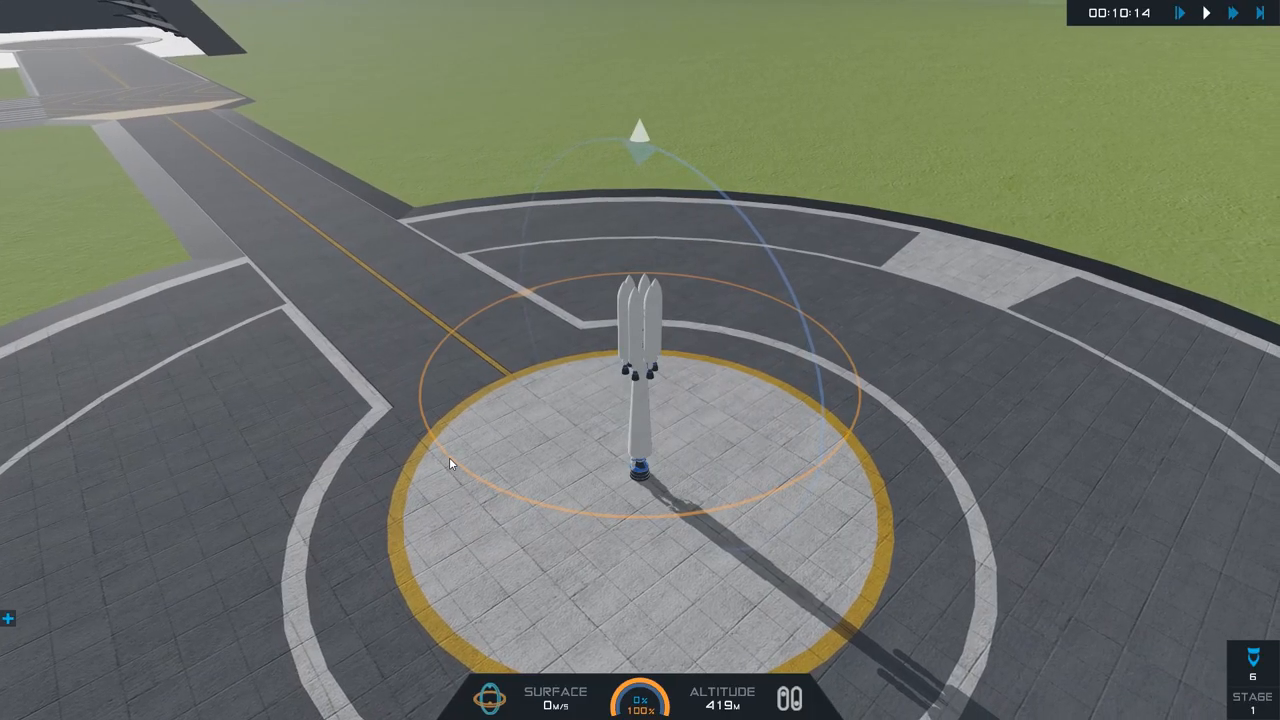
Stage to ignite liftoff, then end the failed 15-second flight
key("space")
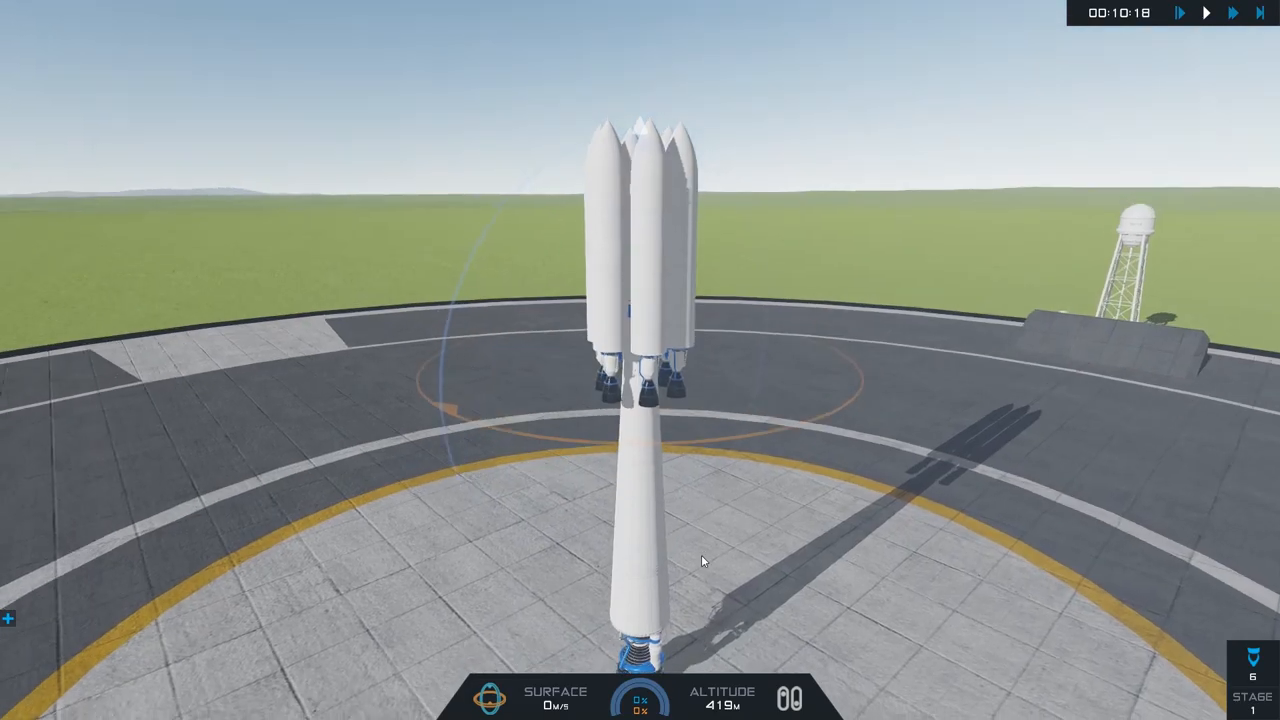
key("space")
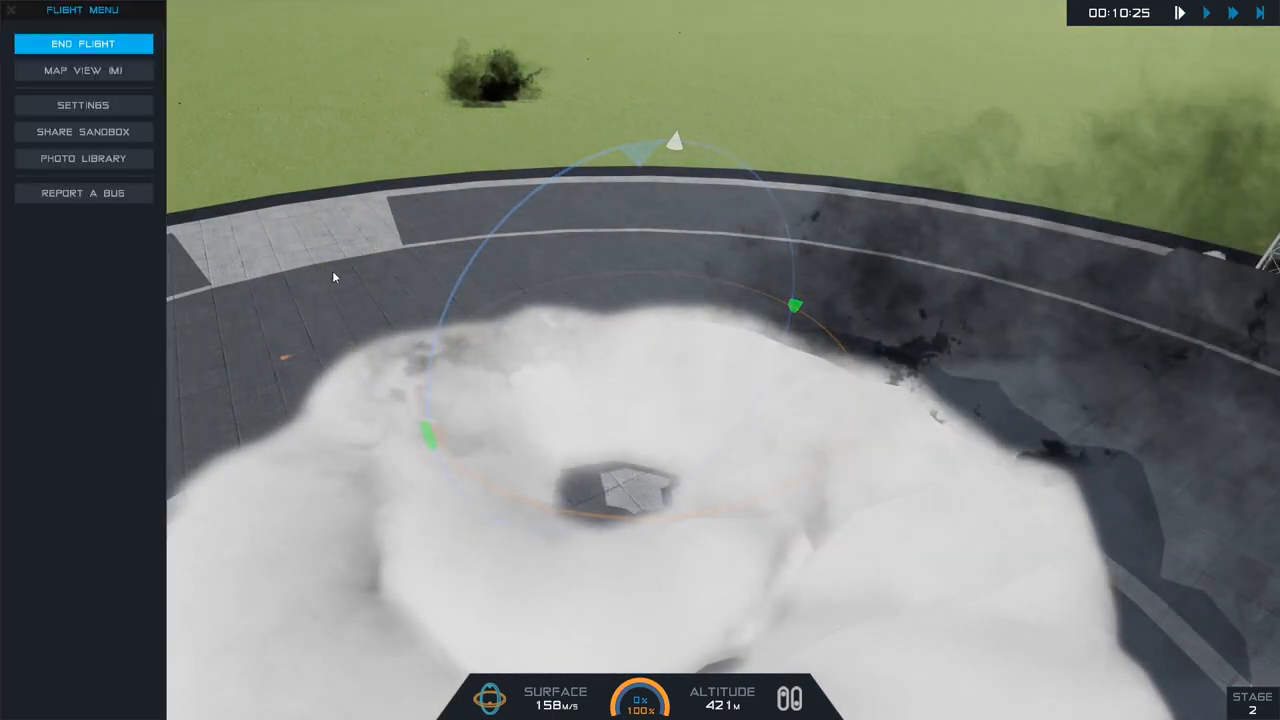
mouse_move(84, 104)
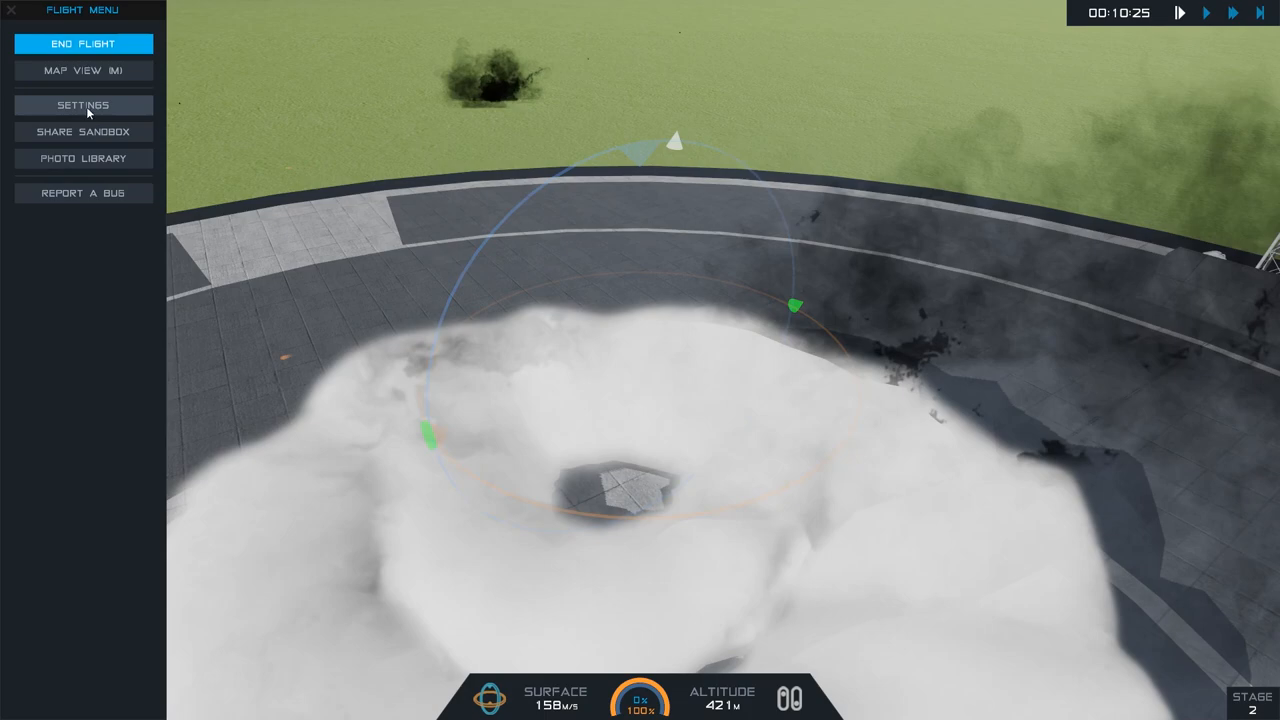
left_click(84, 44)
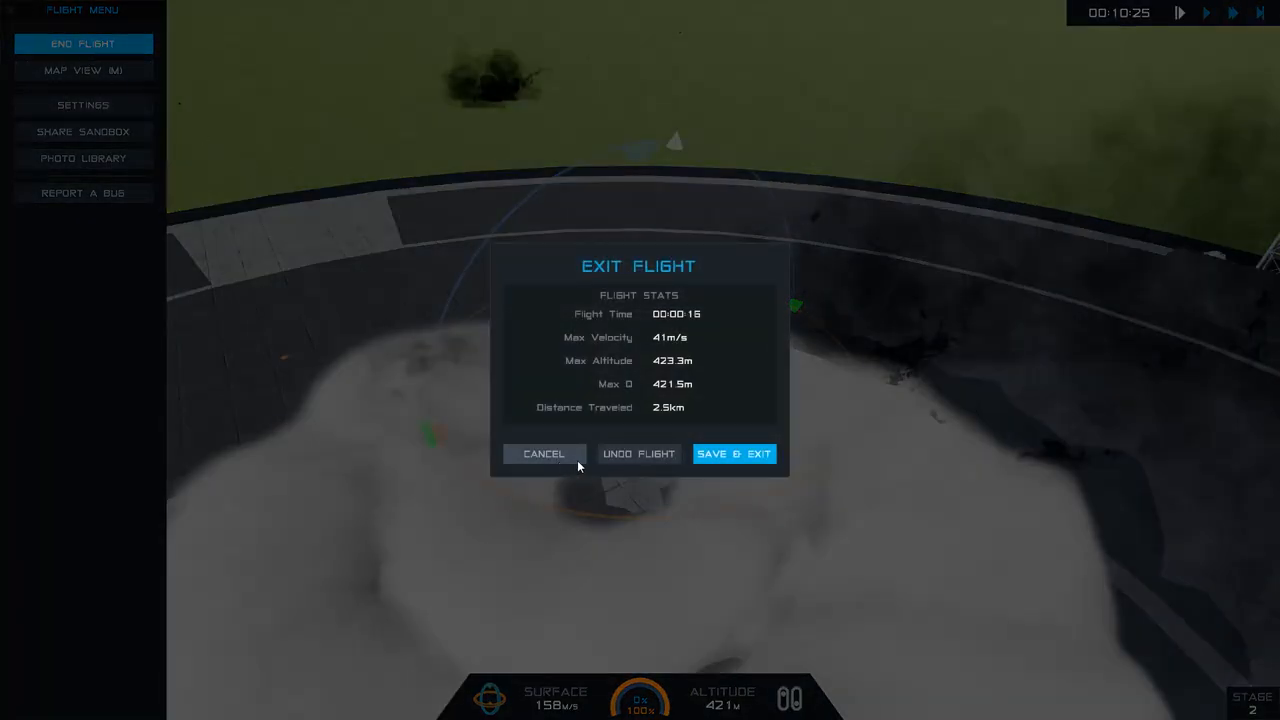
mouse_move(638, 456)
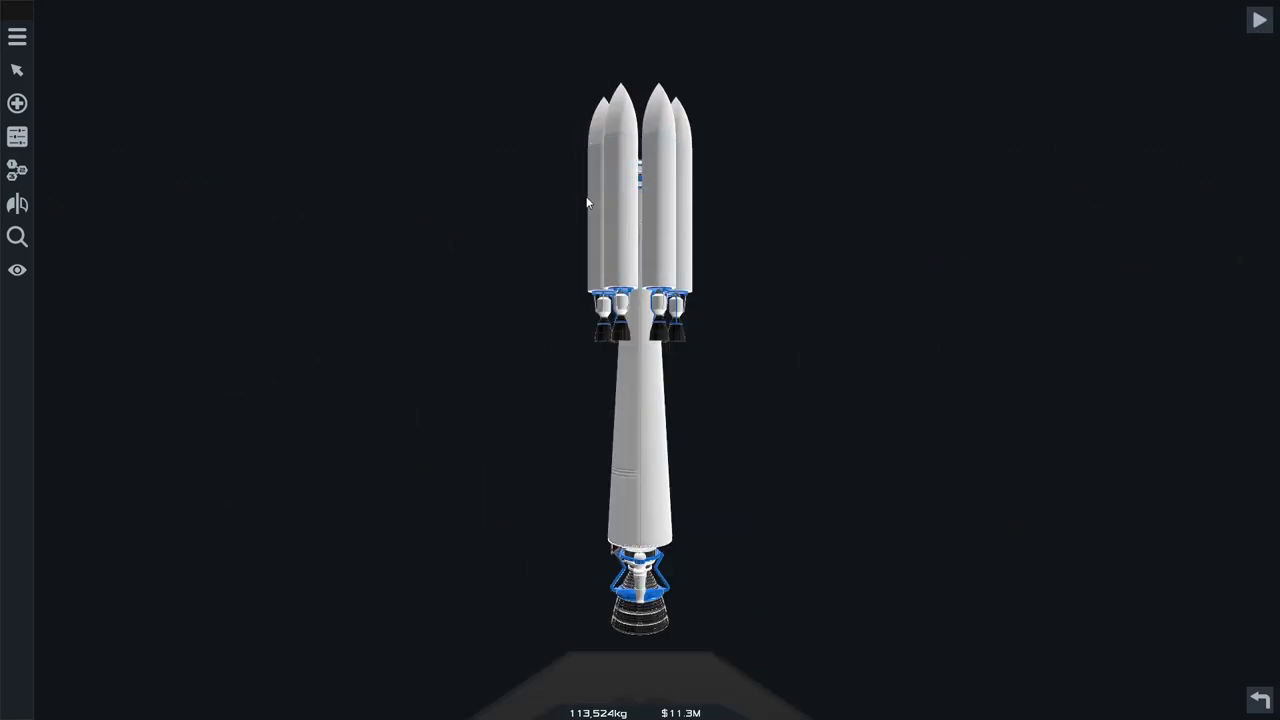
Launch the rocket again for another test flight
left_click(1260, 20)
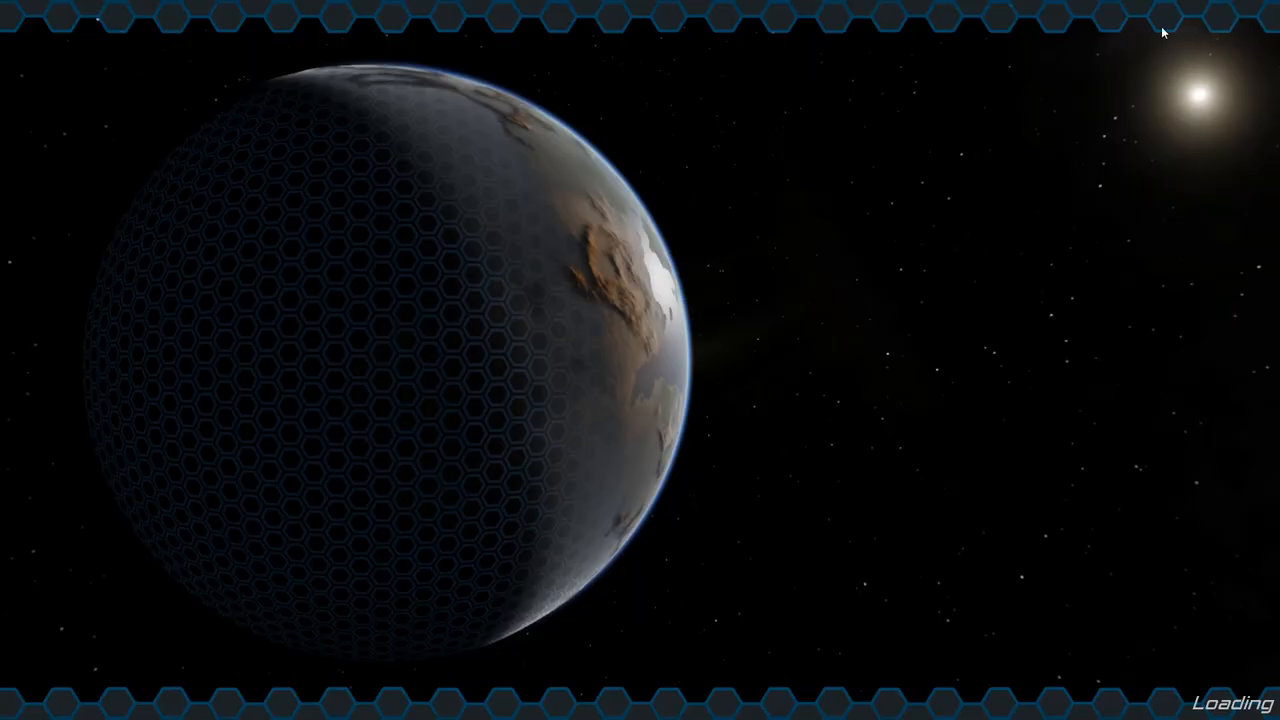
mouse_move(1148, 32)
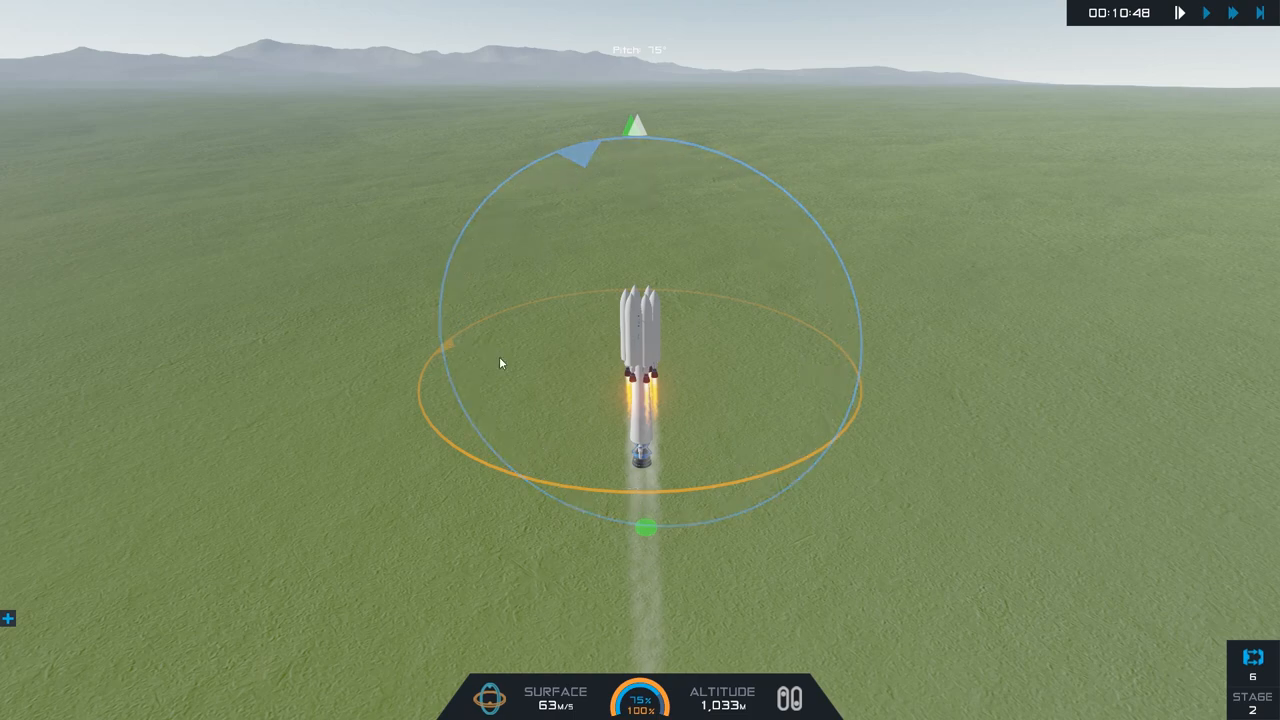
mouse_move(468, 456)
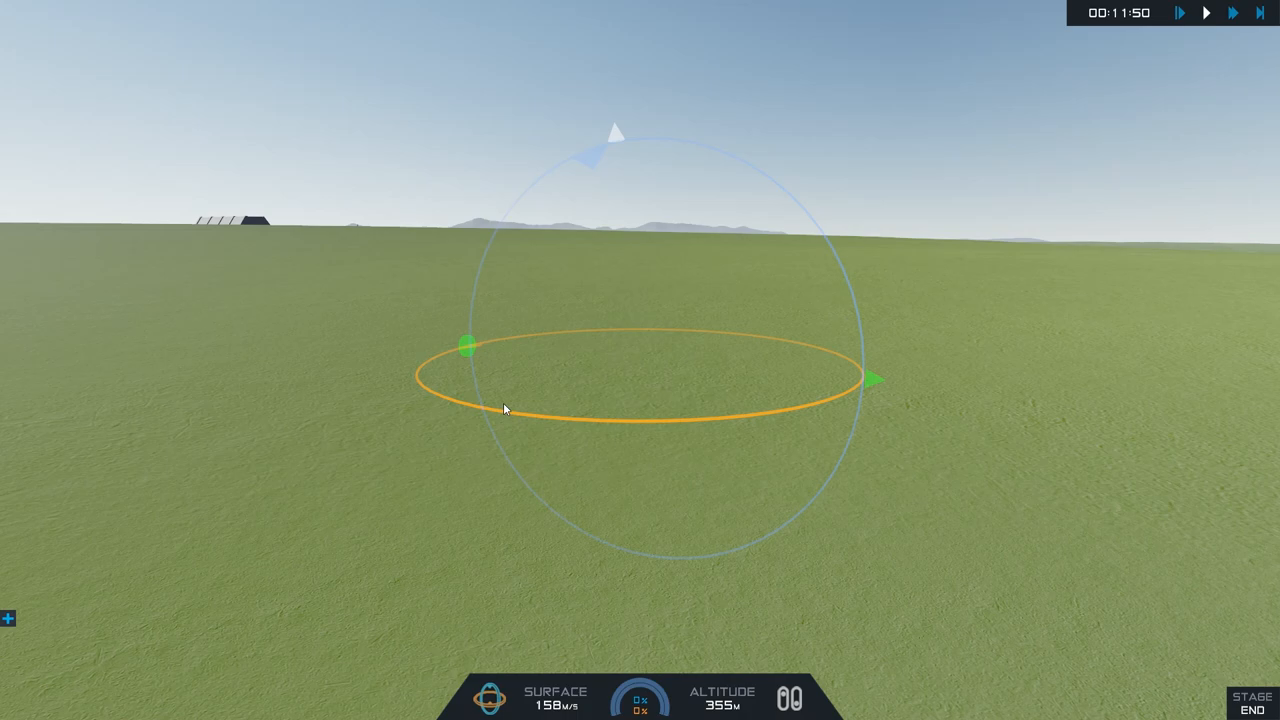
mouse_move(432, 388)
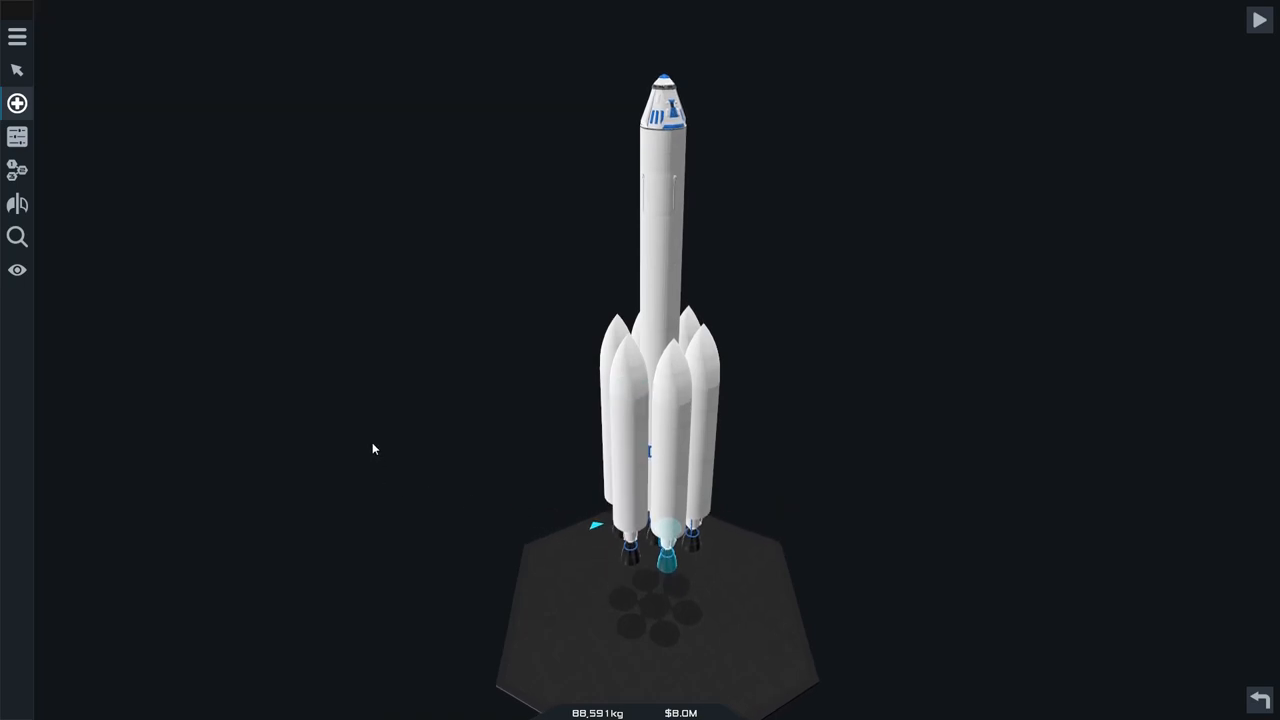
left_click(16, 104)
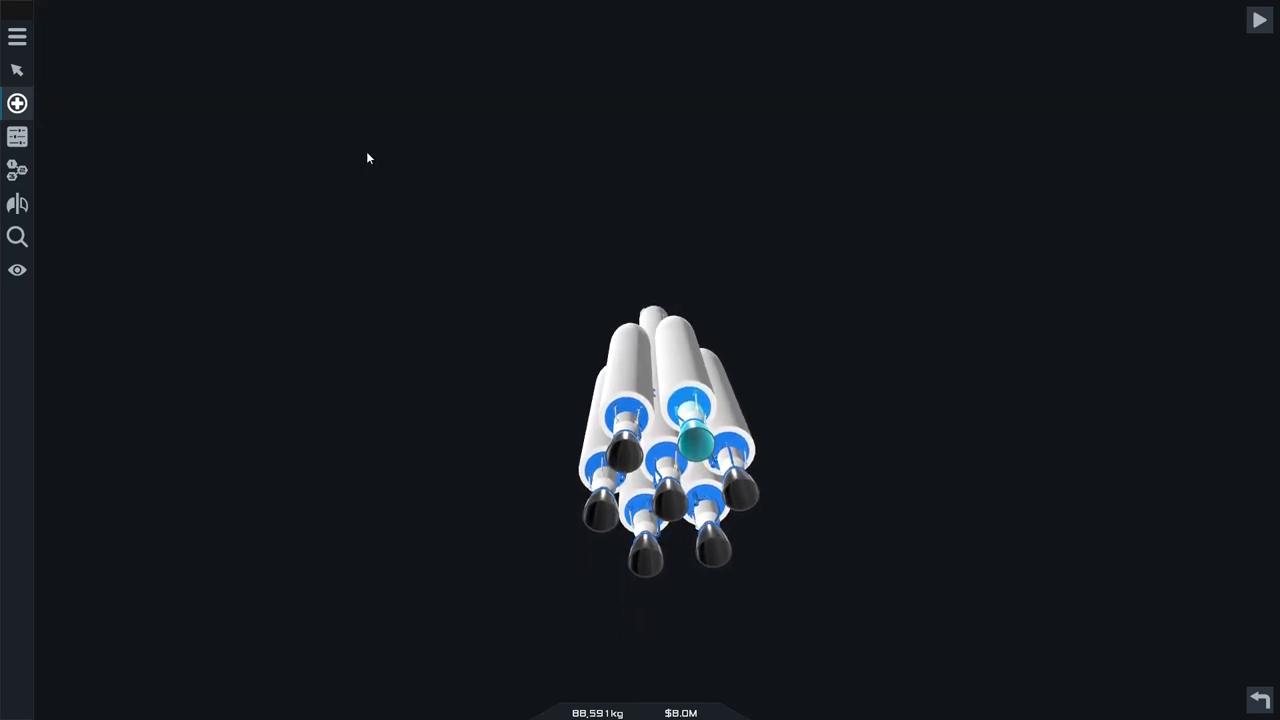
left_click(16, 104)
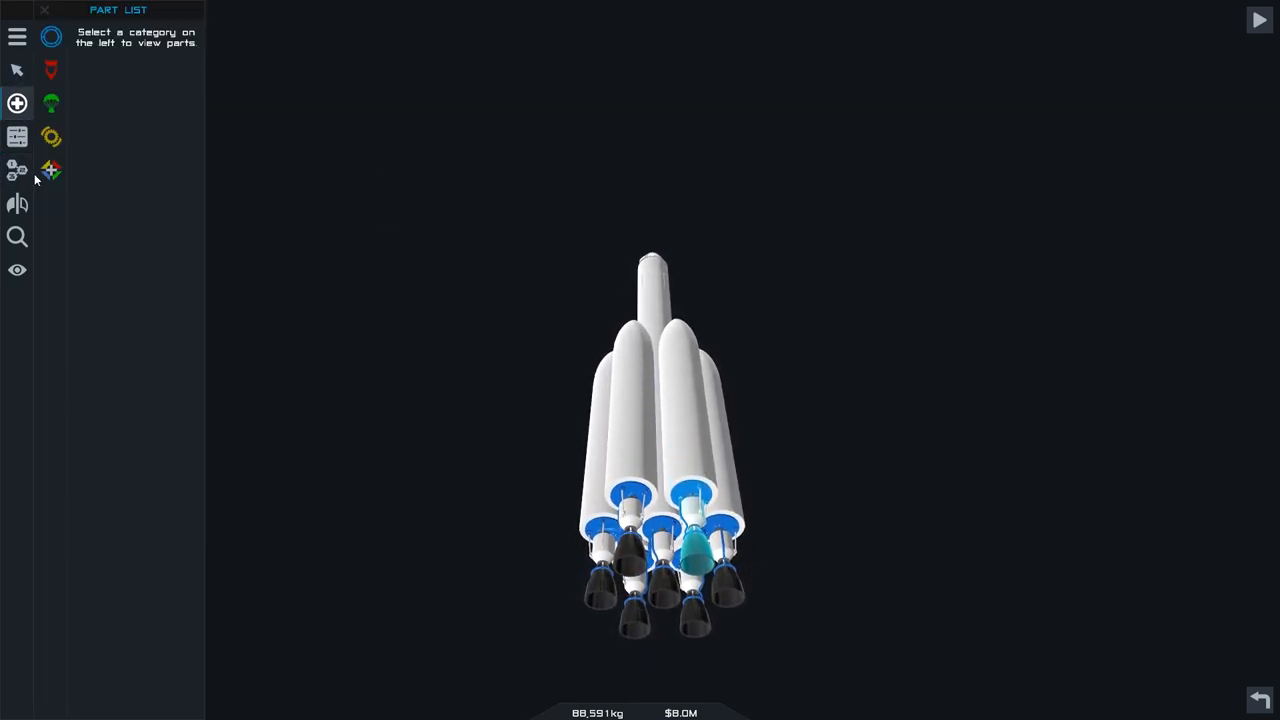
left_click(16, 168)
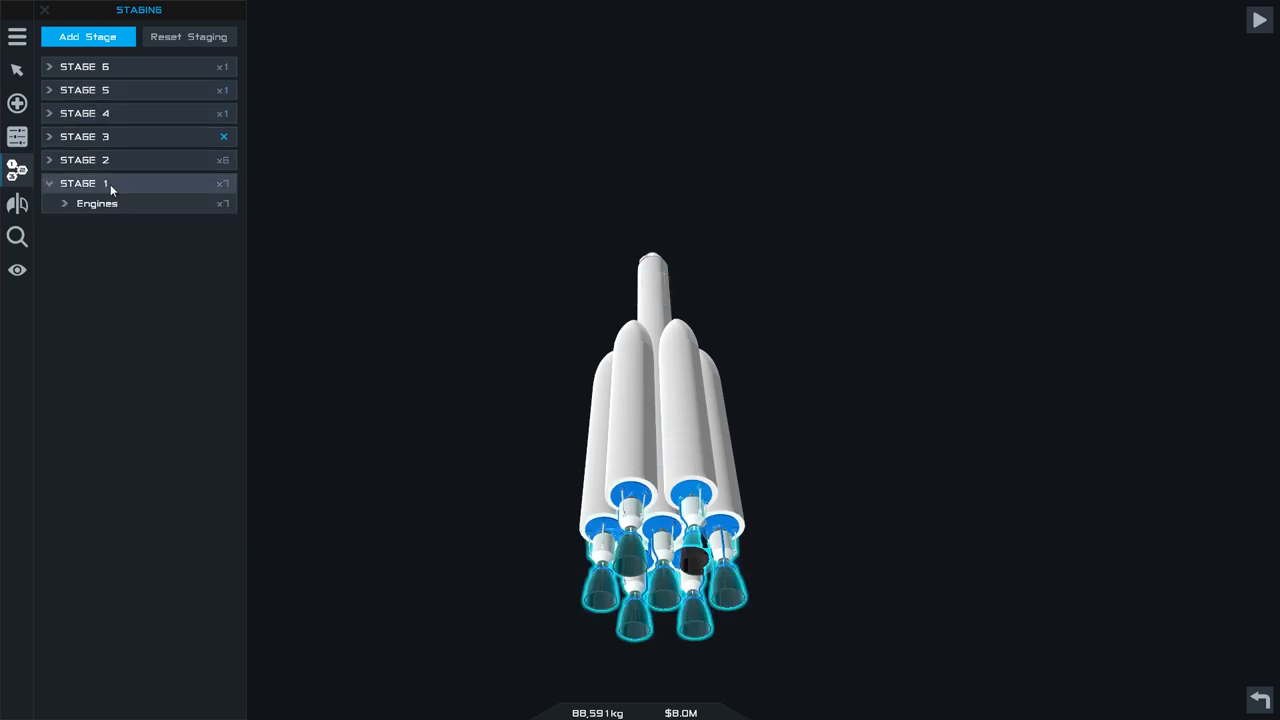
left_click(96, 204)
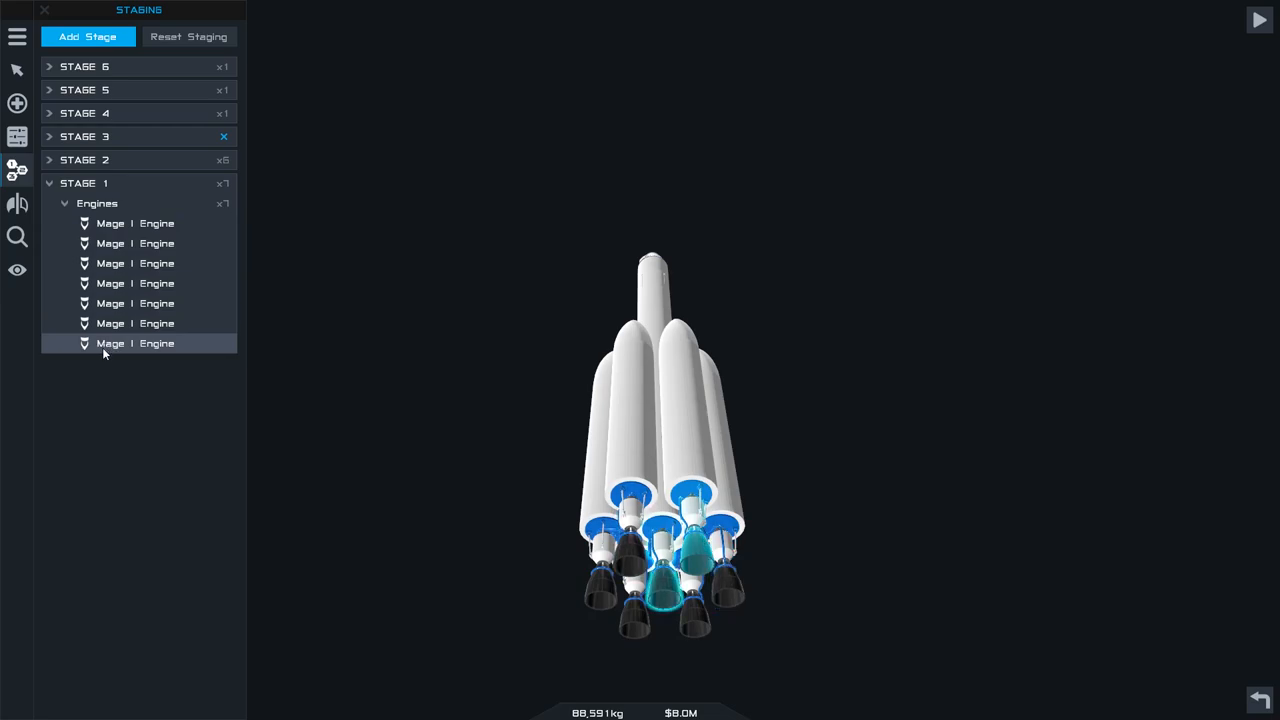
left_click(136, 344)
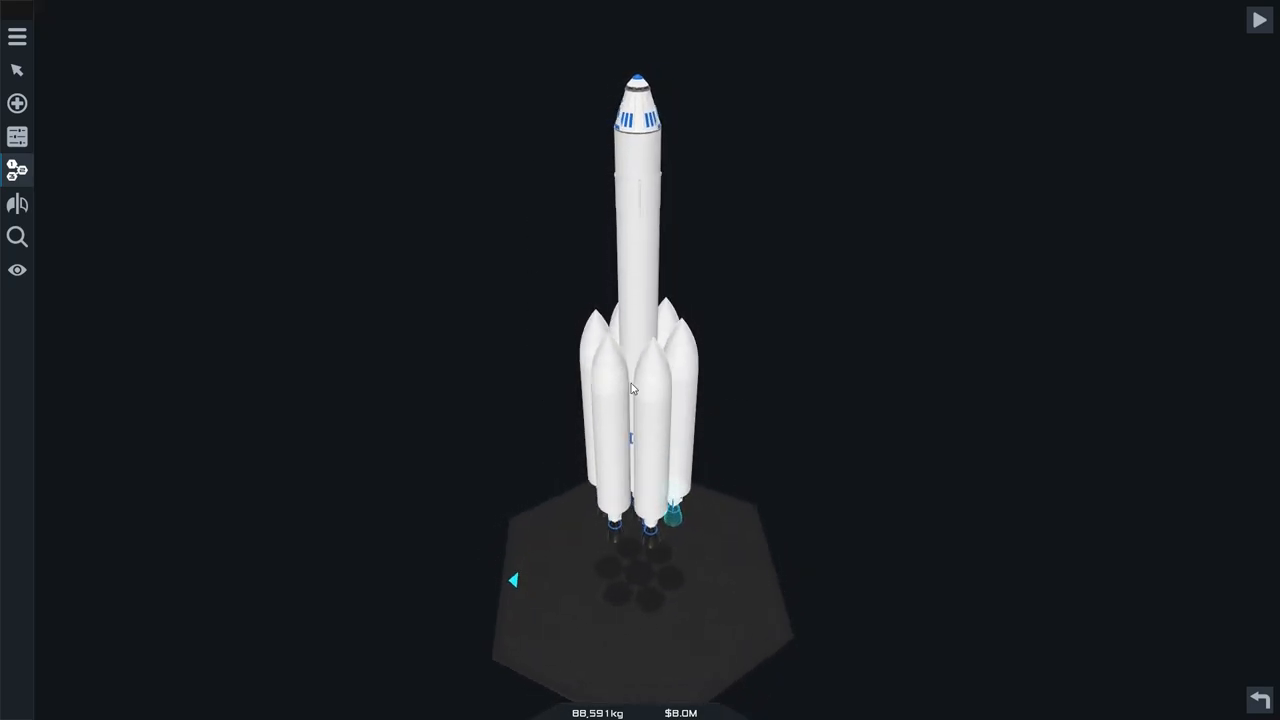
left_click(16, 70)
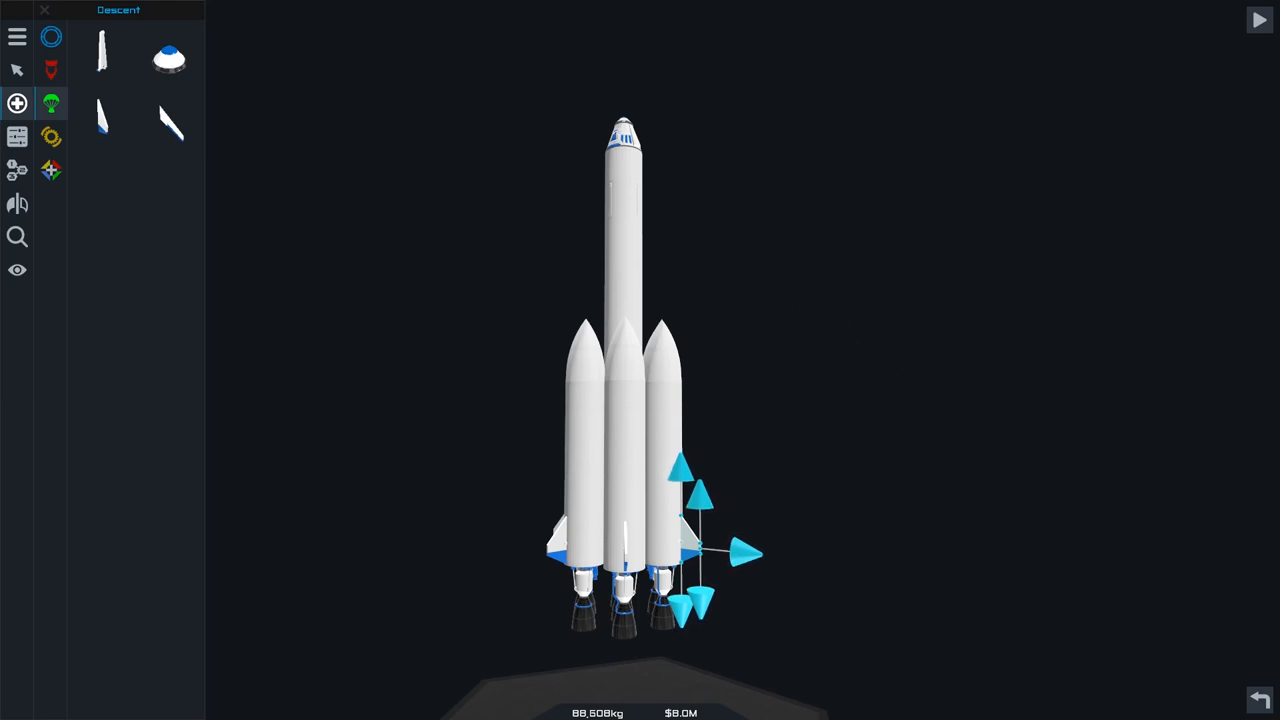
Launch the redesigned rocket with booster fins
left_click(1260, 20)
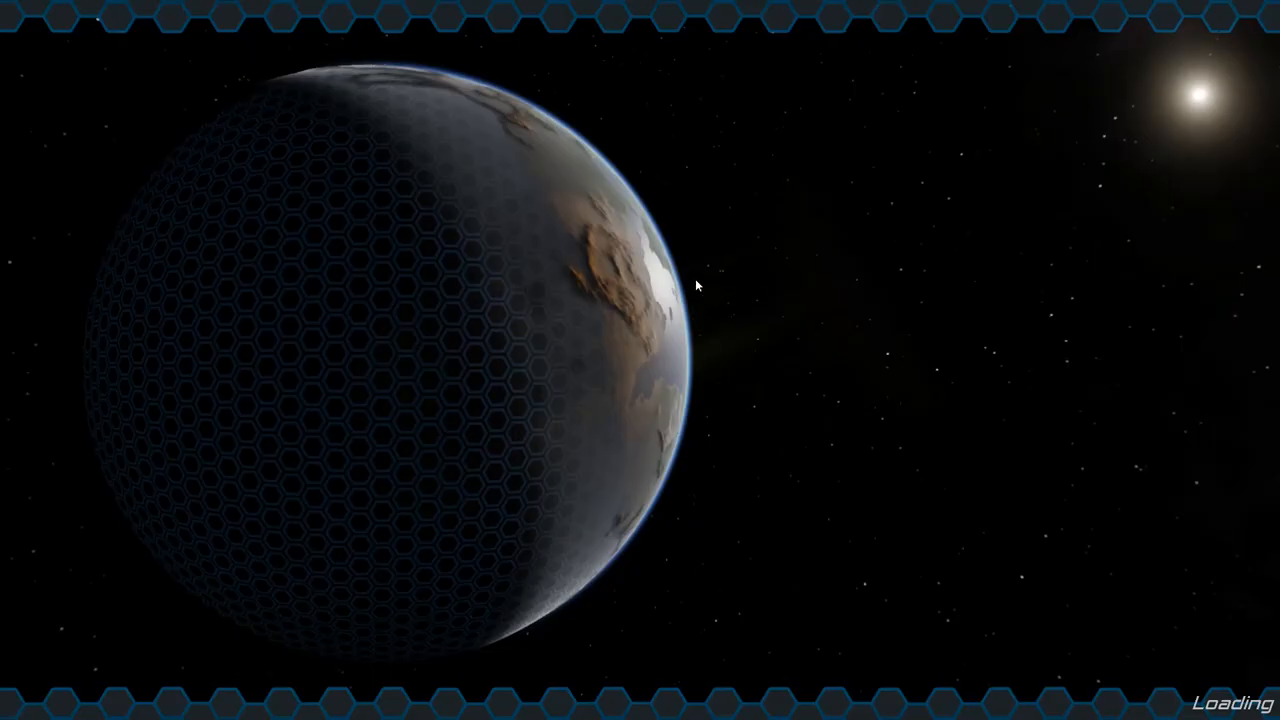
mouse_move(670, 360)
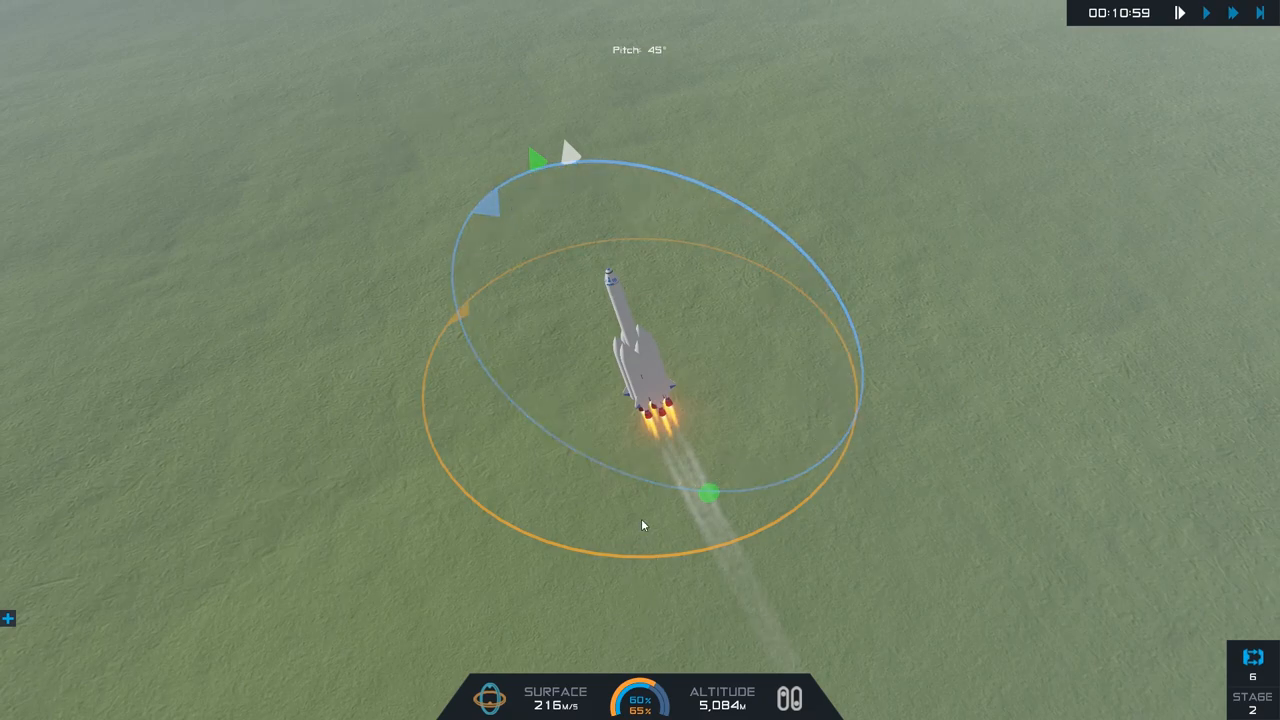
Switch to the planet map view during the climb past 15 km
left_click(1206, 12)
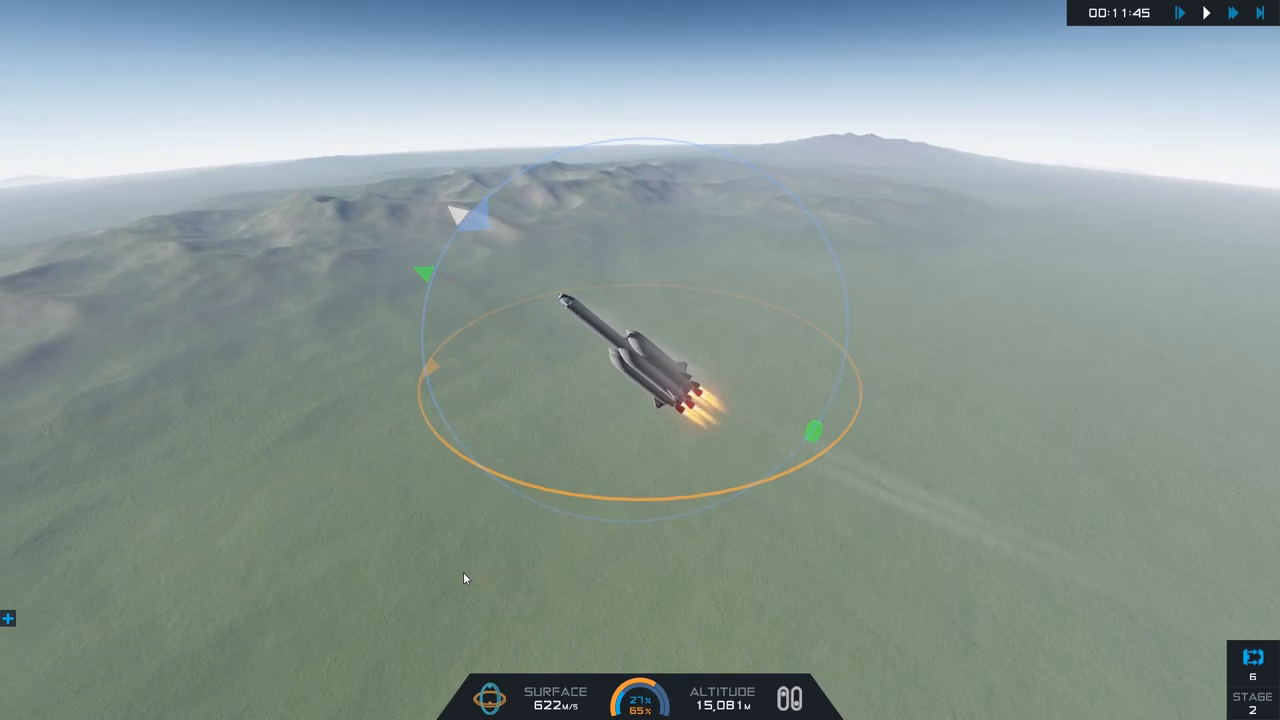
left_click(1180, 12)
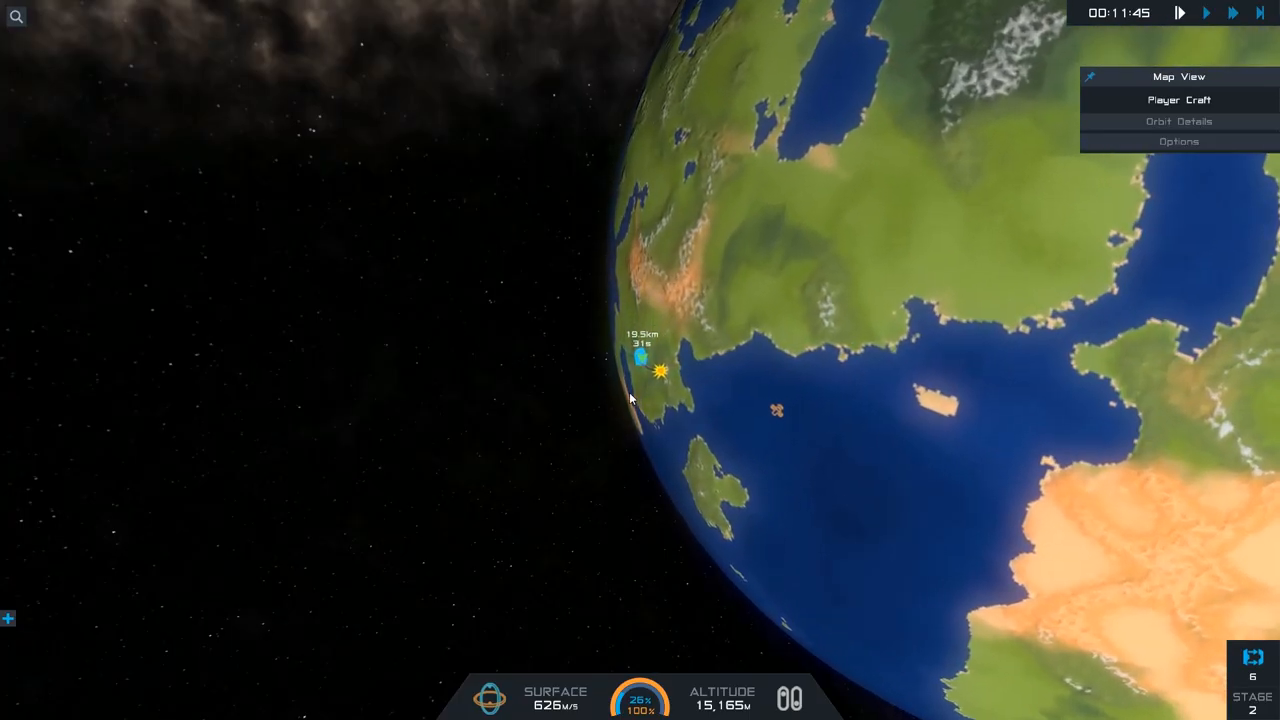
Return from the map to the flight view of the climbing upper stage
left_click(1204, 12)
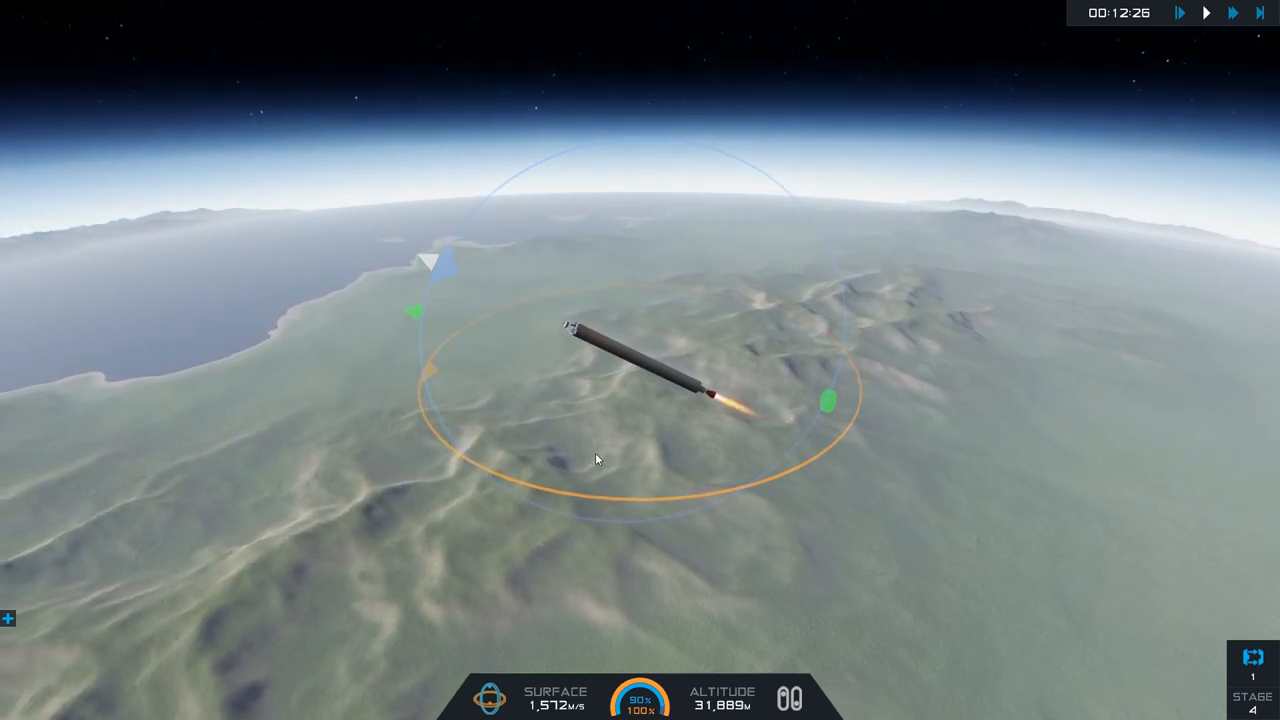
Toggle the view while firing the remaining stages toward 92 km
left_click(1204, 12)
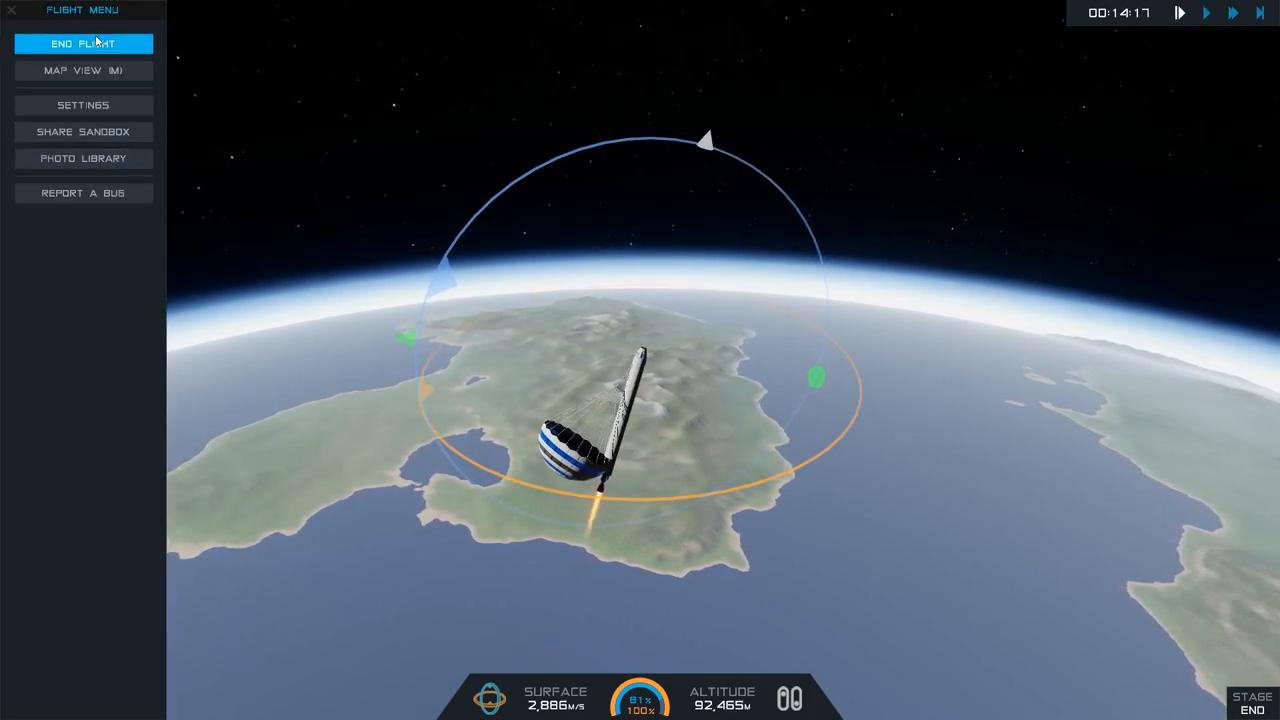
End the flight, review stages 1–6 in the designer, and launch the rocket again
left_click(84, 44)
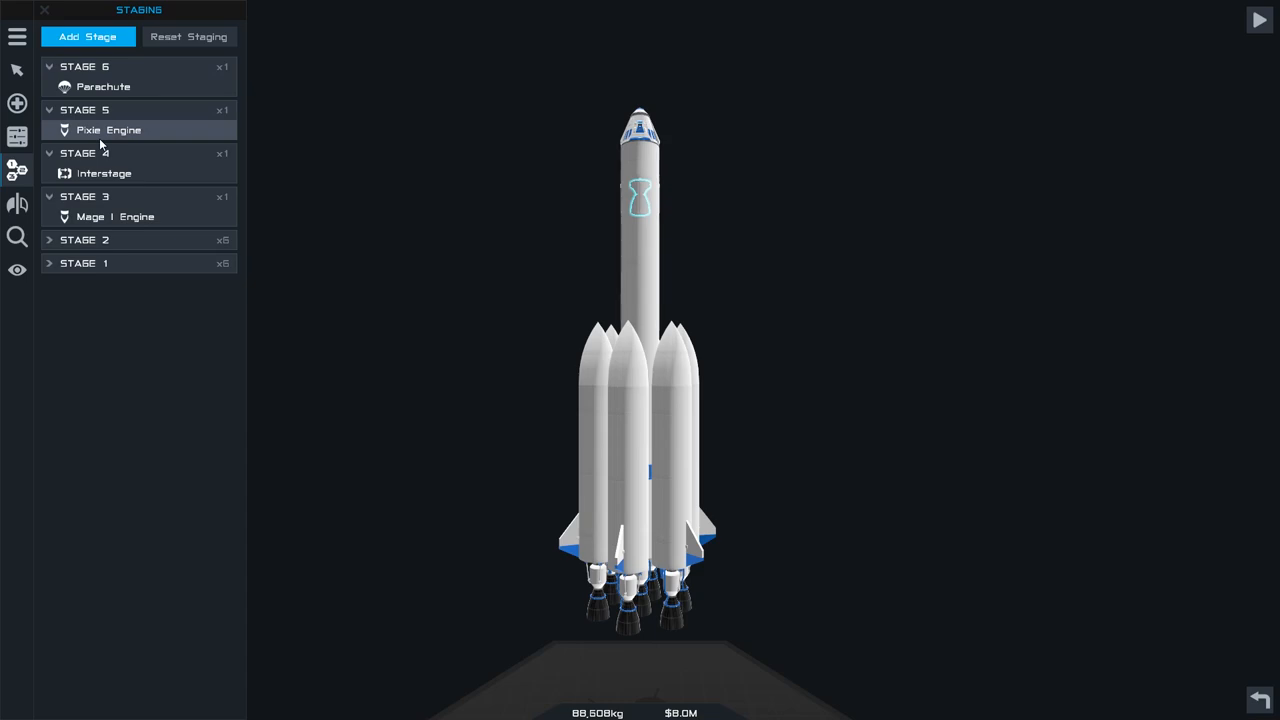
mouse_move(228, 152)
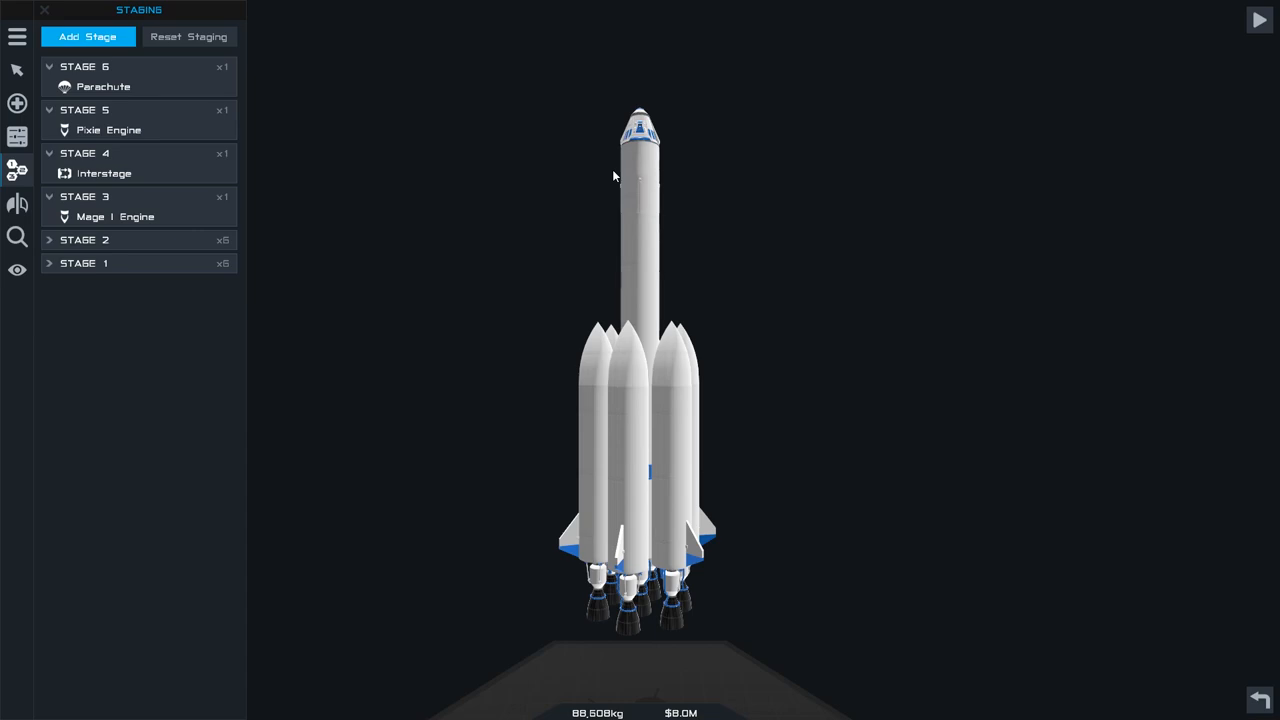
mouse_move(1228, 52)
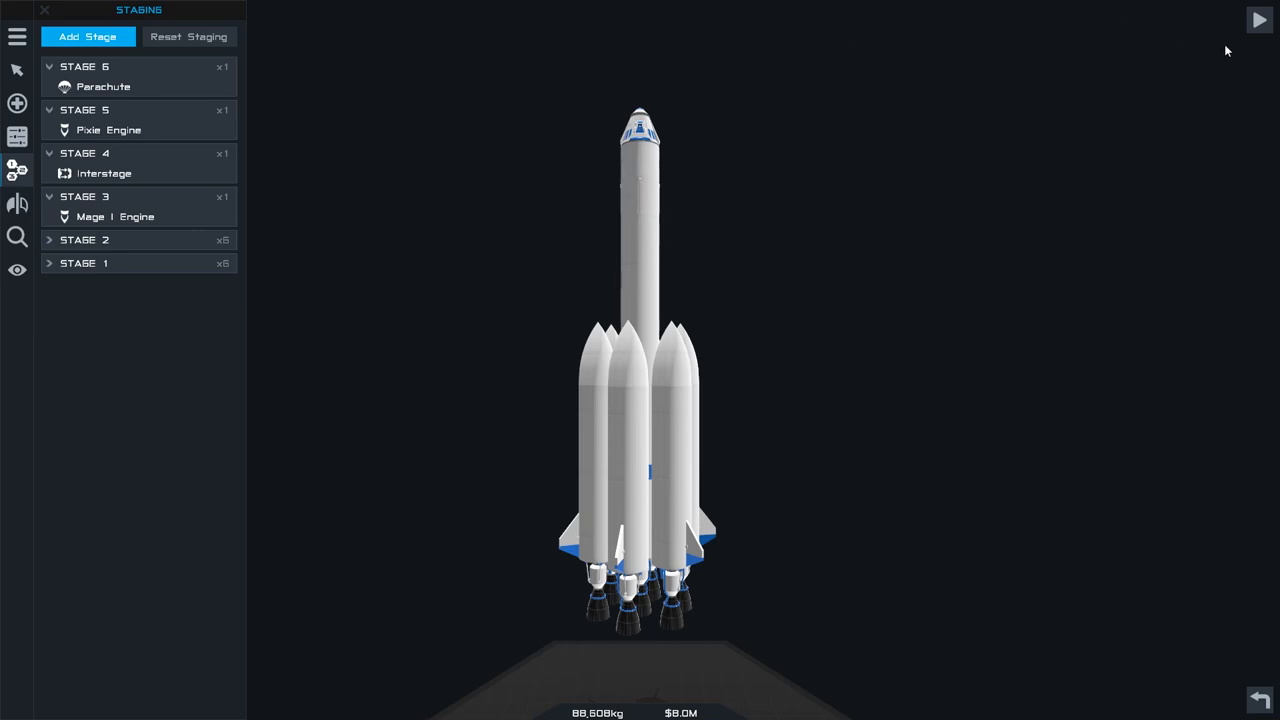
left_click(1260, 20)
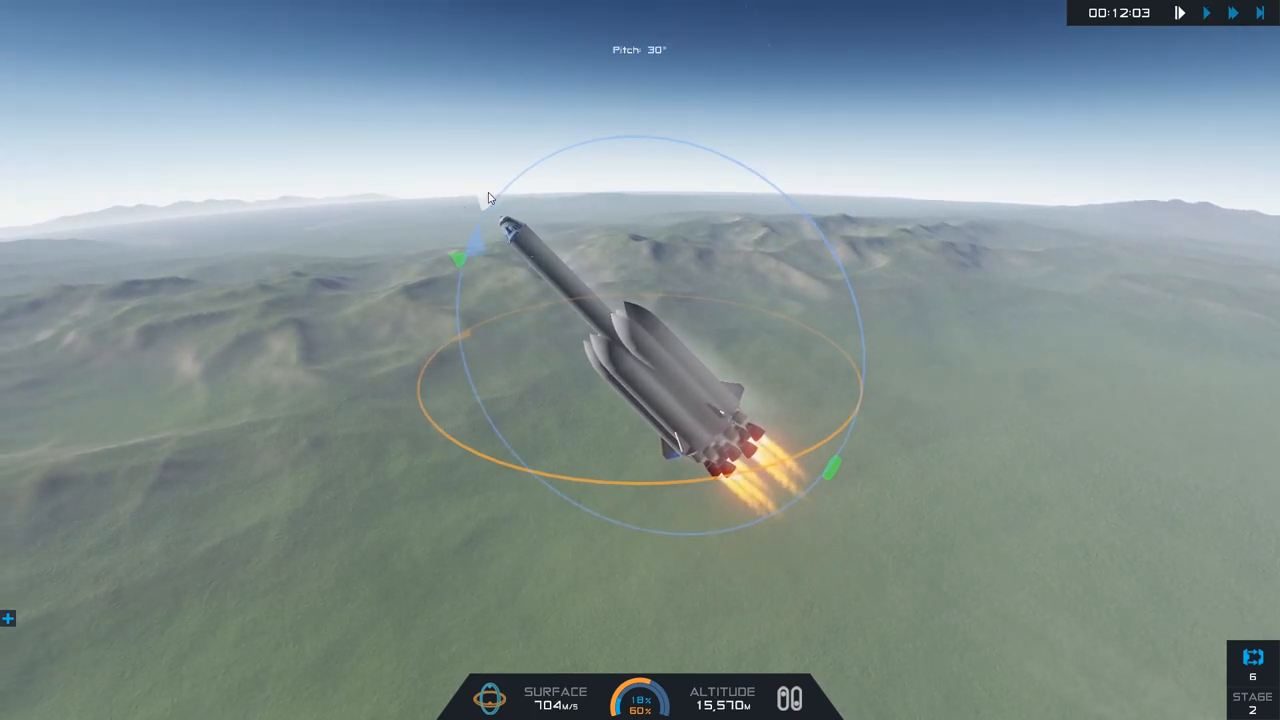
Continue the stage-2 ascent at 30° pitch through 15 km toward roughly 102 km
left_click(1178, 12)
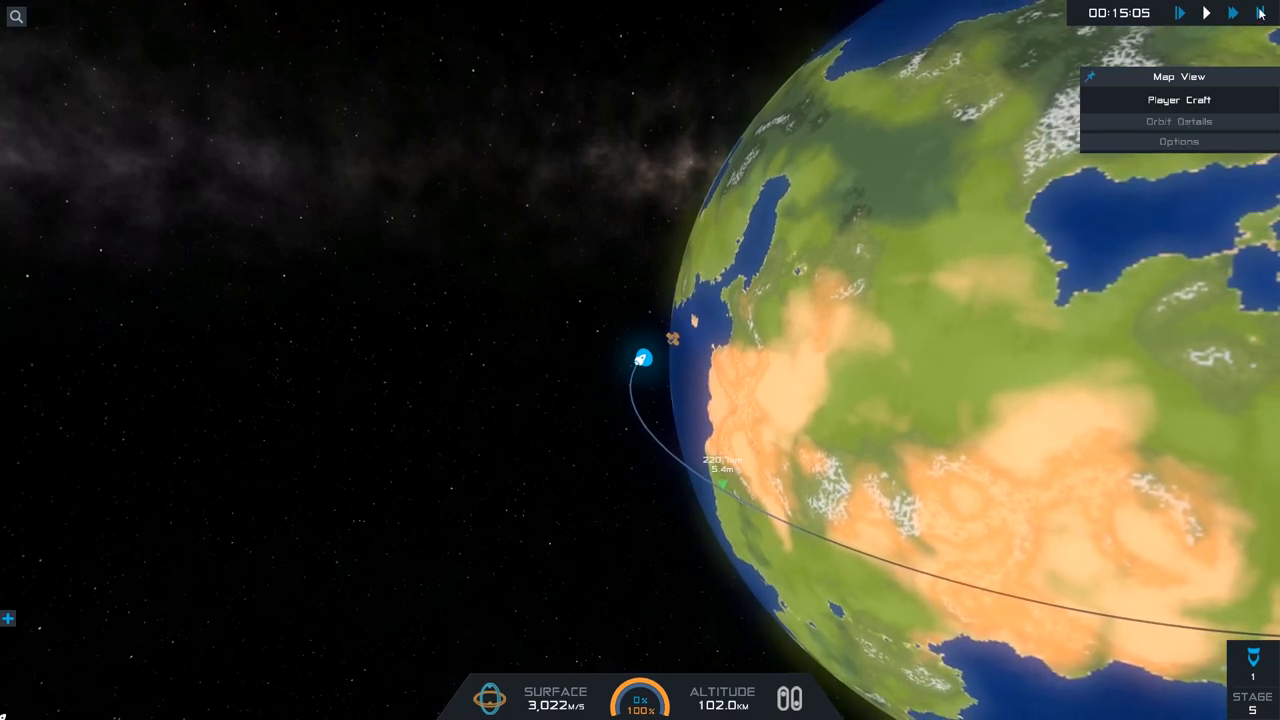
Coast in Map View past 100 km toward apoapsis, reaching about 225 km on the final stage
left_click(1232, 12)
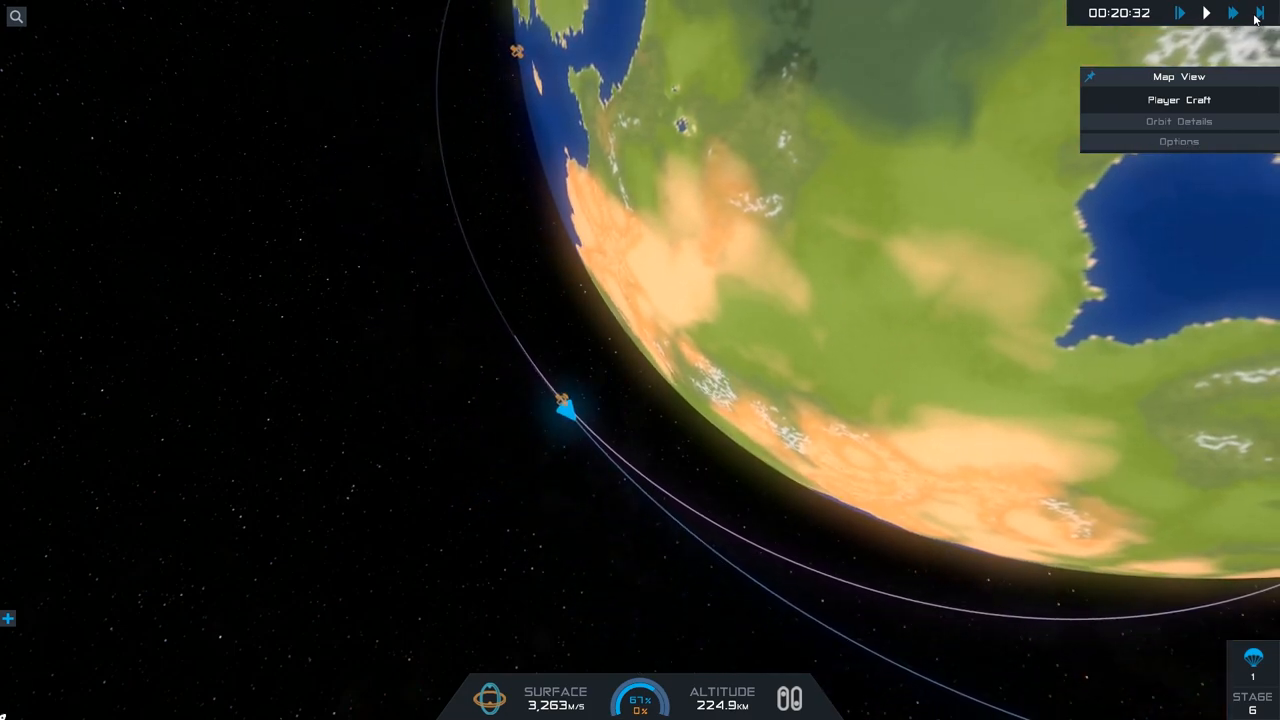
Keep coasting under time warp until the craft rises to about 264 km
left_click(1232, 12)
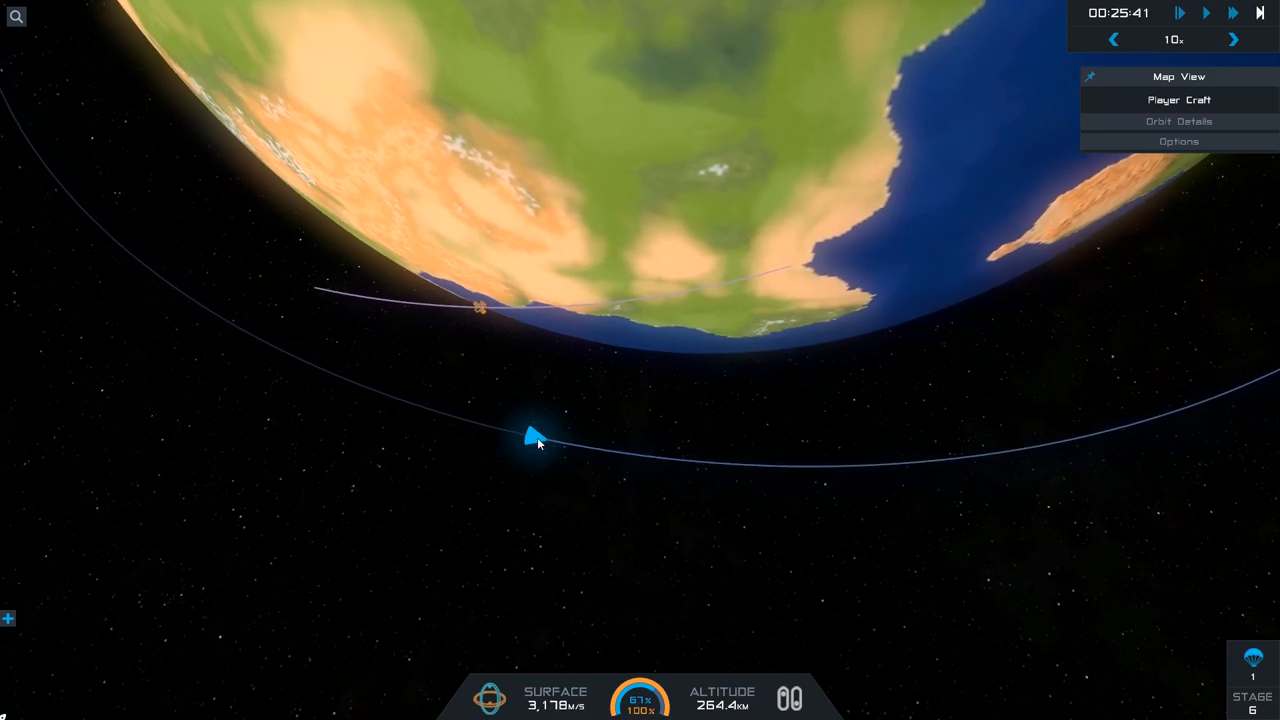
Leave Map View for the flight camera with the capsule near apoapsis at about 266 km
left_click(1178, 100)
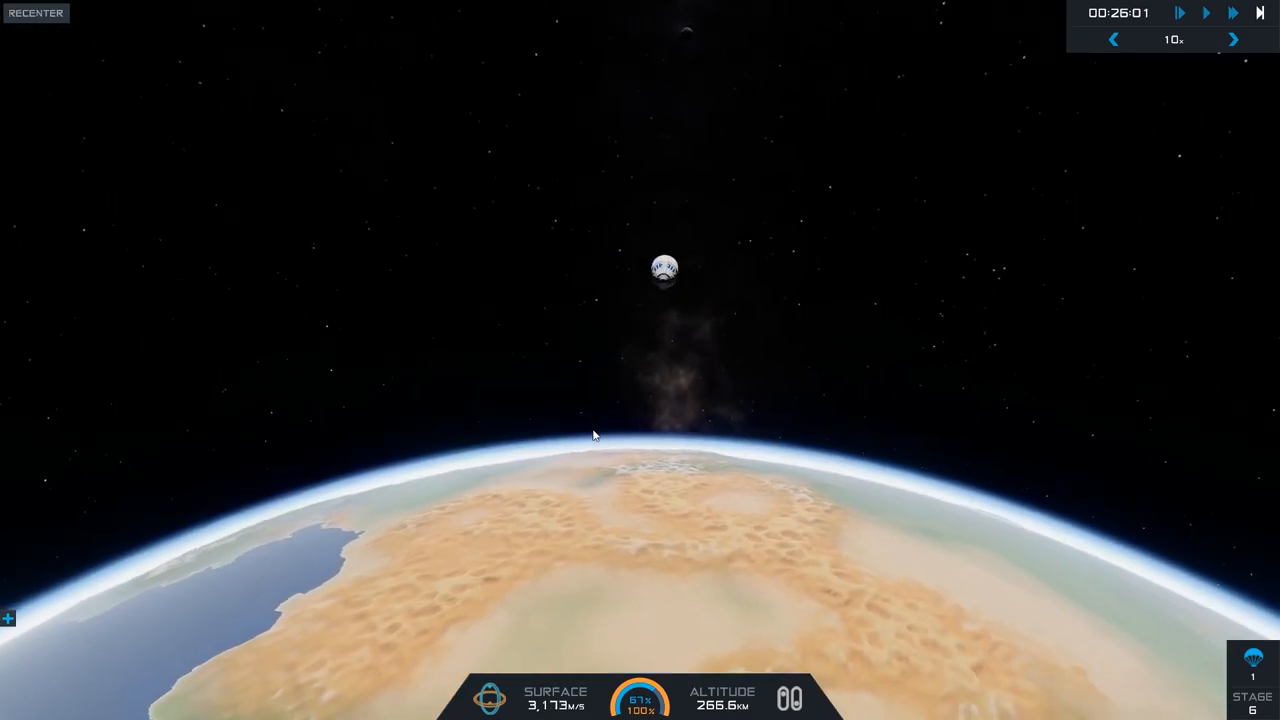